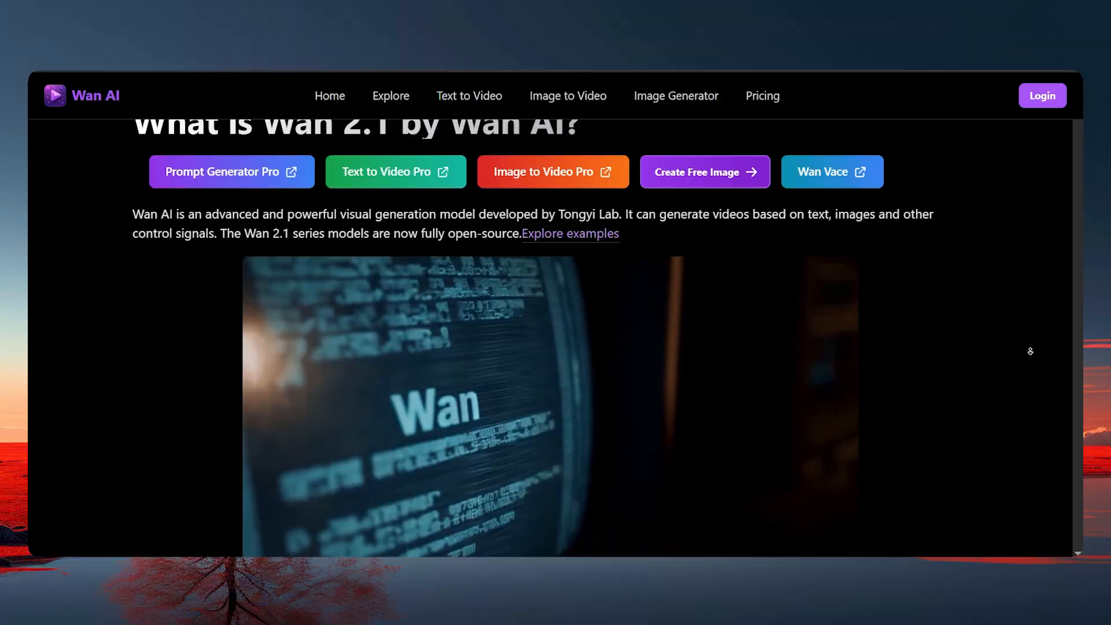
- Scroll down through the RunPod GPU cards to browse the available options
scroll(down, 3)
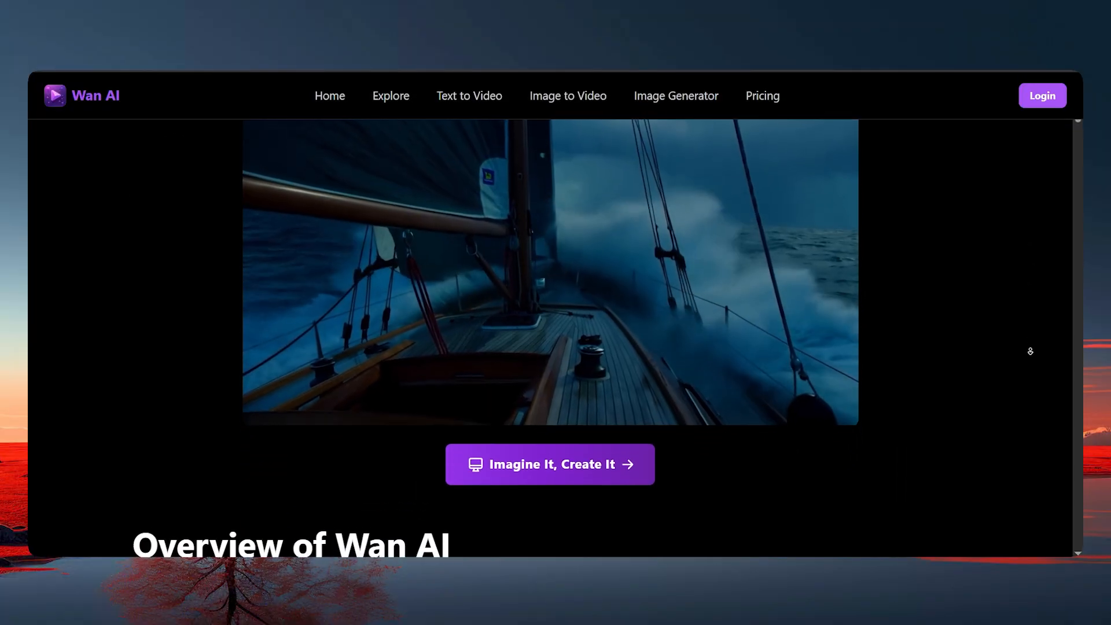
scroll(down, 3)
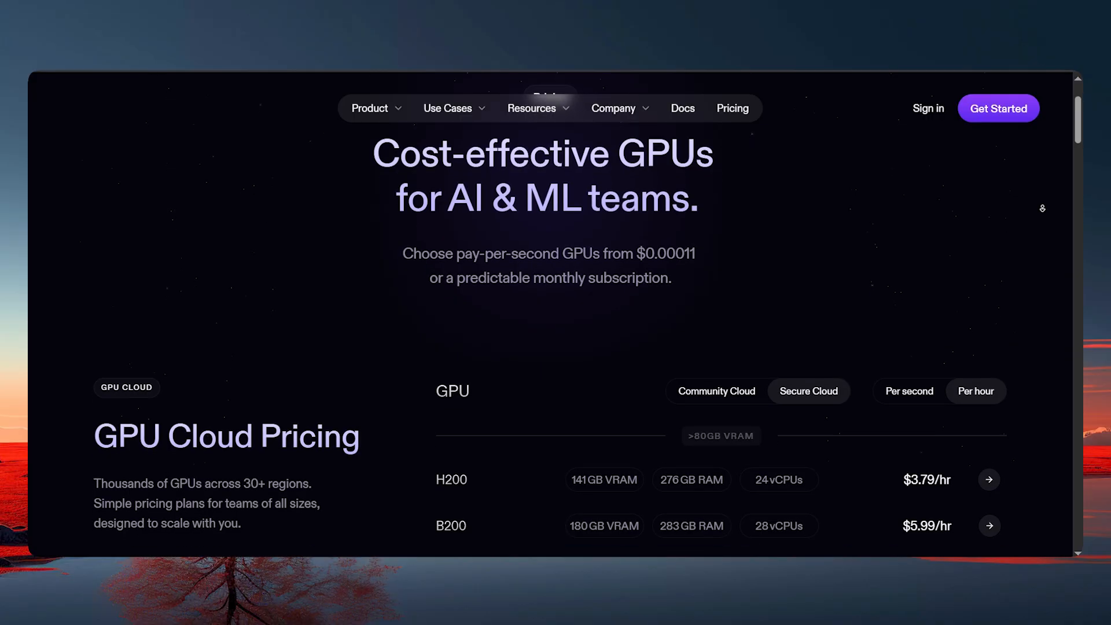
scroll(down, 3)
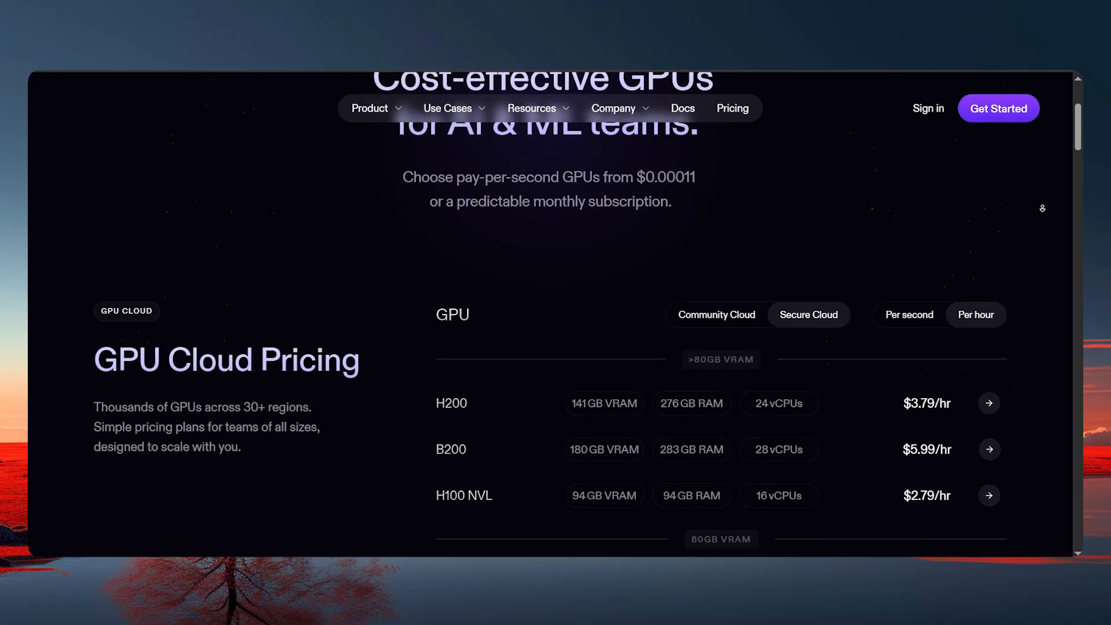
scroll(down, 3)
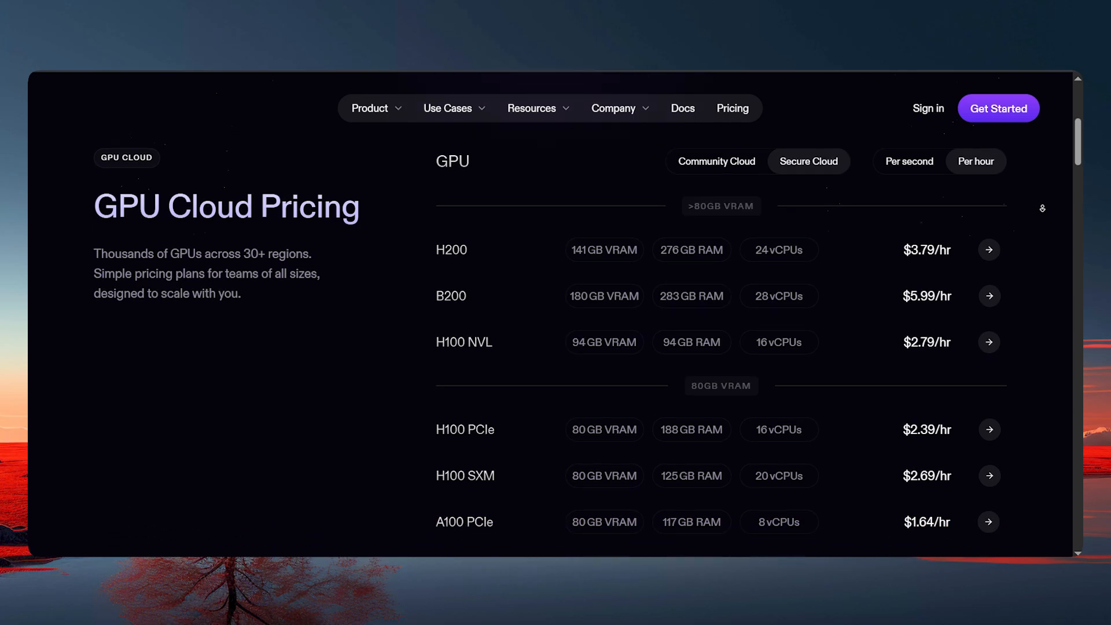
scroll(down, 3)
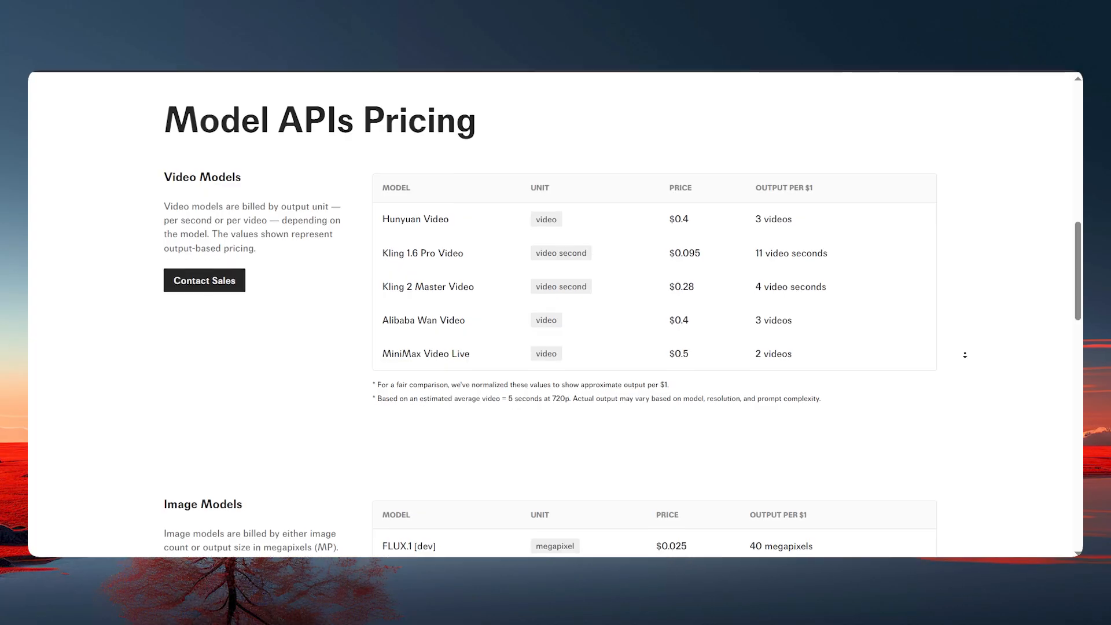
scroll(down, 3)
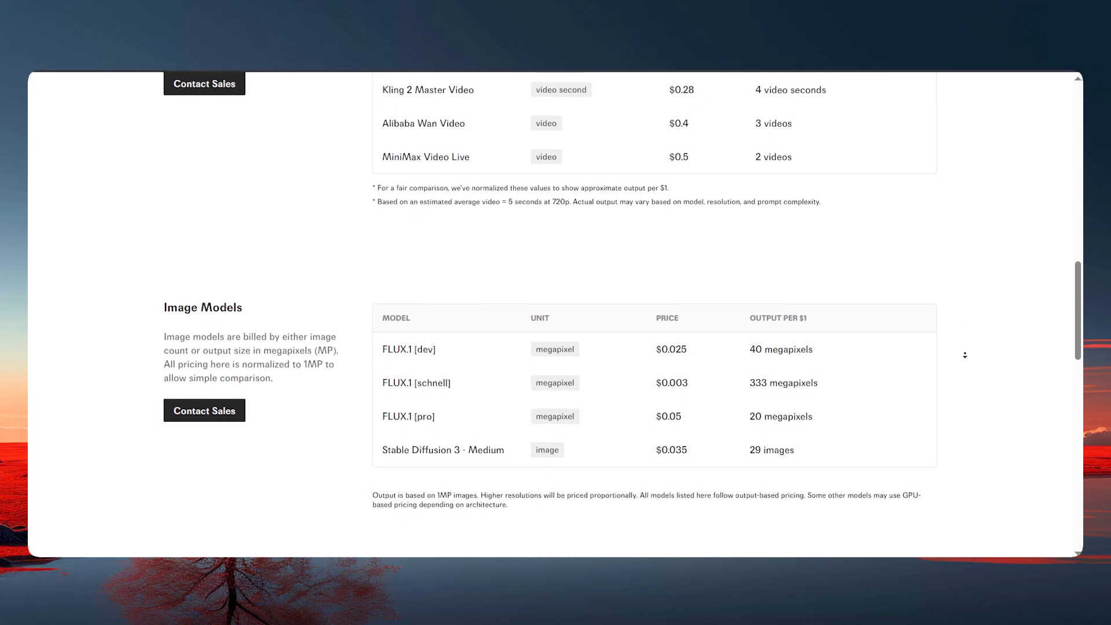
scroll(down, 3)
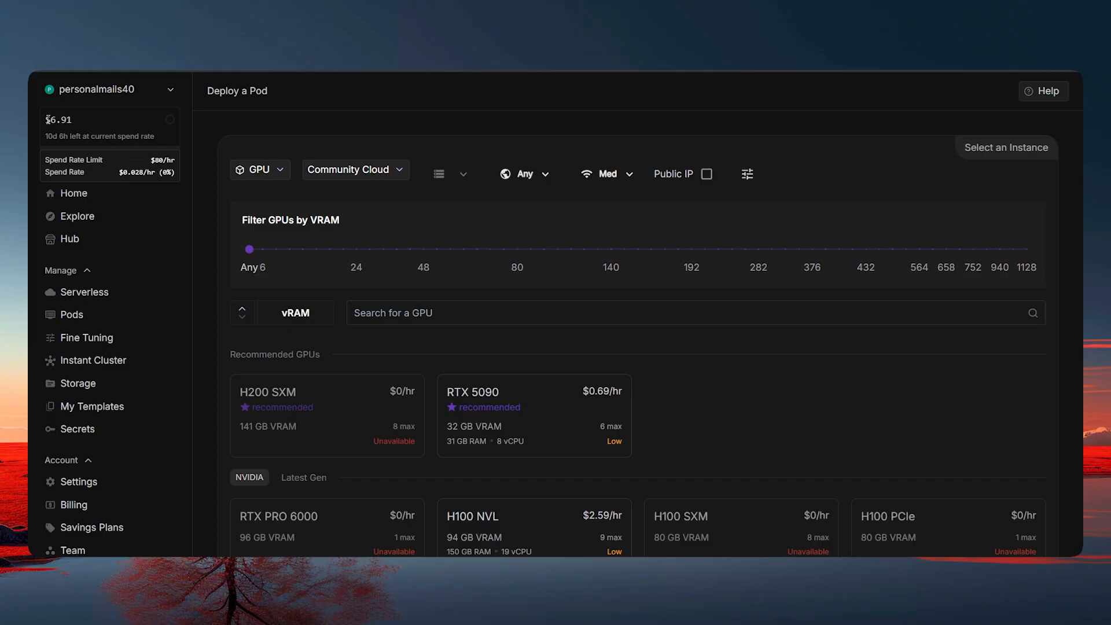
mouse_move(73, 504)
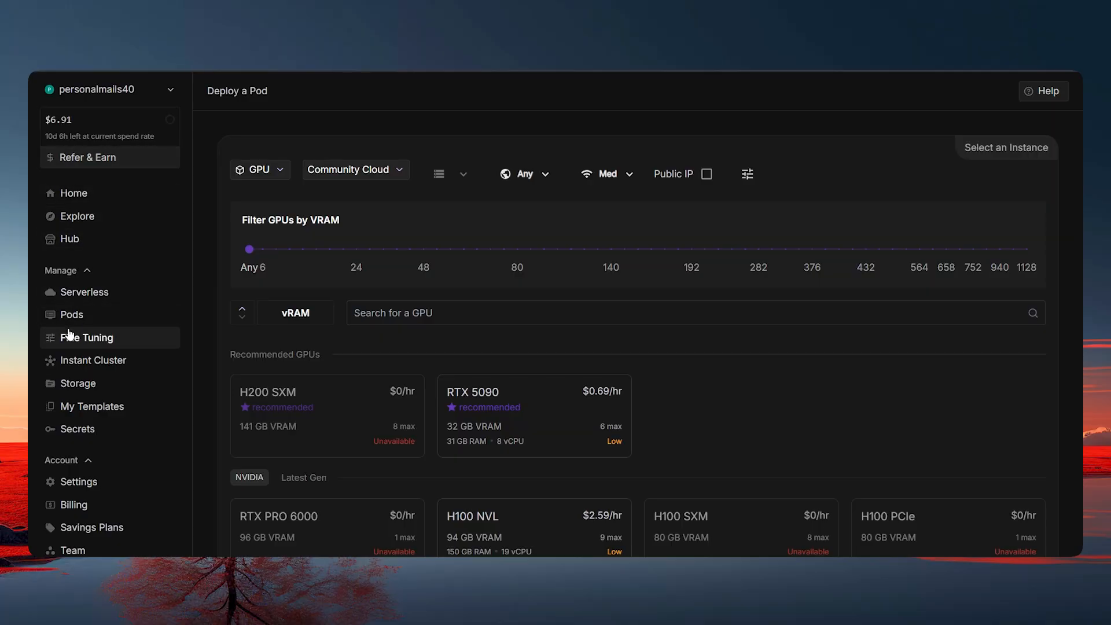
mouse_move(330, 145)
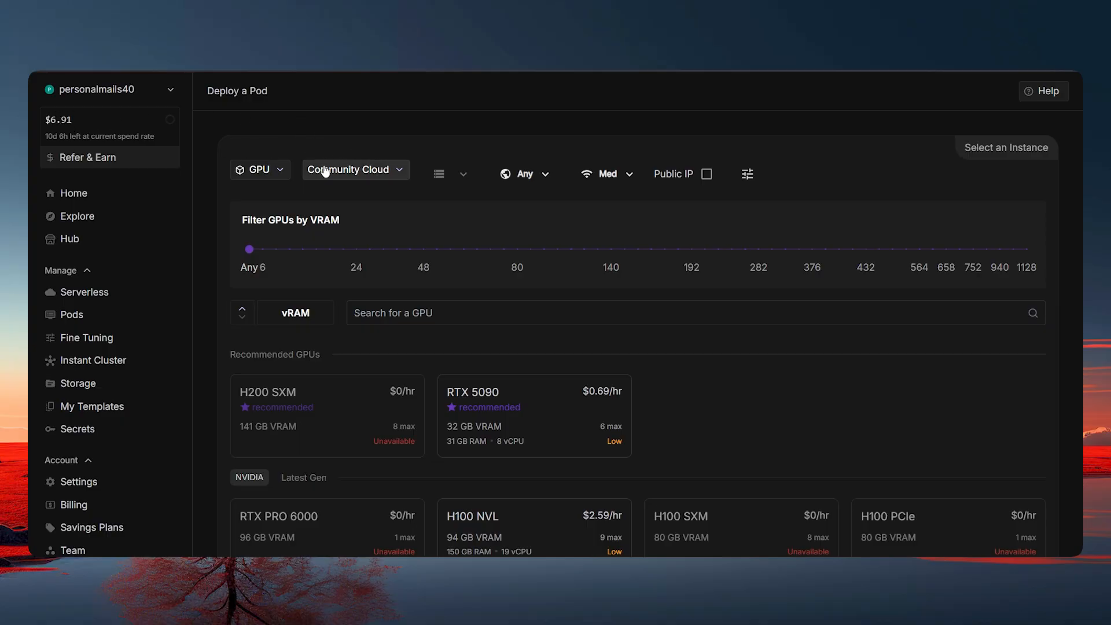
- Compare Community Cloud and Secure Cloud GPU listings via the cloud type selector
click(354, 169)
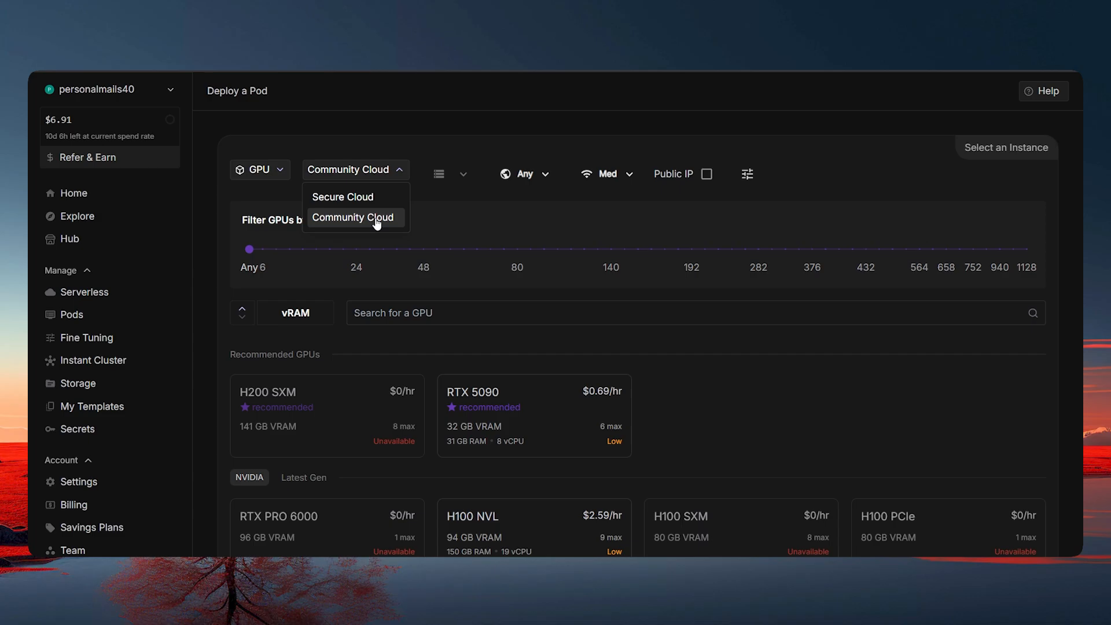
click(352, 218)
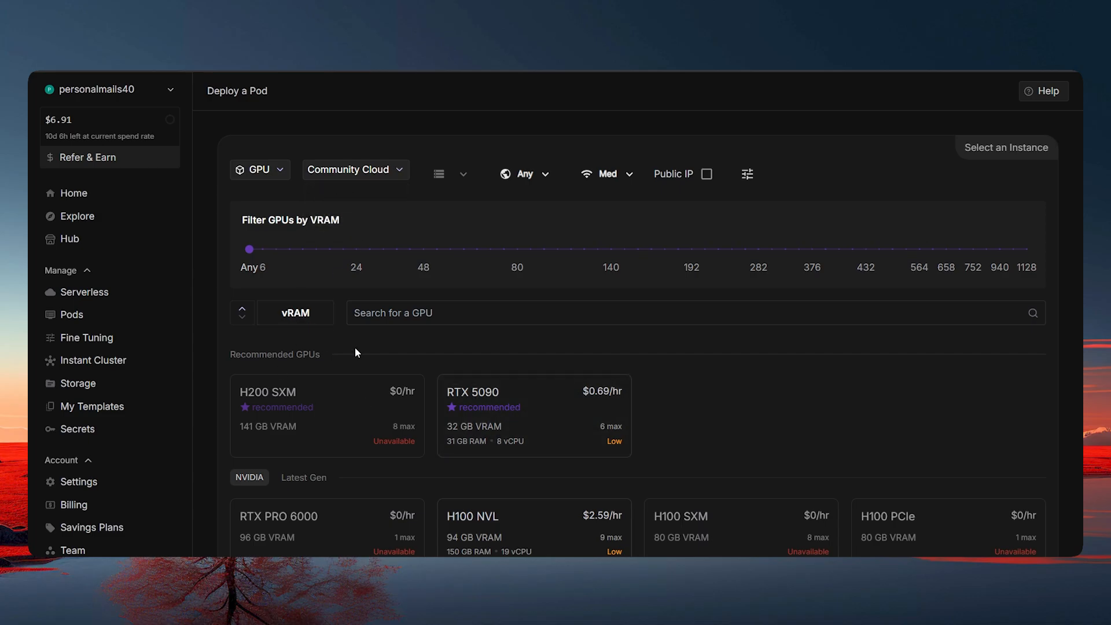
scroll(down, 3)
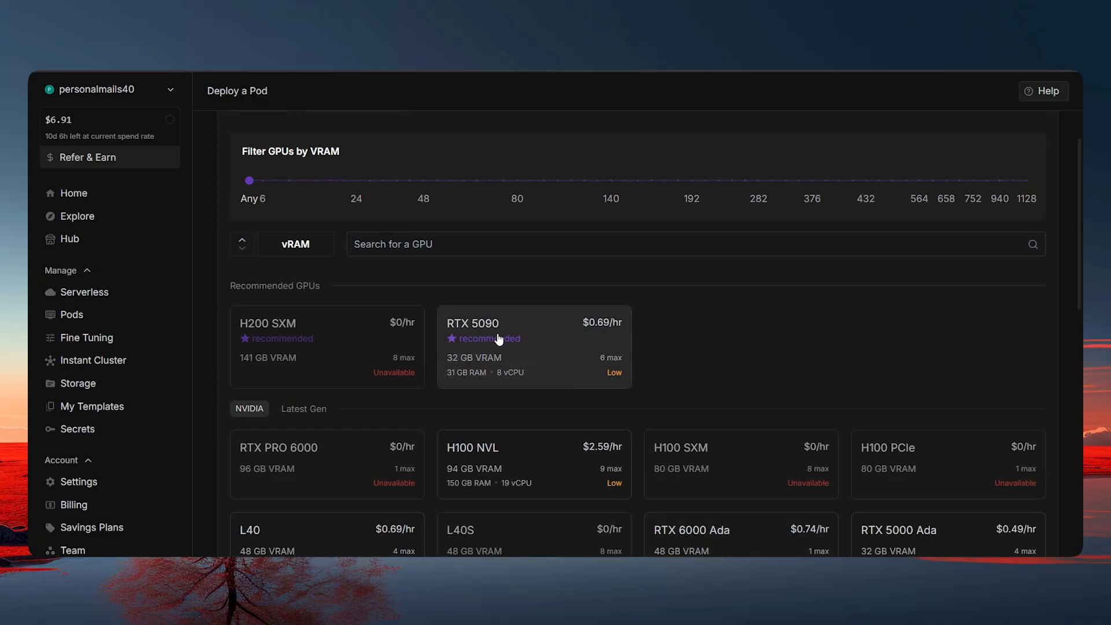
mouse_move(592, 331)
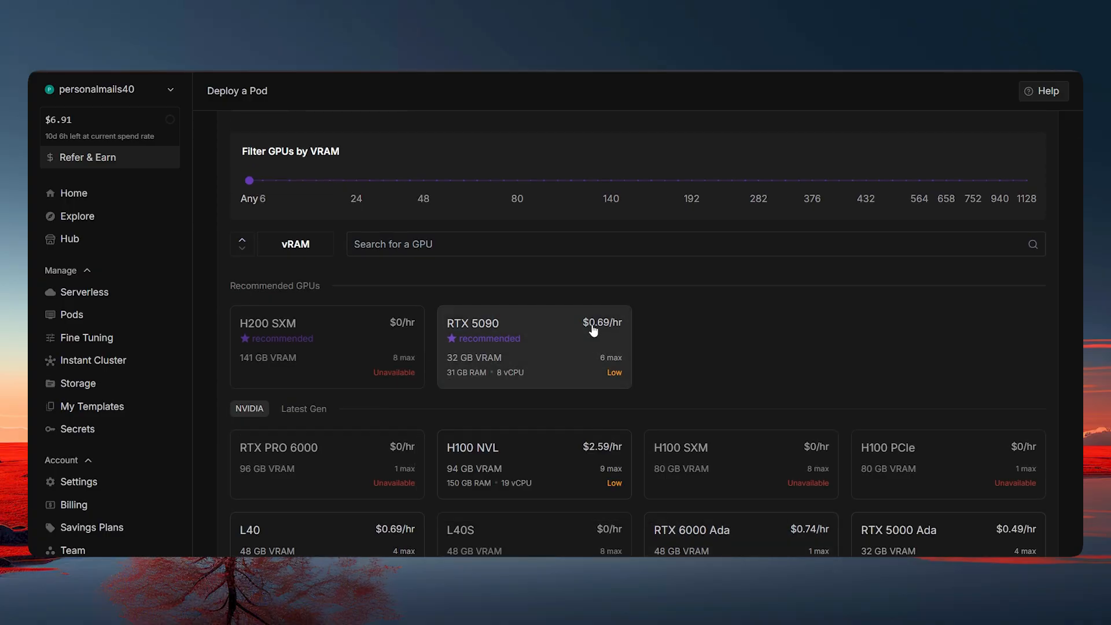
mouse_move(387, 270)
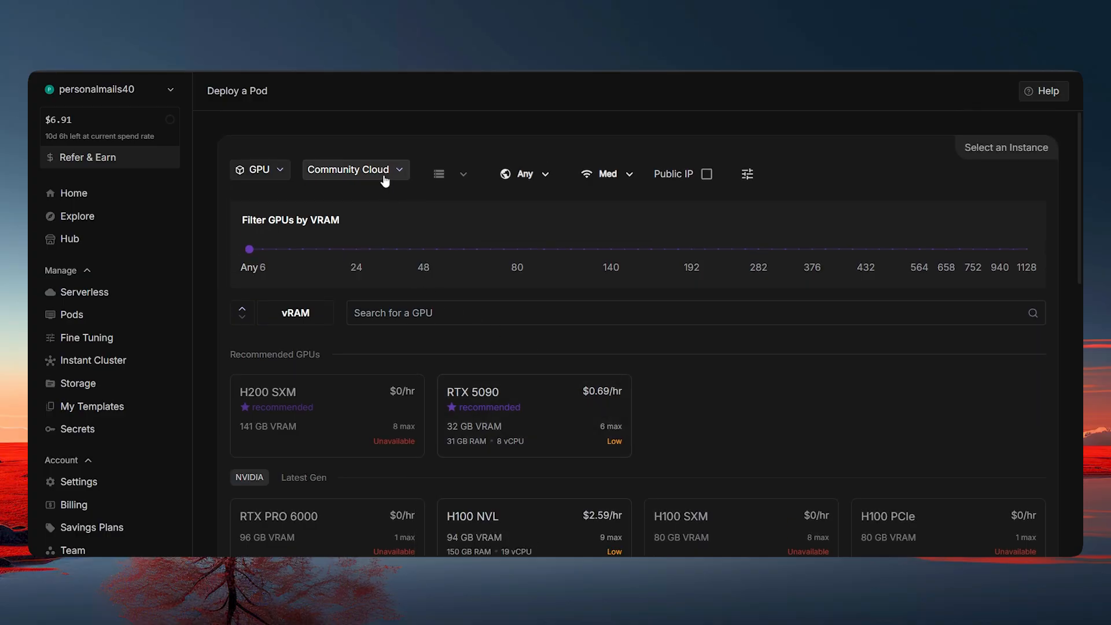
click(354, 169)
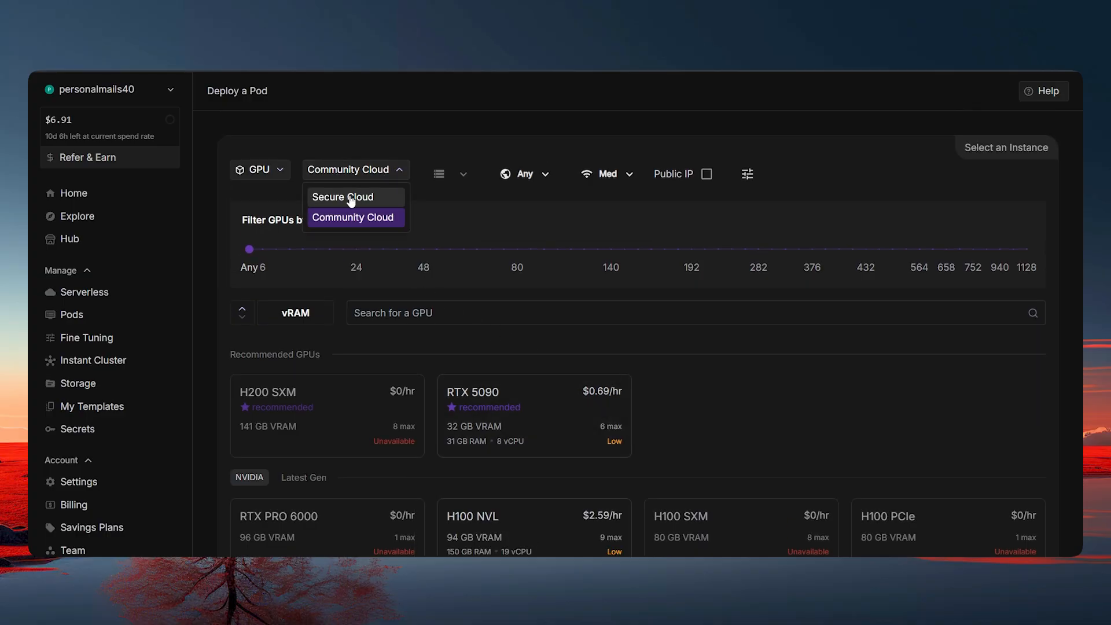
click(343, 197)
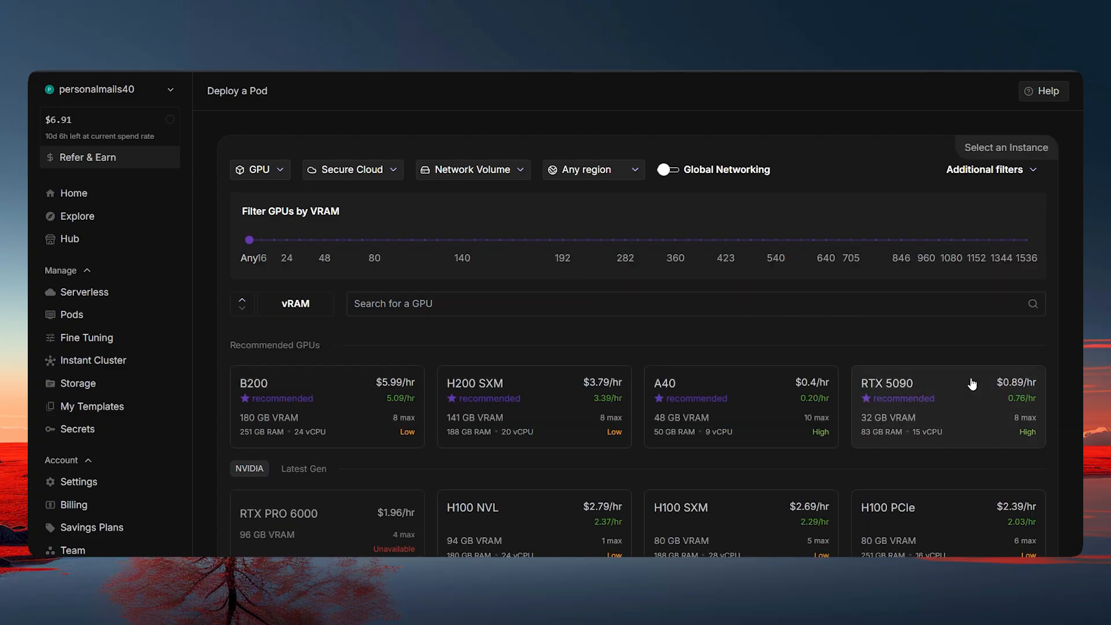
mouse_move(353, 169)
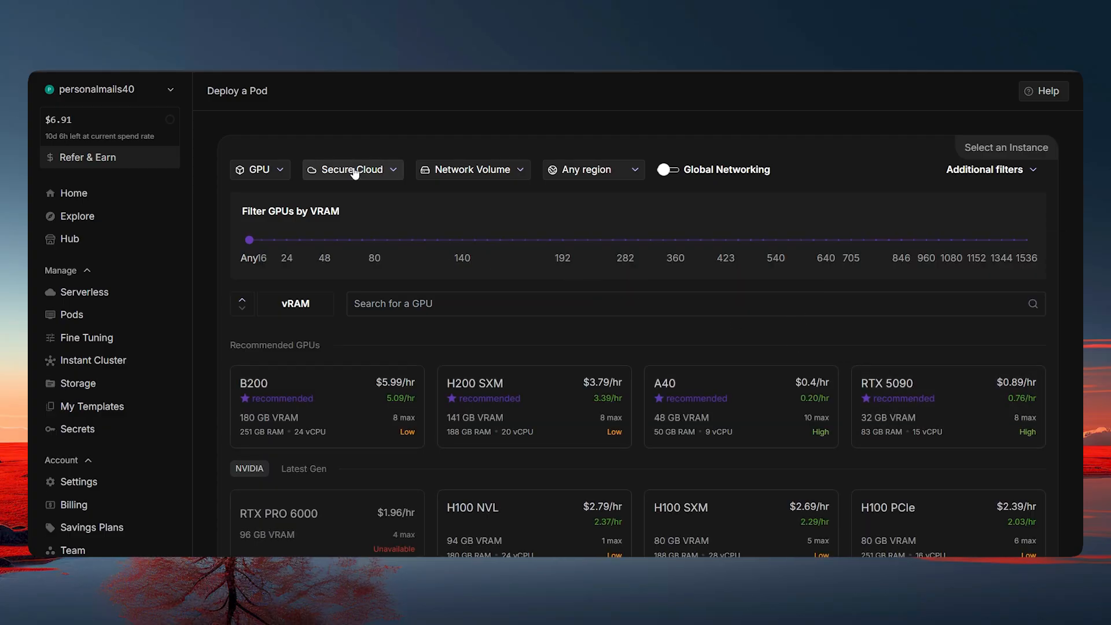
click(352, 169)
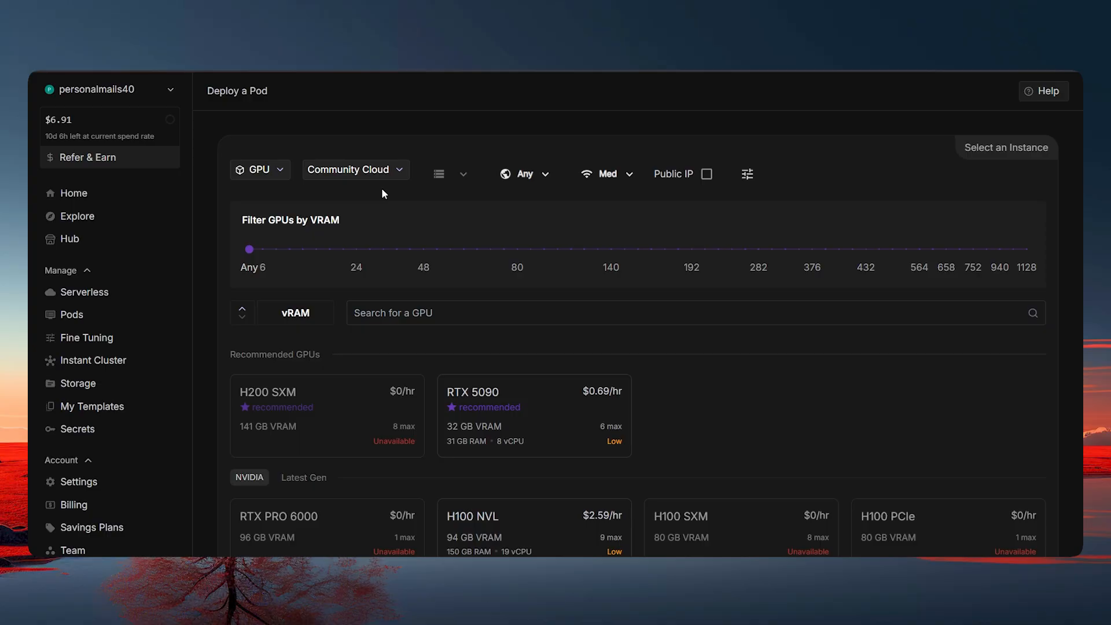
click(354, 169)
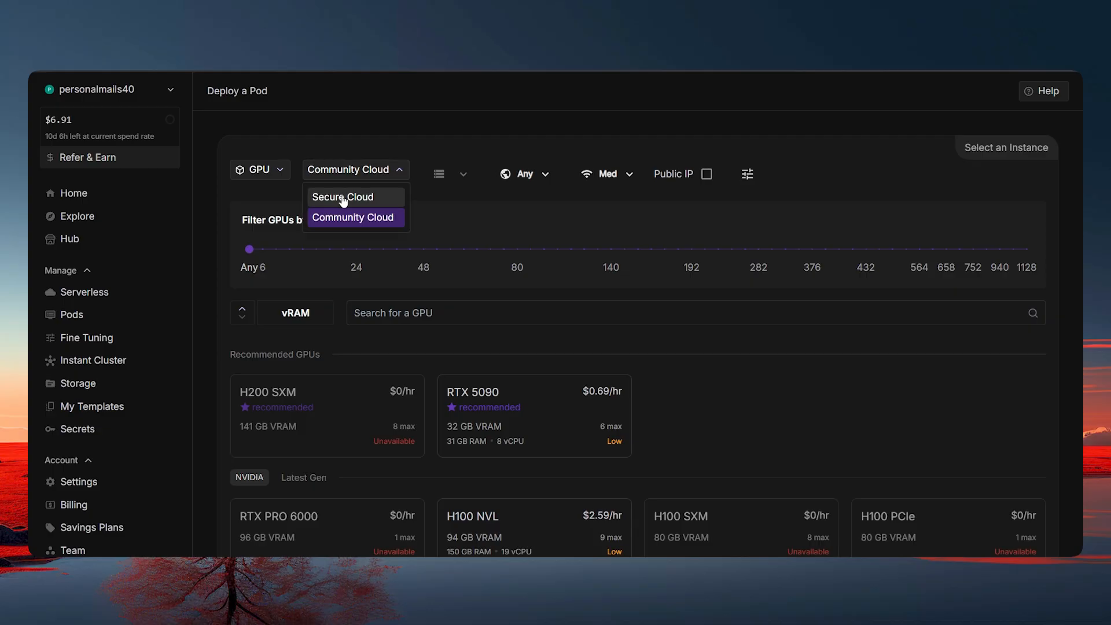
mouse_move(681, 419)
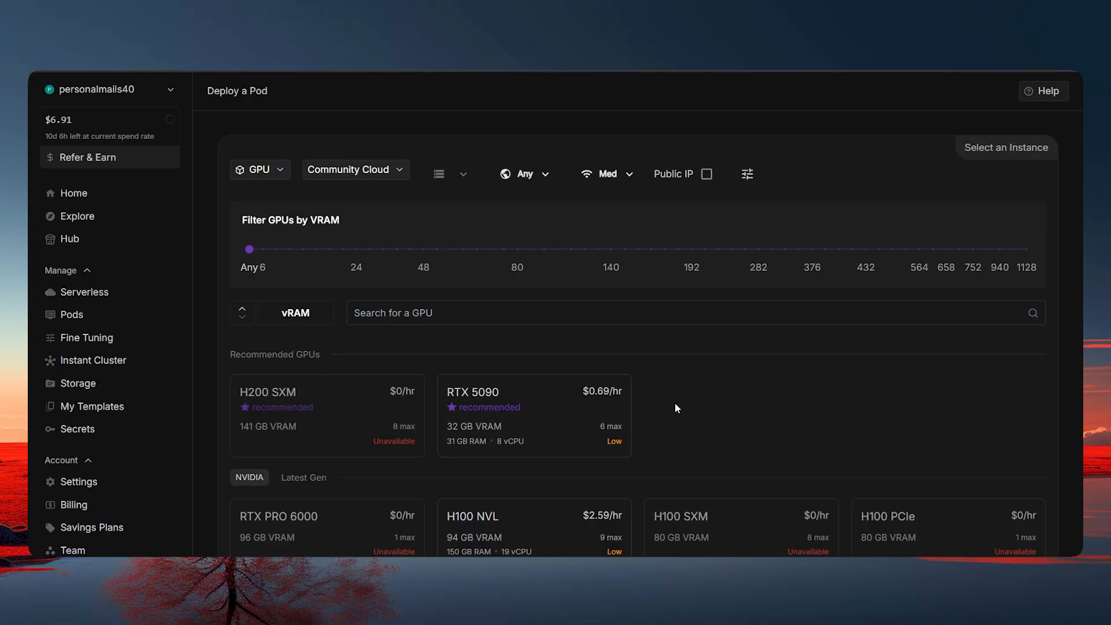
mouse_move(686, 394)
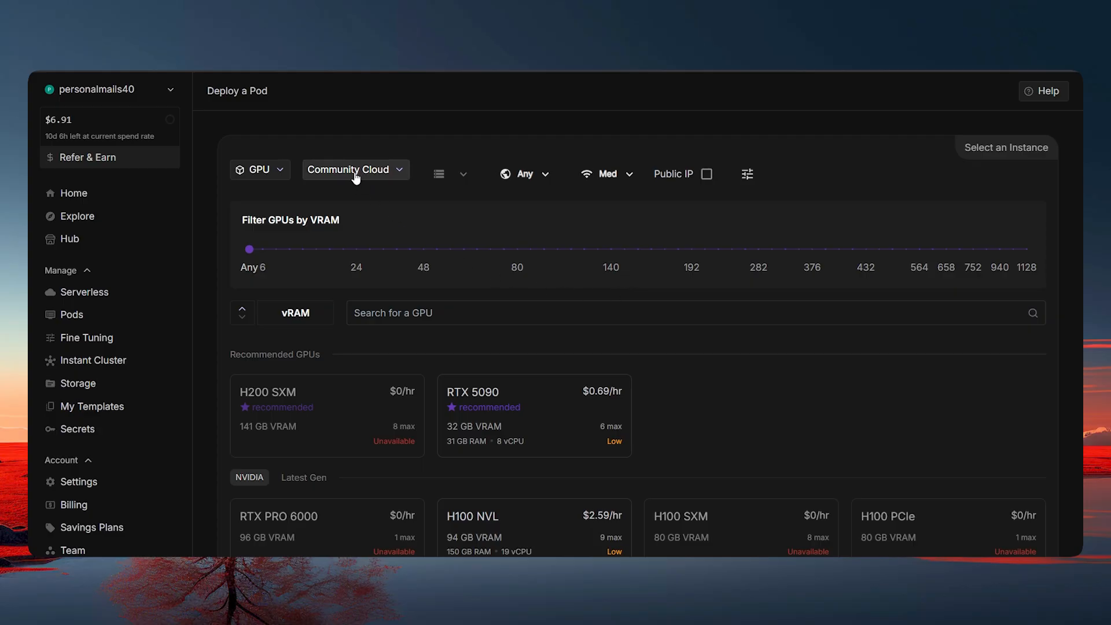
mouse_move(718, 209)
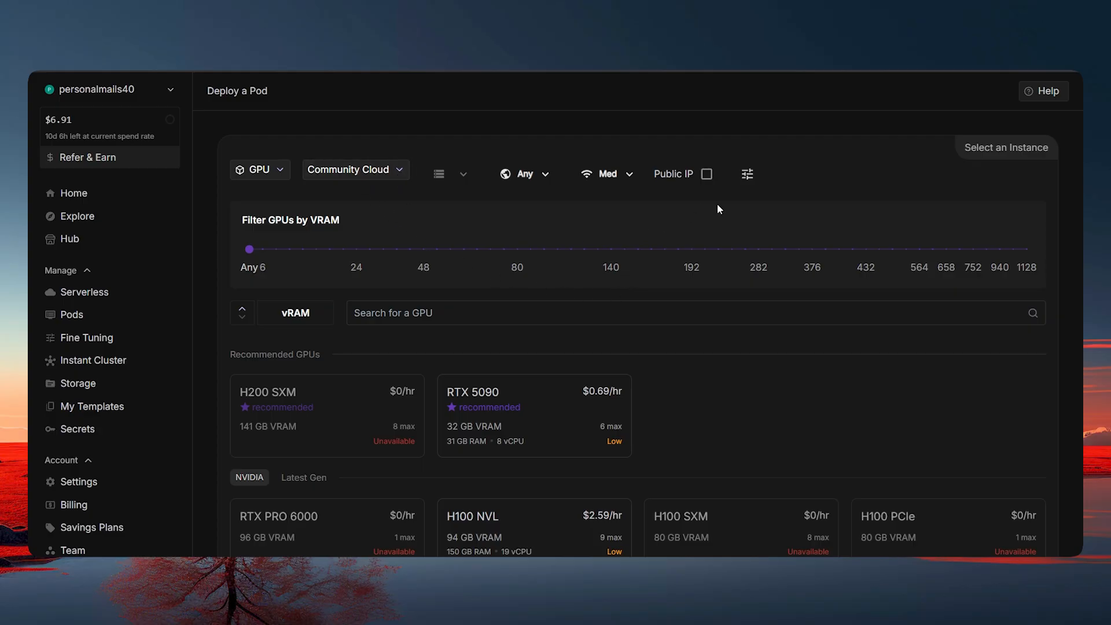
- Reveal the extra pod filters for vCPUs, system memory, disk type and CUDA version
click(746, 174)
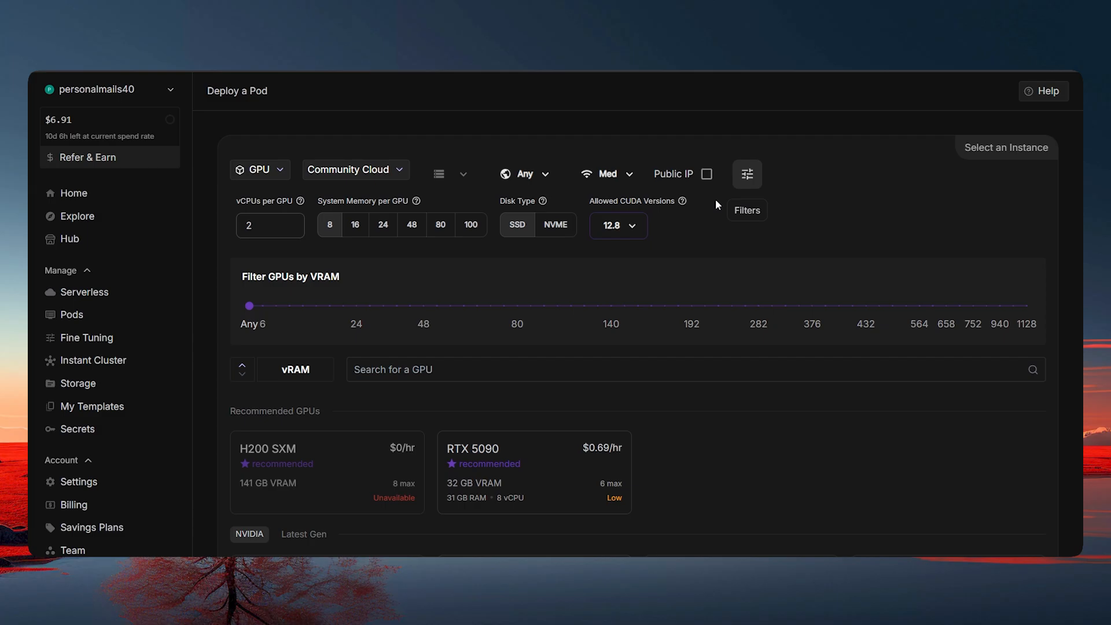
click(617, 226)
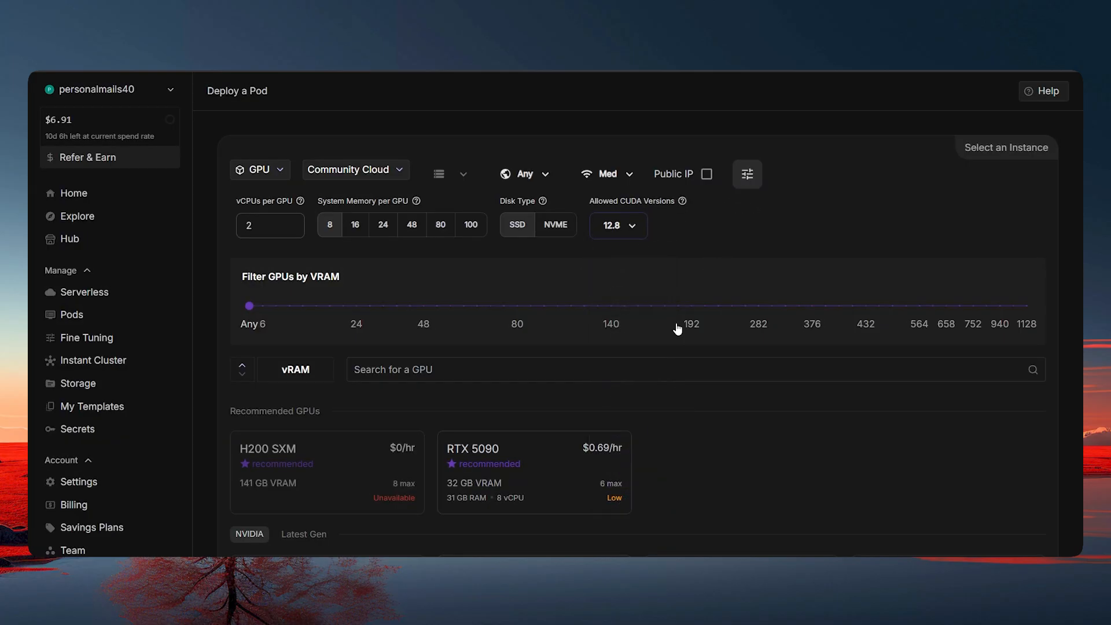
scroll(down, 3)
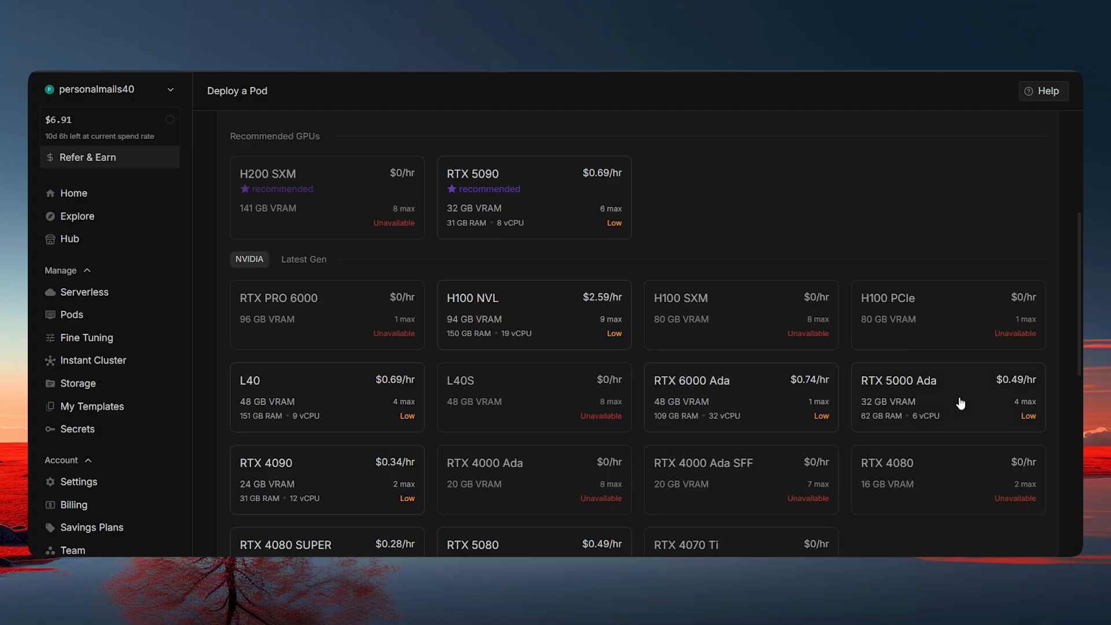
mouse_move(681, 214)
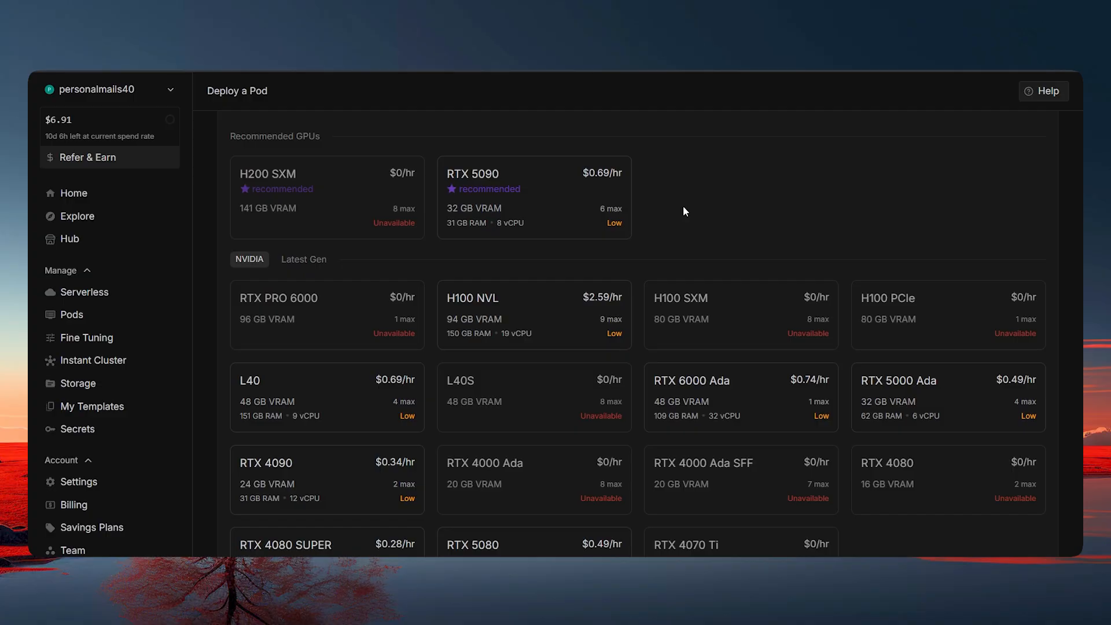
mouse_move(518, 179)
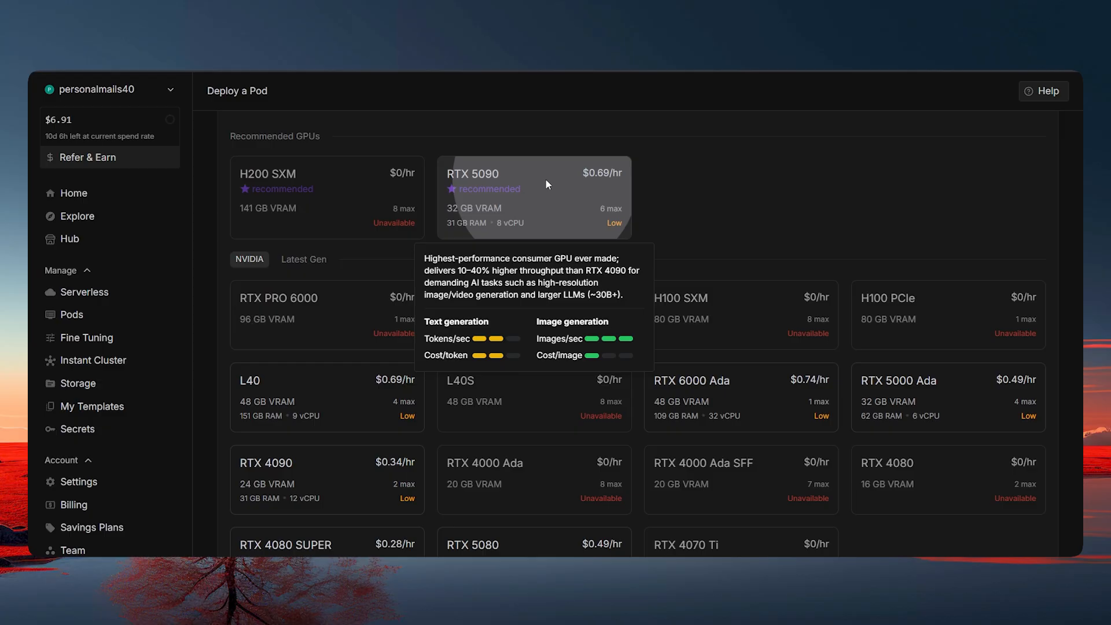
- Reselect the One Click ComfyUI Wan 2.1/2.2 CUDA 12.8 template and rename the pod 'new pod'
click(535, 197)
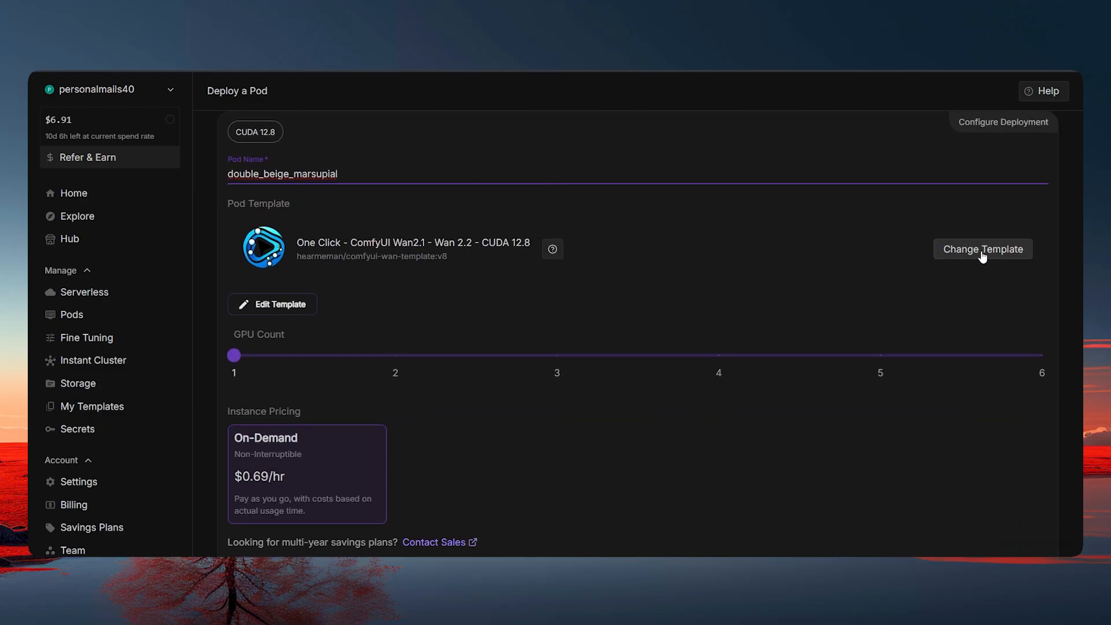
click(982, 249)
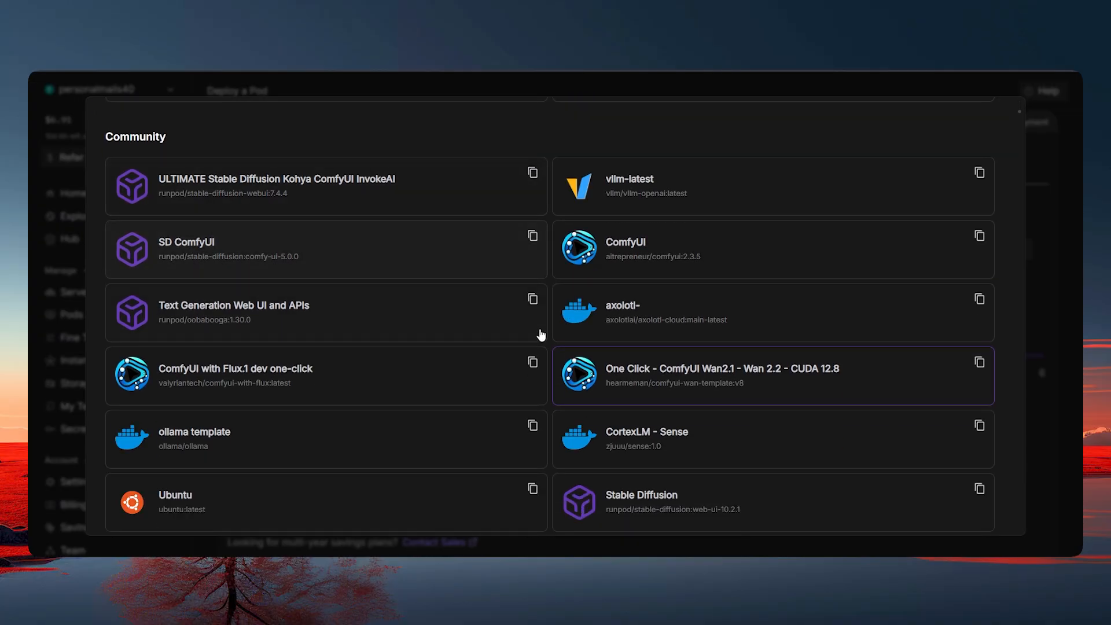
mouse_move(635, 378)
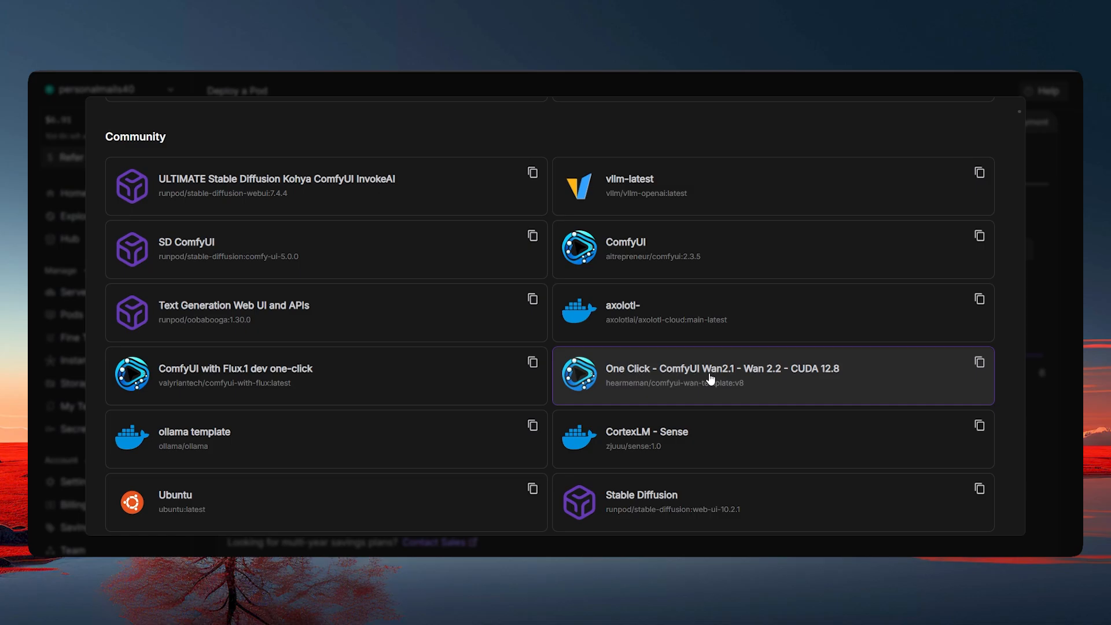
mouse_move(842, 375)
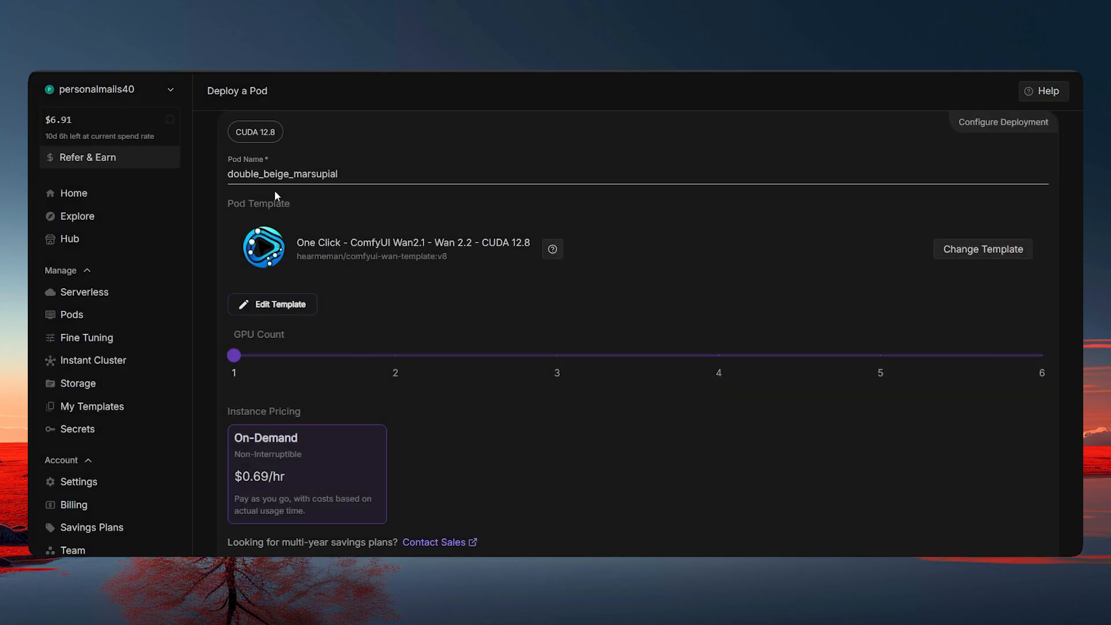
triple_click(283, 173)
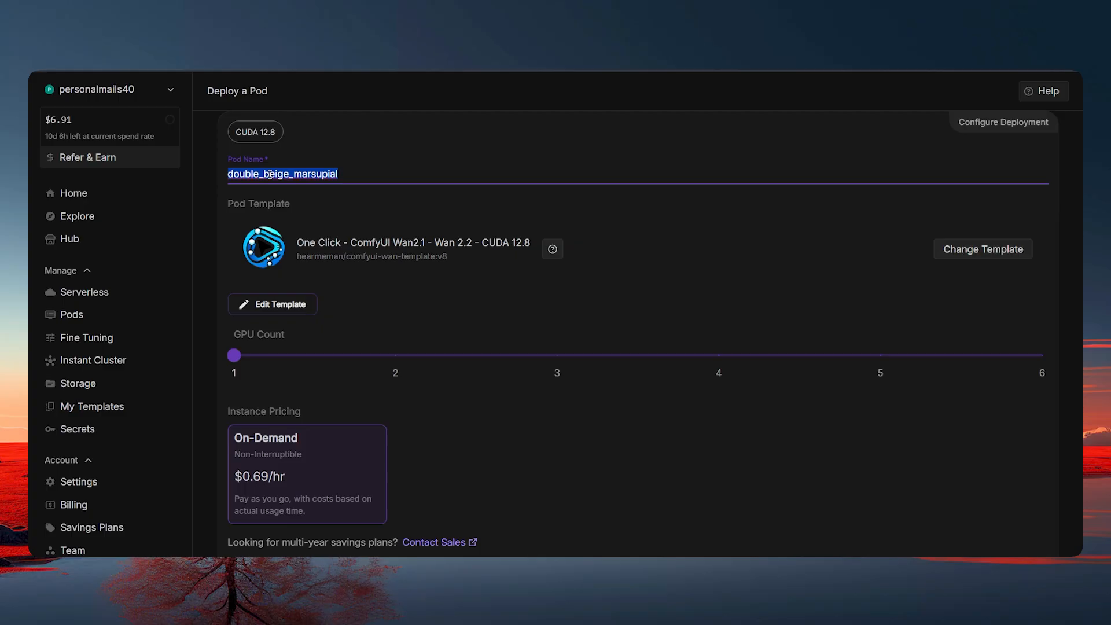
text(new pod)
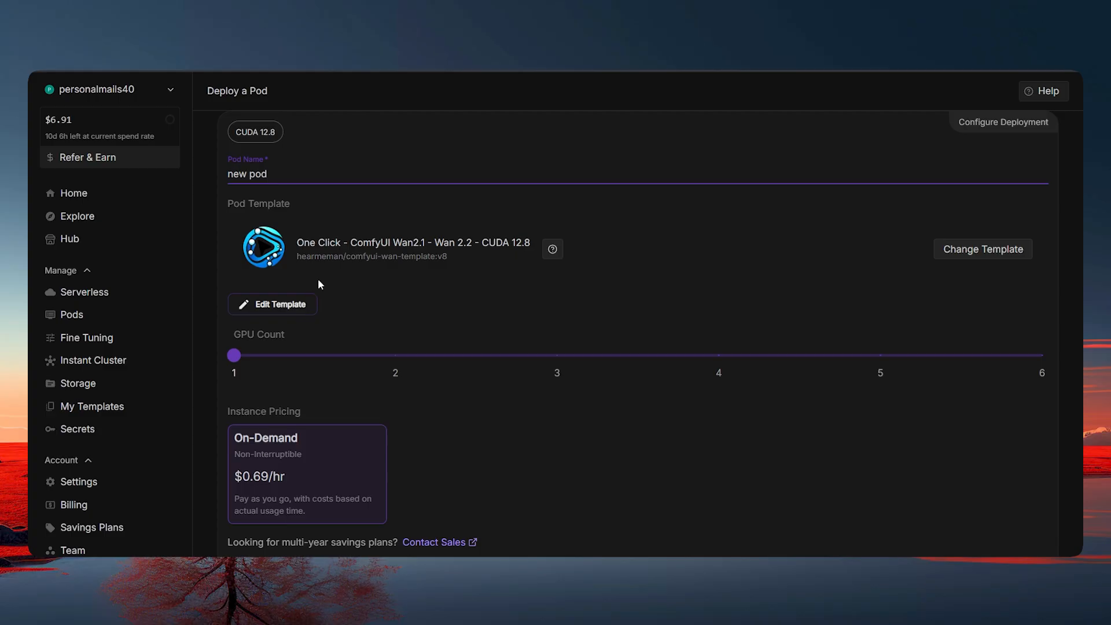
- In the template overrides, set the volume disk to 100 GB beside the 200 GB container disk
click(272, 304)
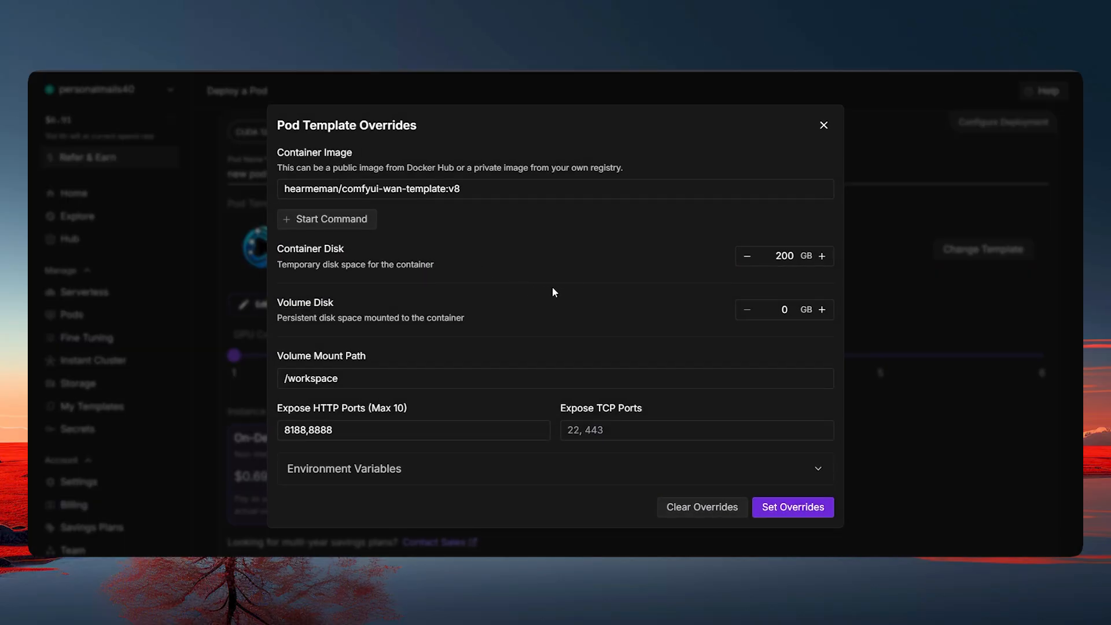
mouse_move(525, 279)
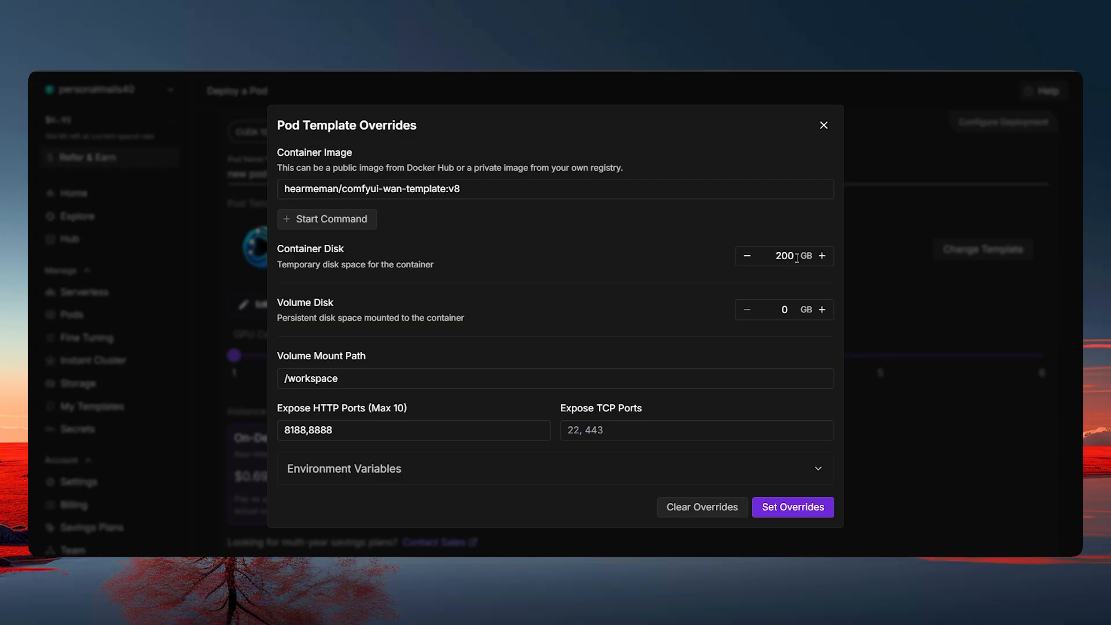
mouse_move(586, 260)
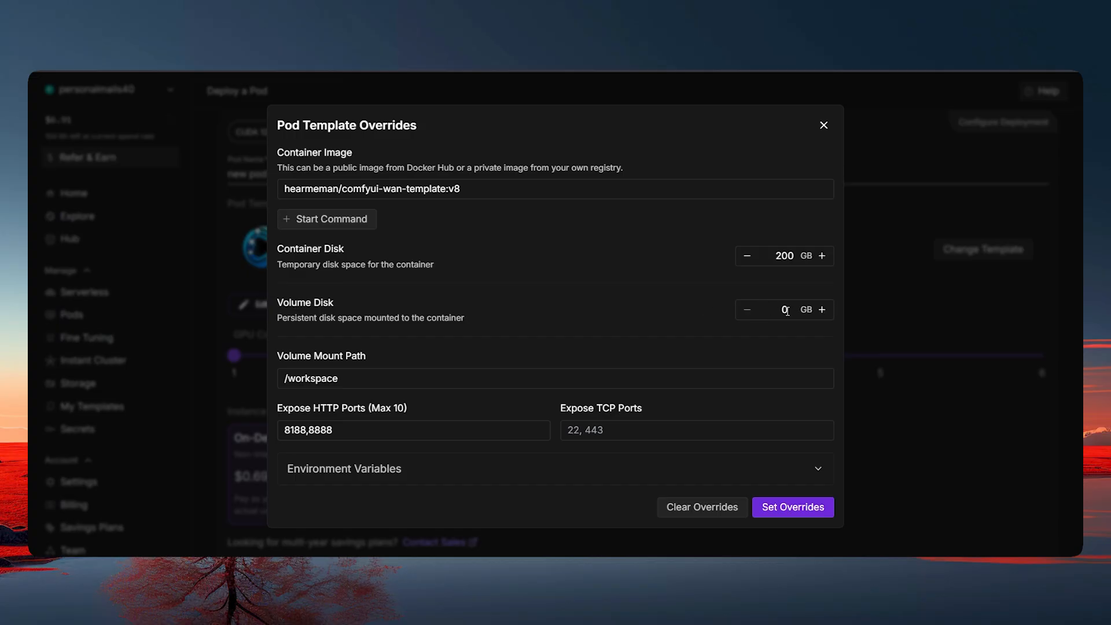
text(100)
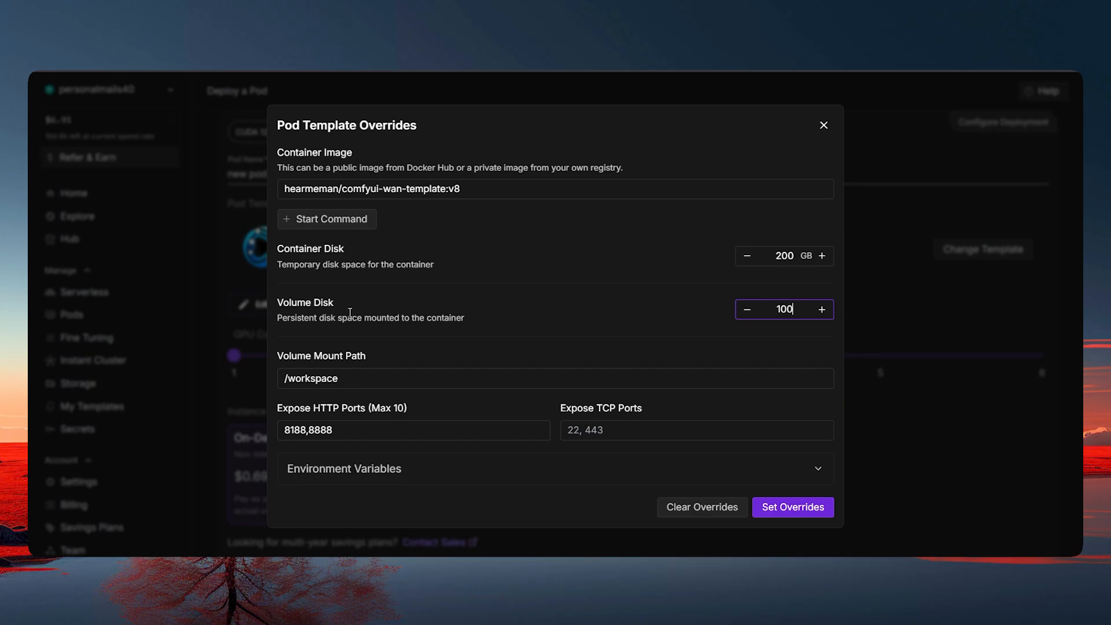
mouse_move(535, 320)
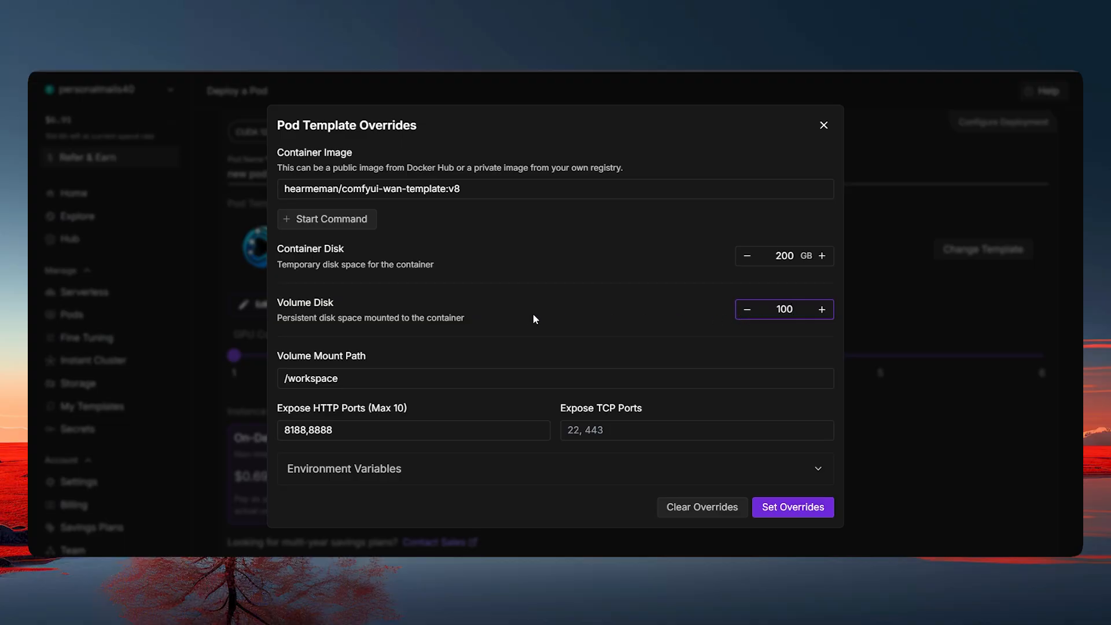
mouse_move(710, 314)
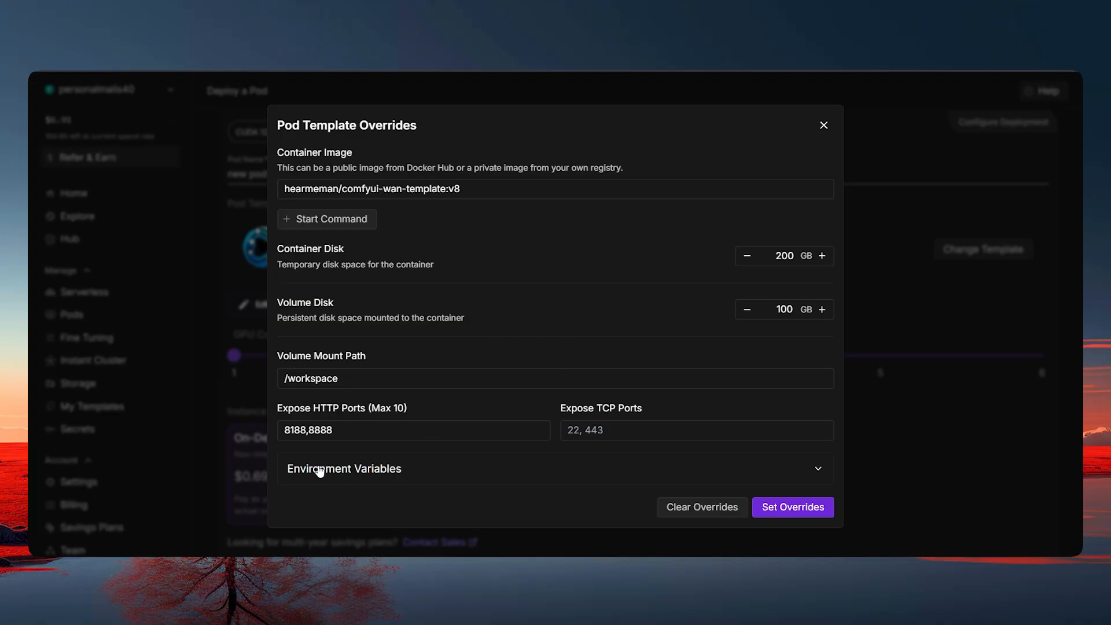
- Set environment variable download_480p_native_models to true and apply the overrides
click(344, 469)
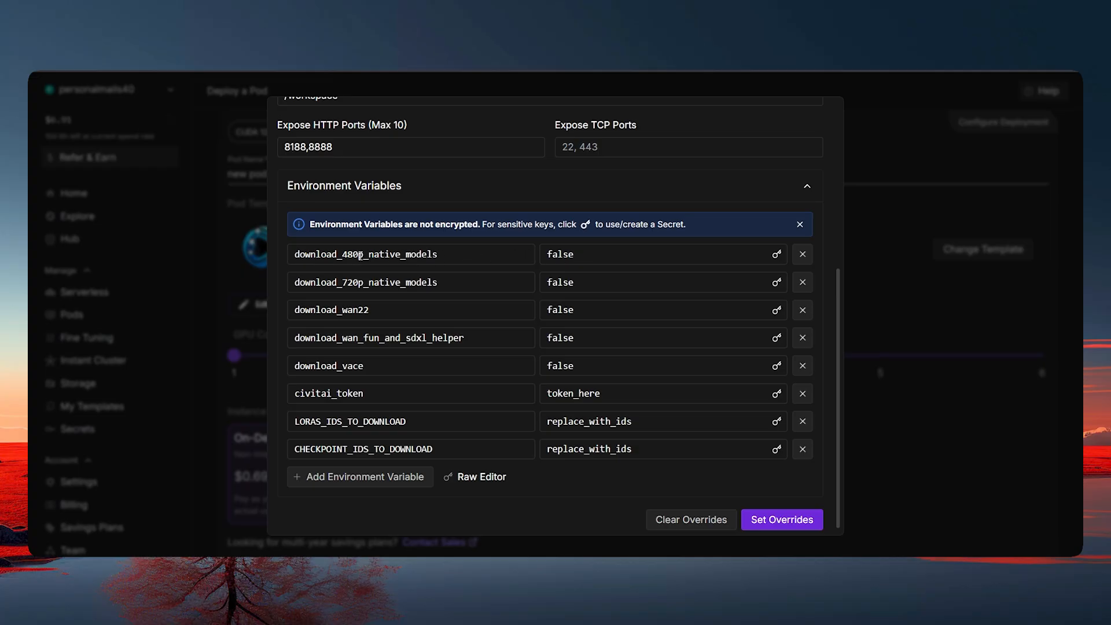
text(tr)
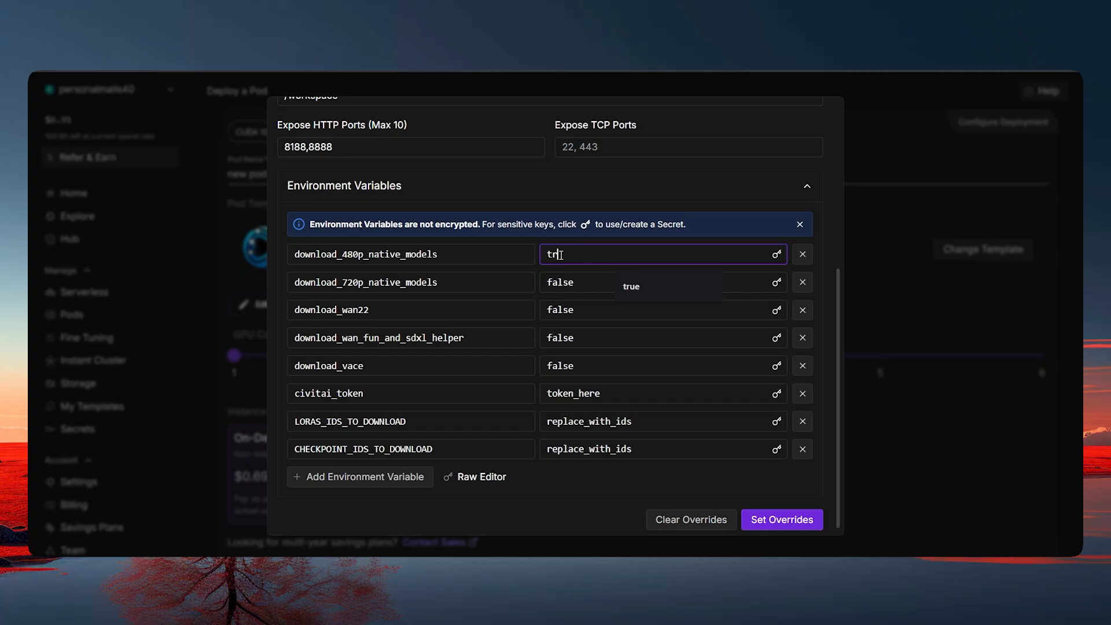
click(630, 285)
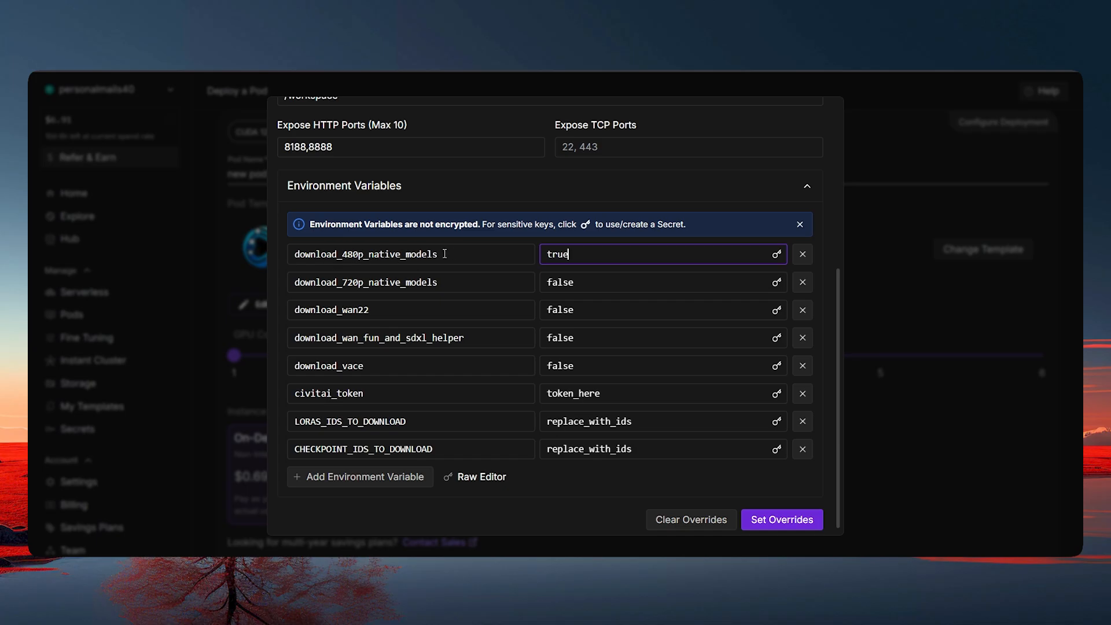
mouse_move(382, 281)
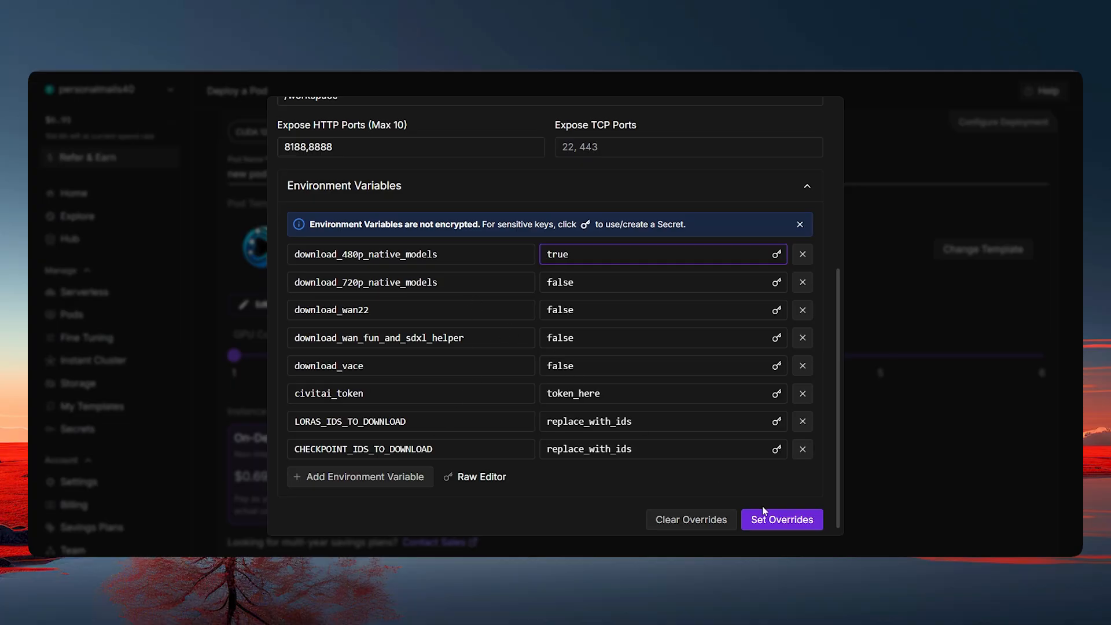
click(781, 520)
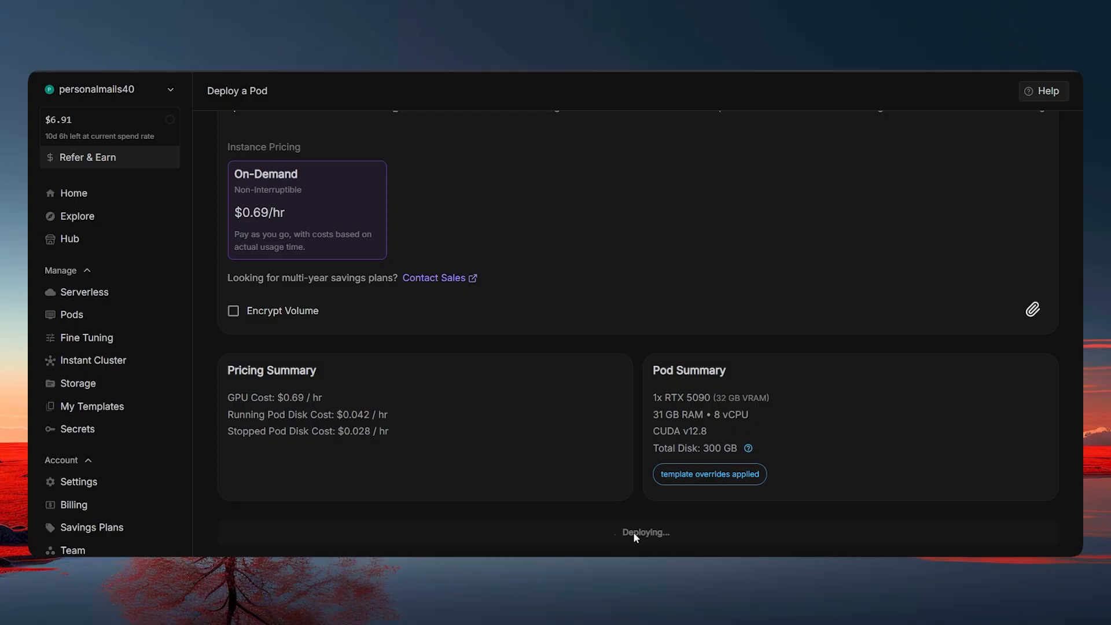
- Deploy the pod, go to My Pods and expand the running 'new pod' details
click(634, 533)
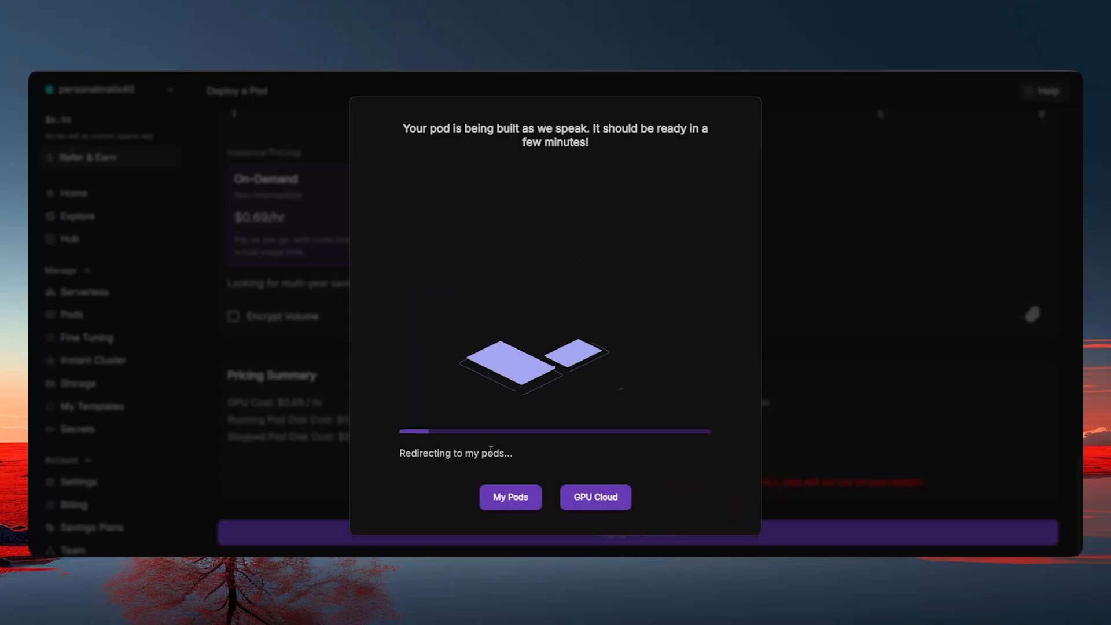
click(509, 496)
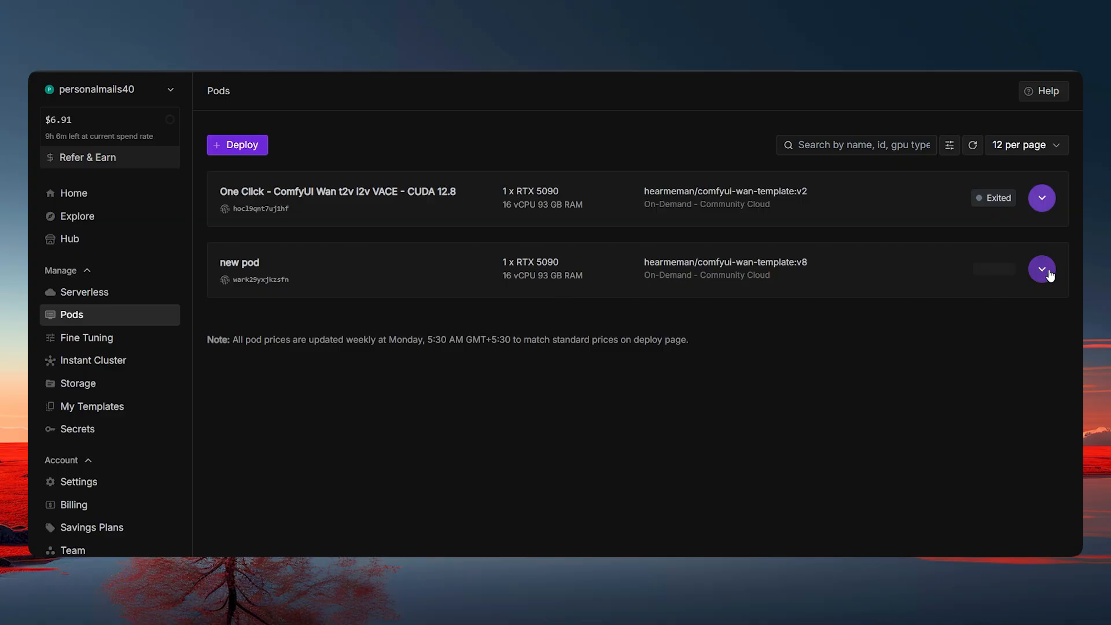
click(1042, 269)
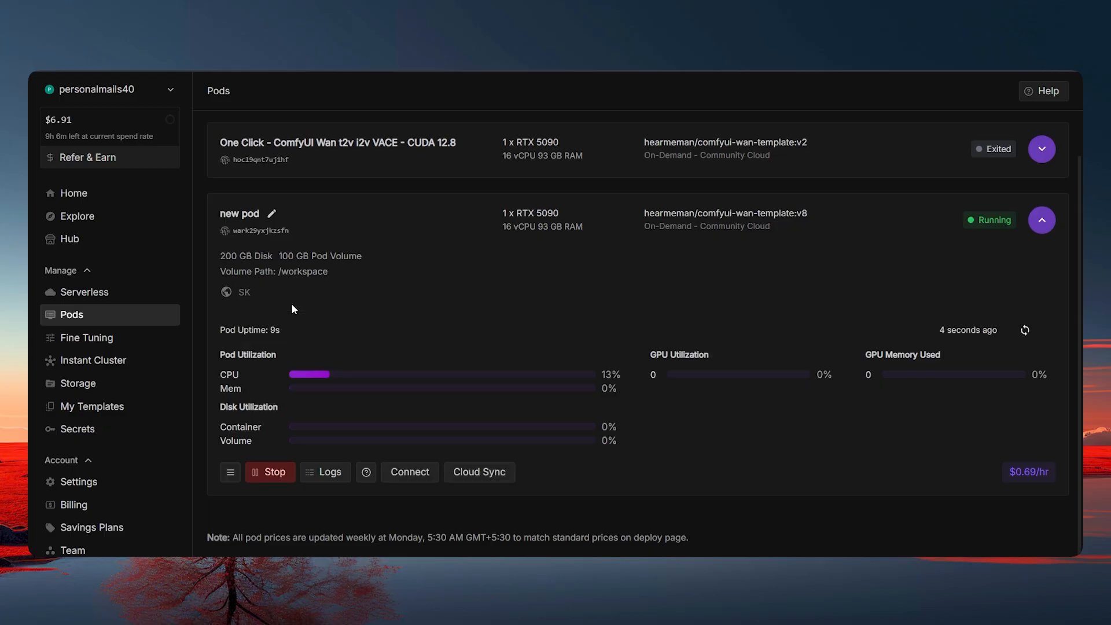
- View the pod's container logs and confirm the 'ComfyUI is UP' message
click(324, 472)
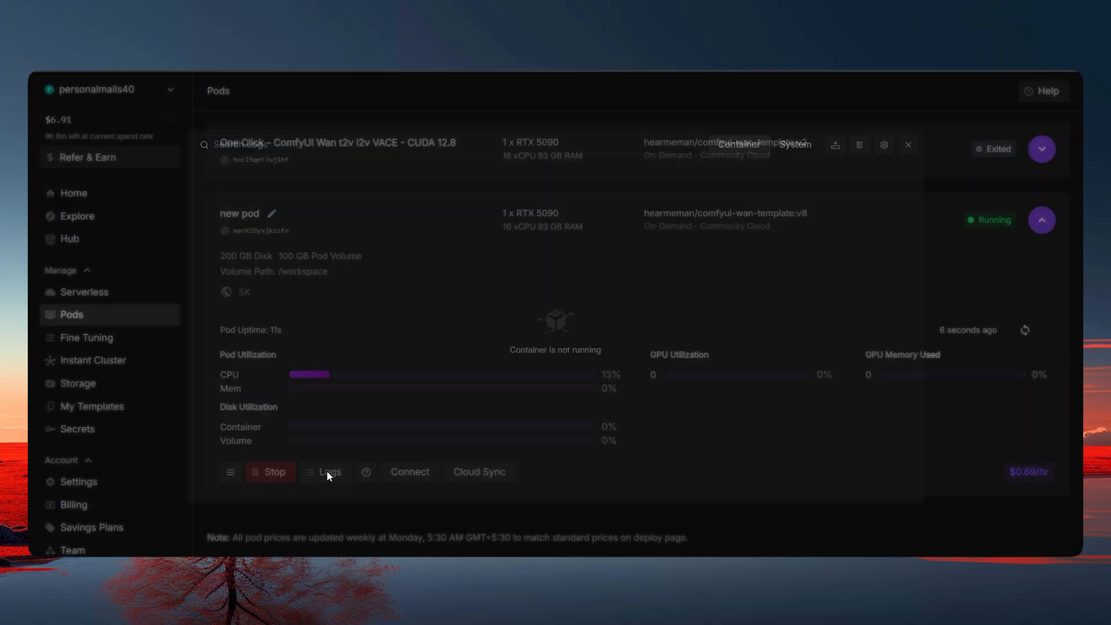
click(324, 472)
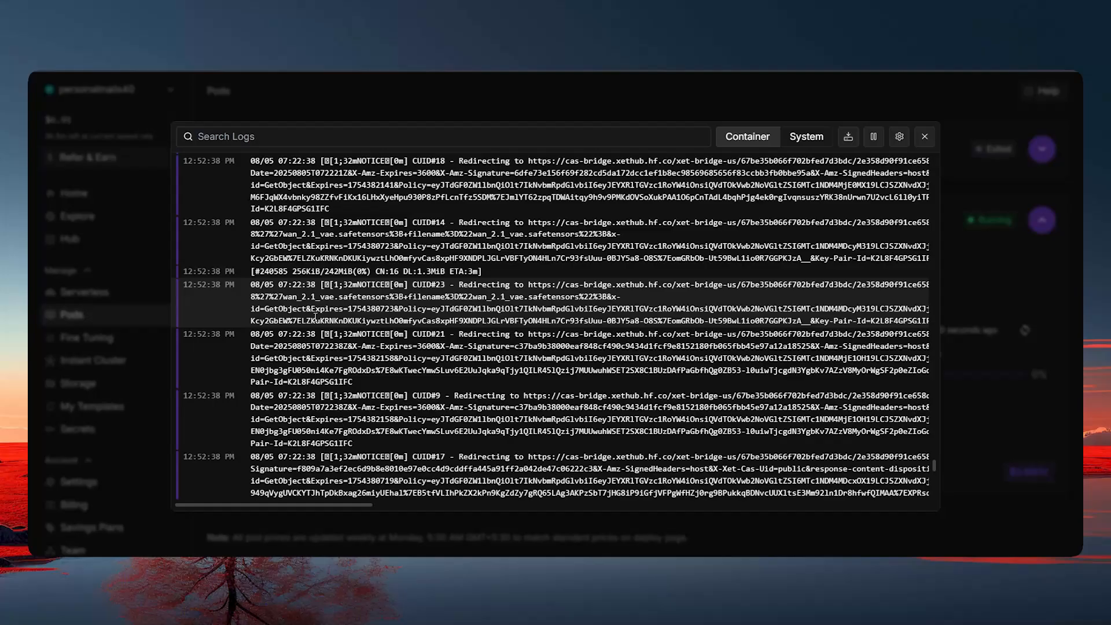
scroll(up, 3)
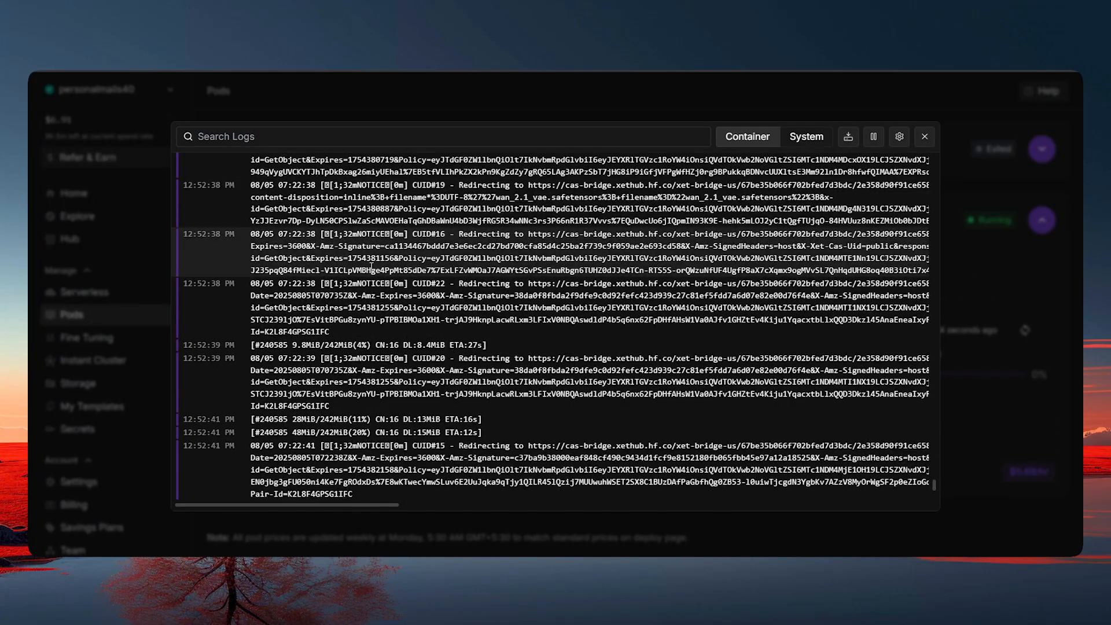
scroll(down, 3)
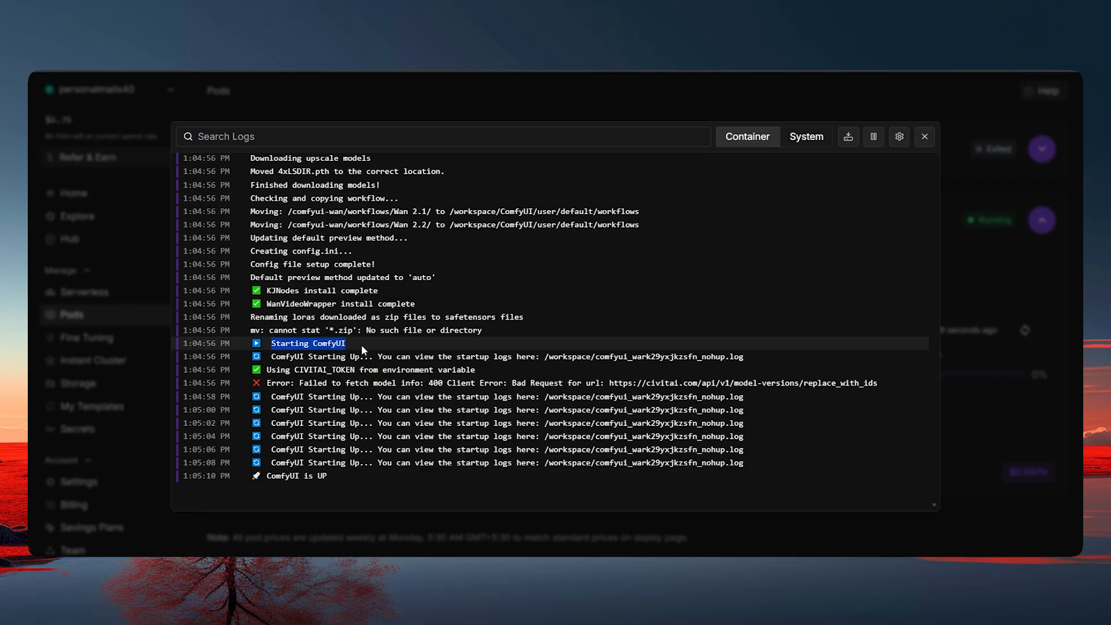
double_click(293, 476)
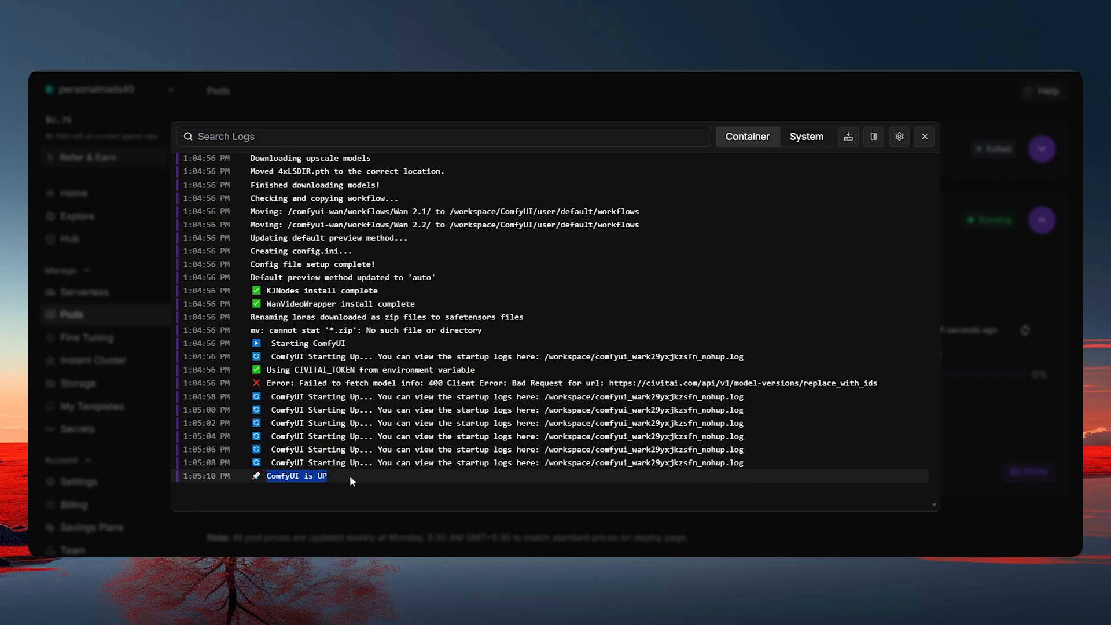
mouse_move(981, 407)
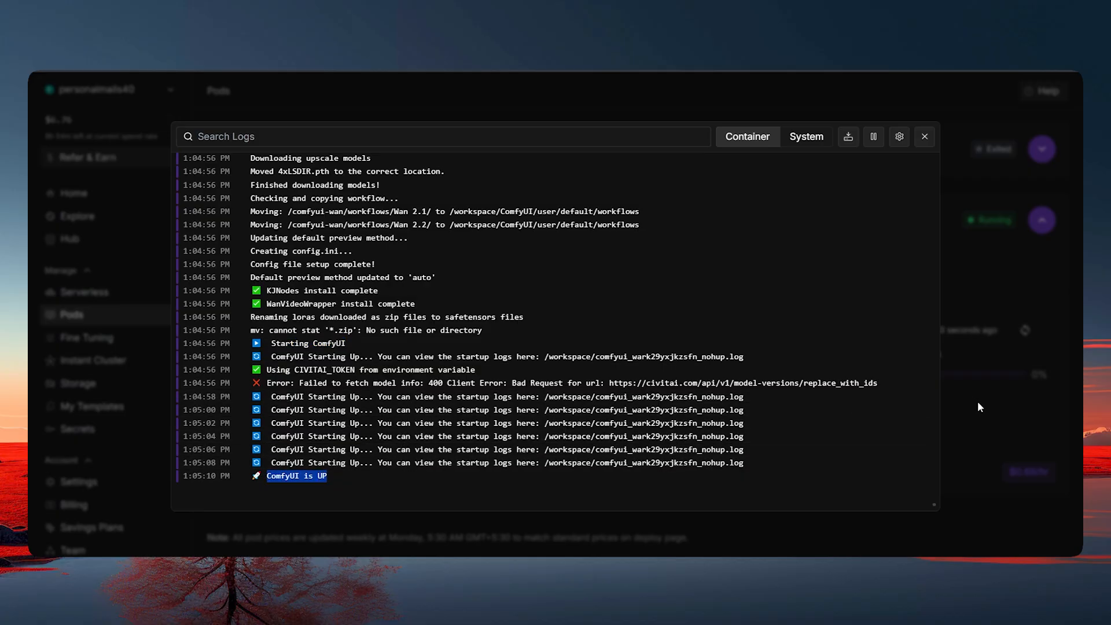
- Close the logs and connect to the new pod to launch ComfyUI in the browser
click(924, 136)
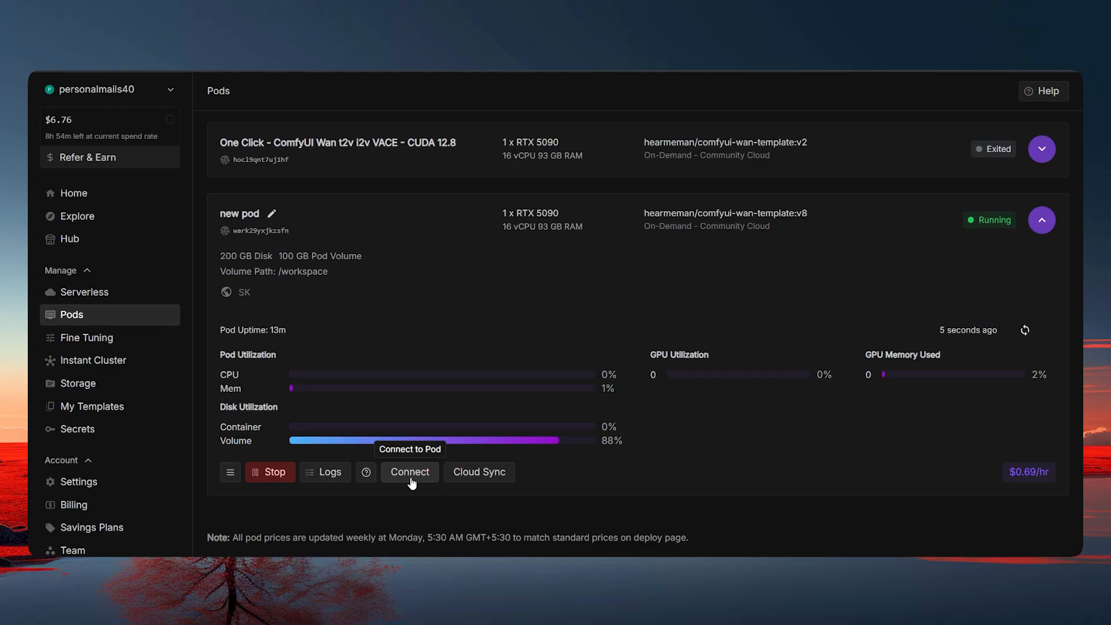
click(410, 472)
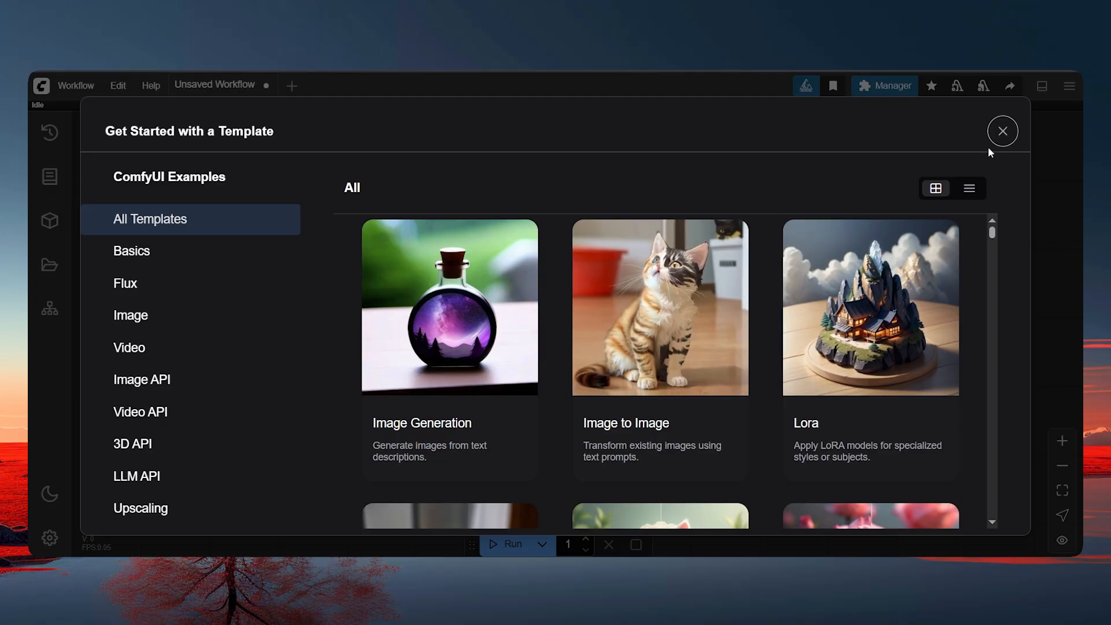
- Dismiss the starter templates and load Native-I2V-60FPS.json from the Wan 2.1 workflows folder
click(1002, 131)
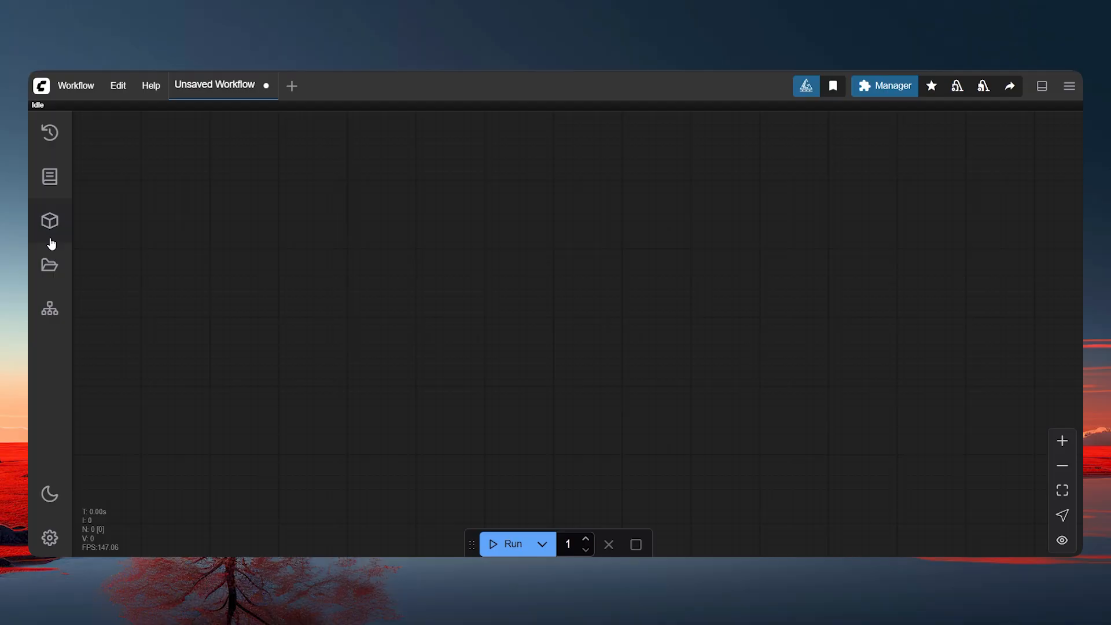
click(49, 263)
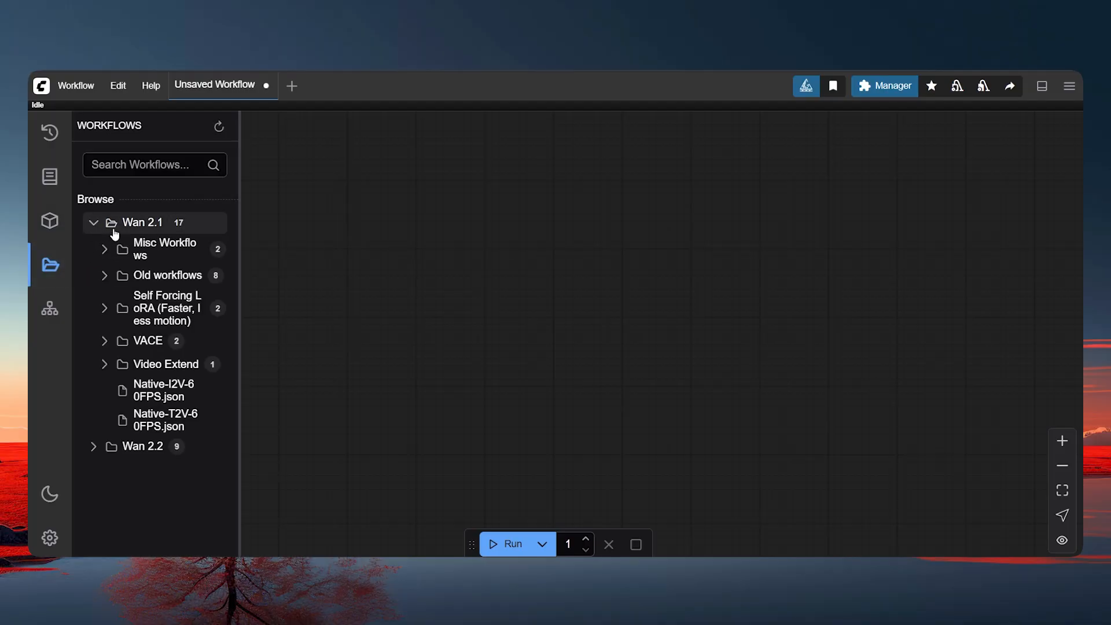
mouse_move(168, 276)
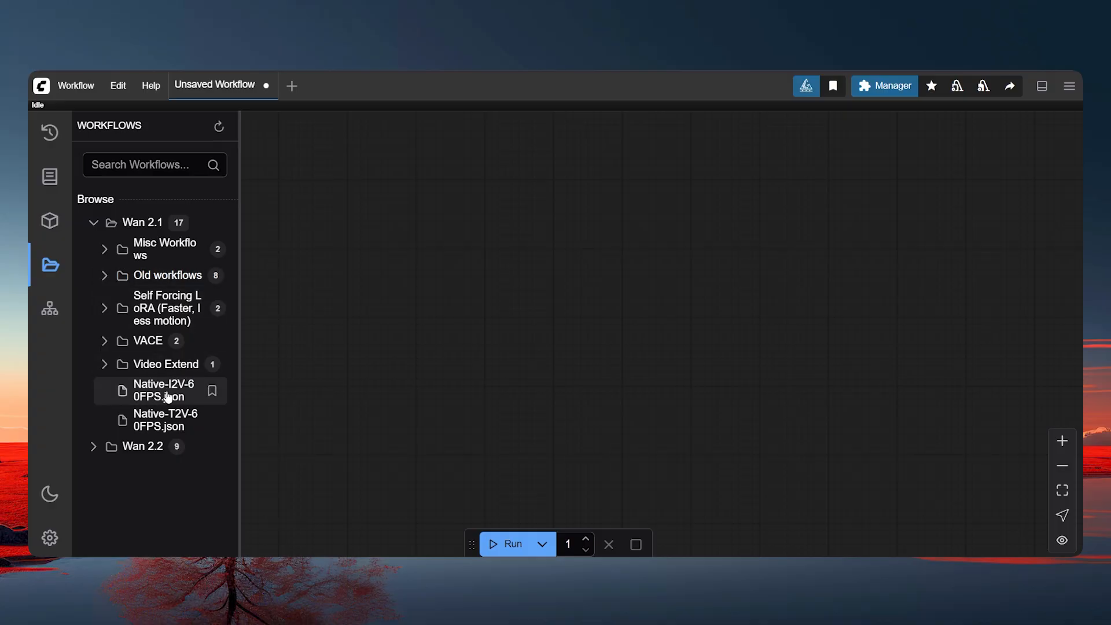
click(161, 390)
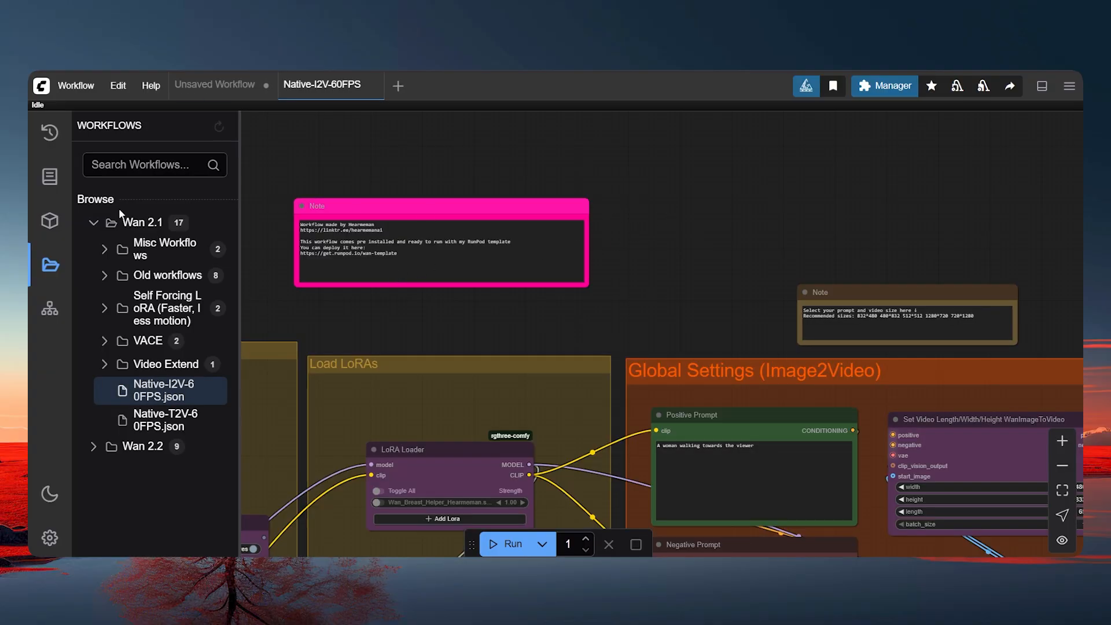
click(49, 265)
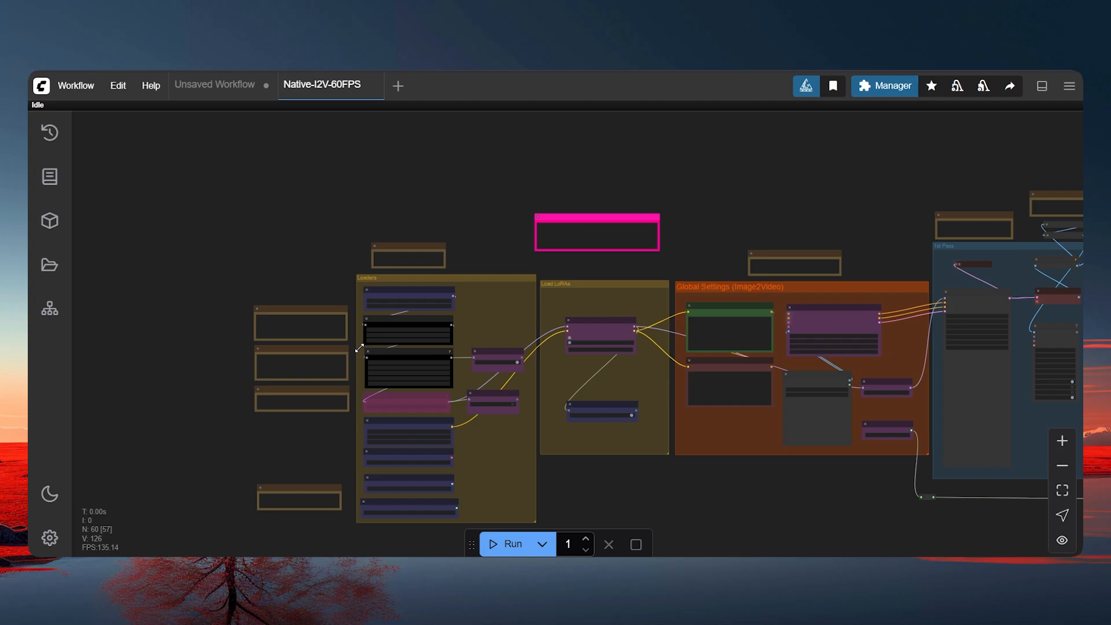
scroll(up, 3)
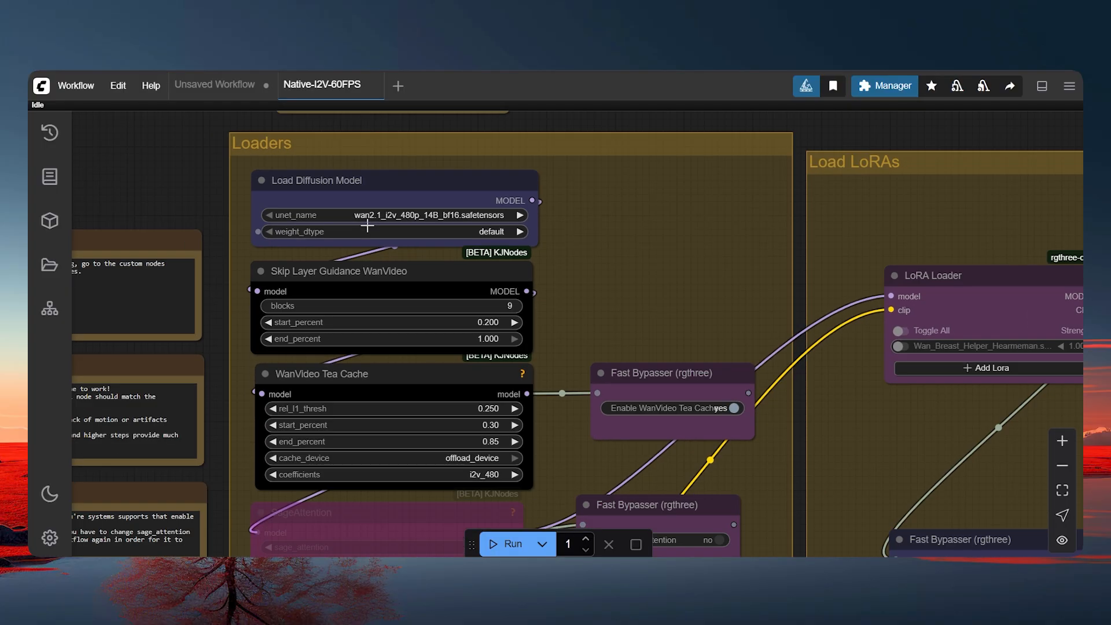
scroll(up, 3)
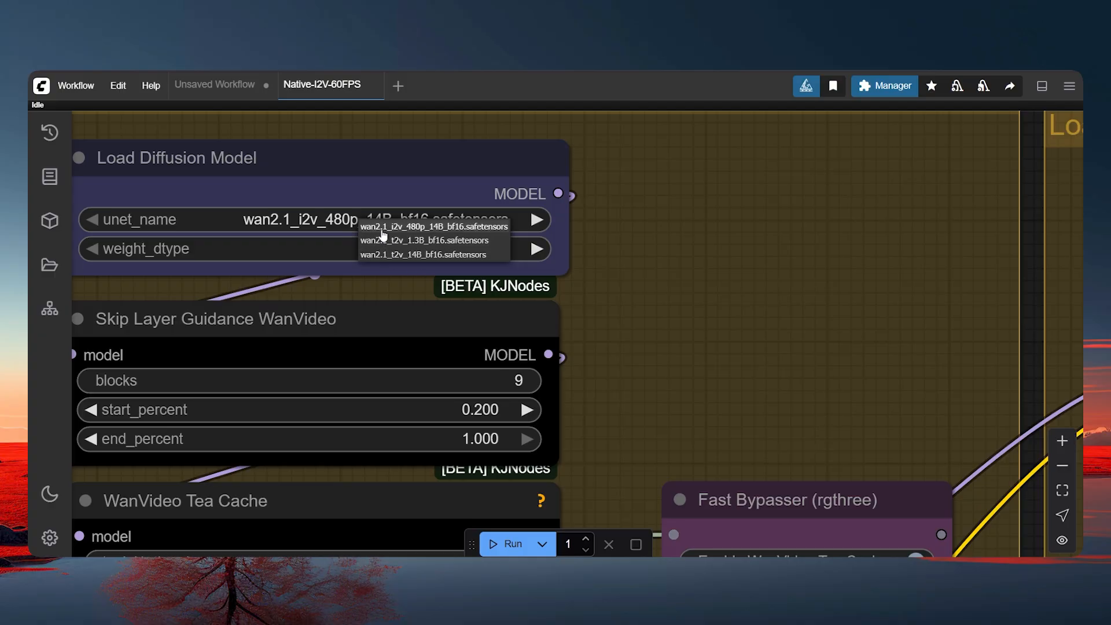
mouse_move(413, 254)
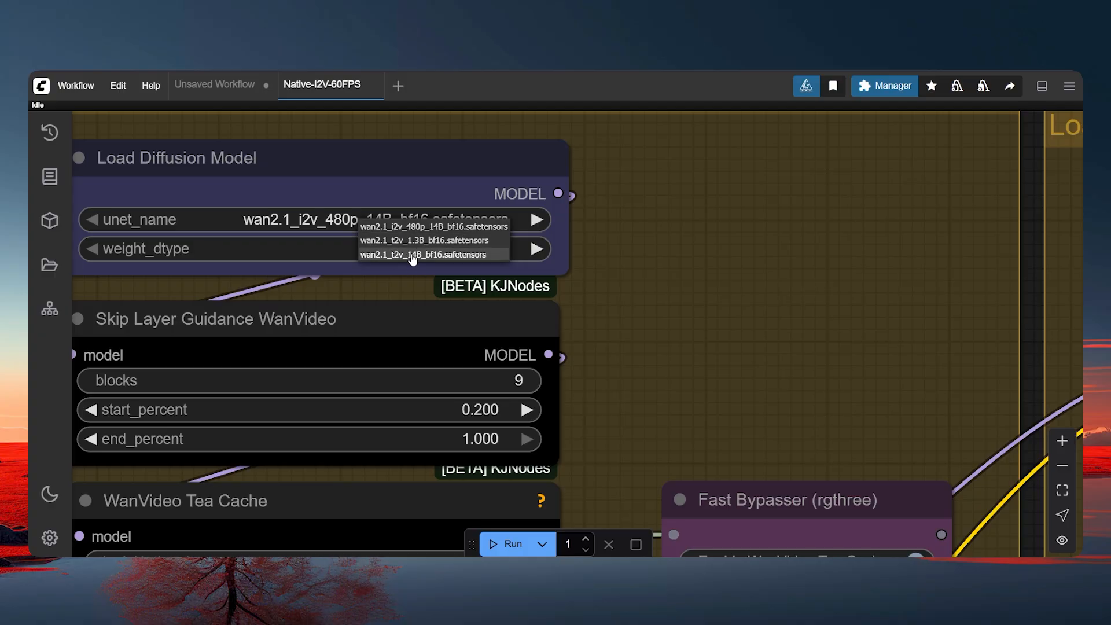
mouse_move(410, 233)
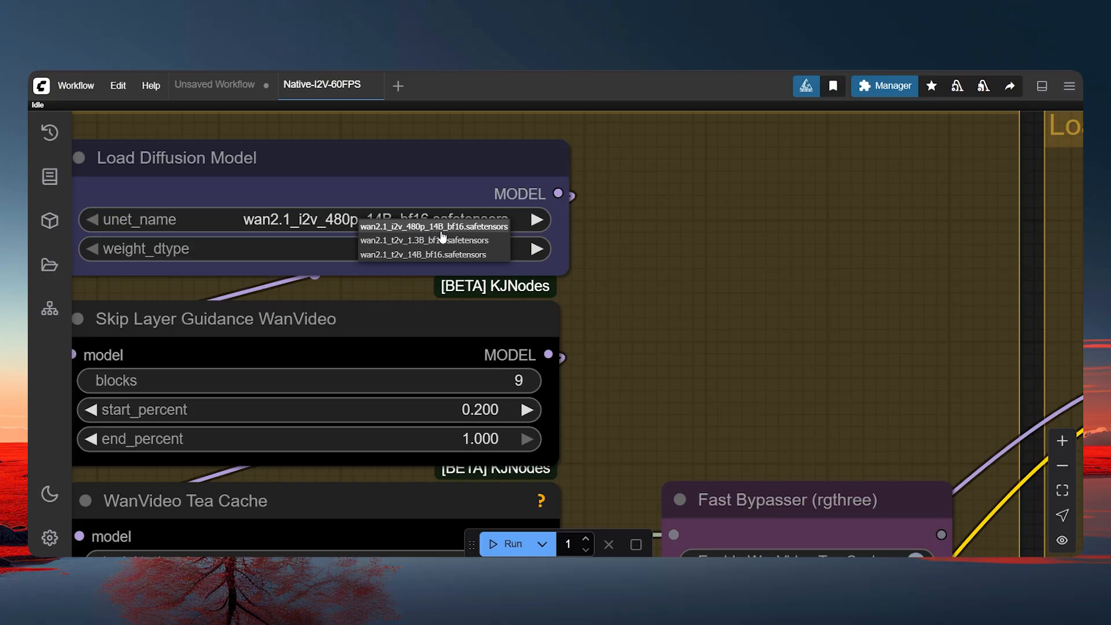
mouse_move(425, 239)
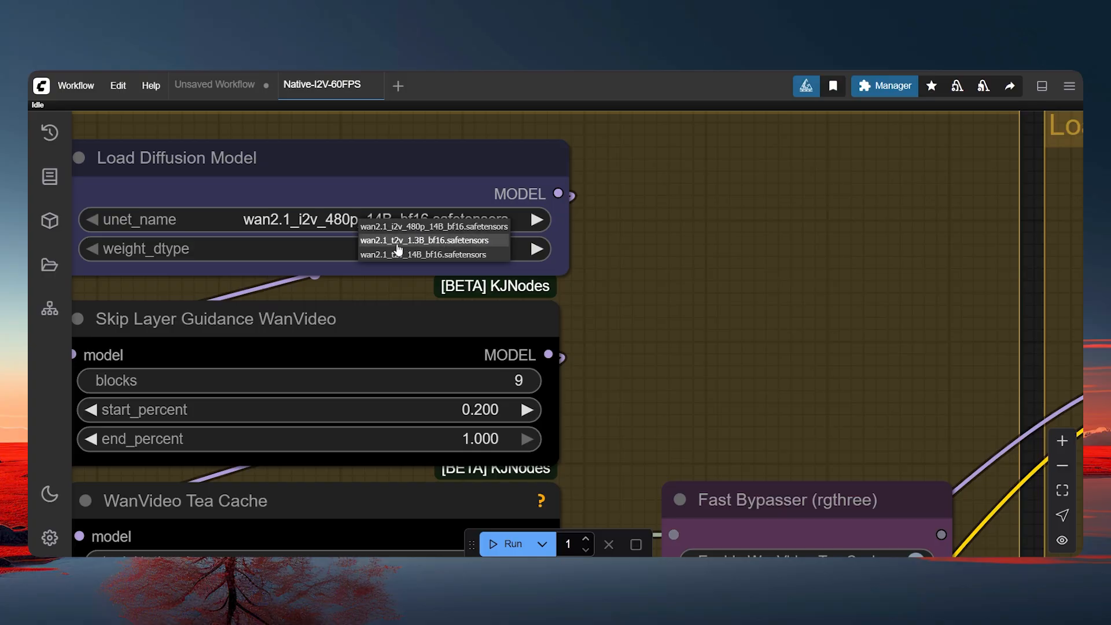
mouse_move(422, 248)
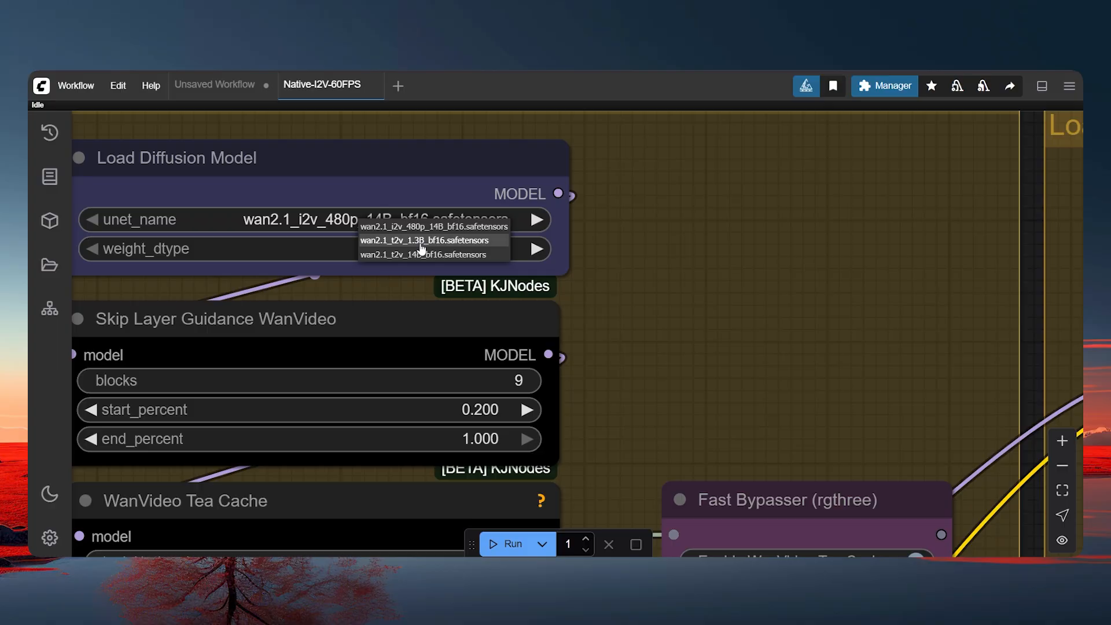
mouse_move(451, 255)
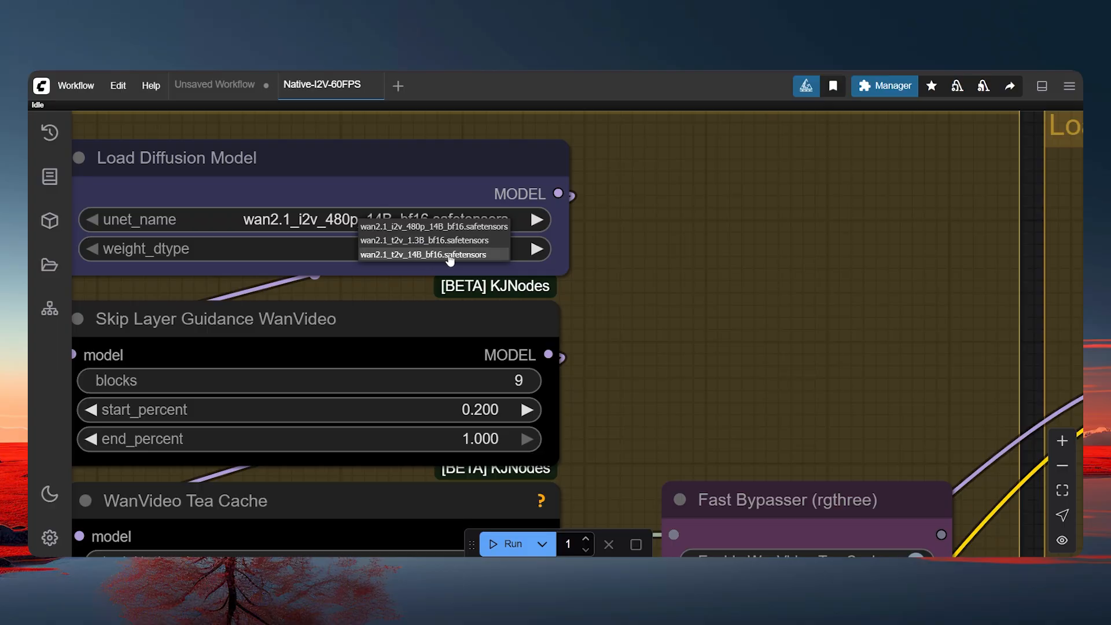
mouse_move(401, 245)
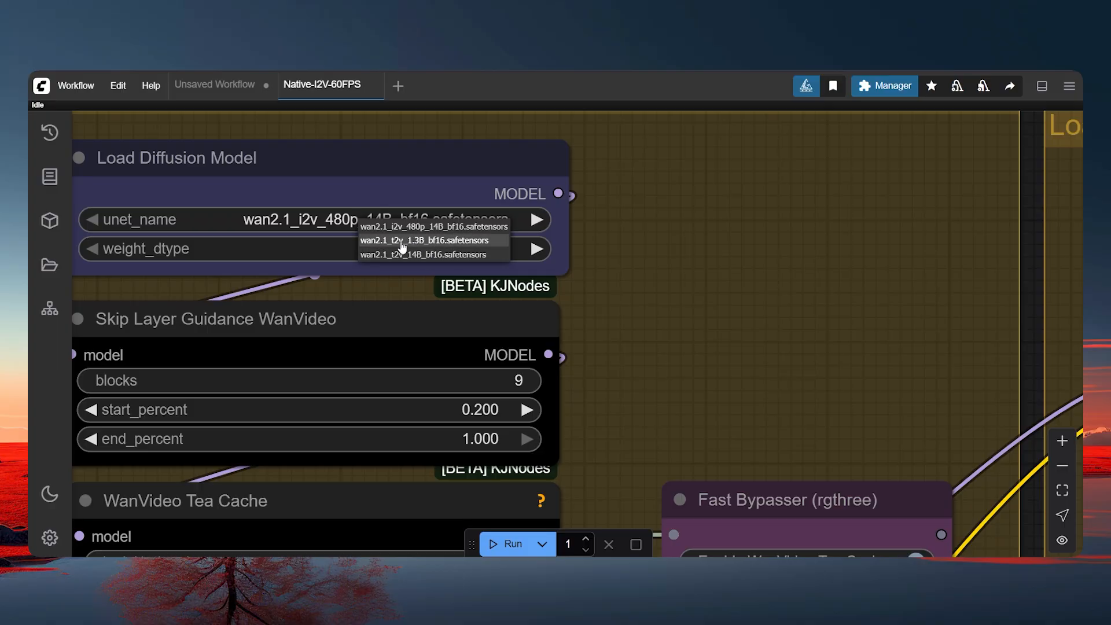
mouse_move(432, 227)
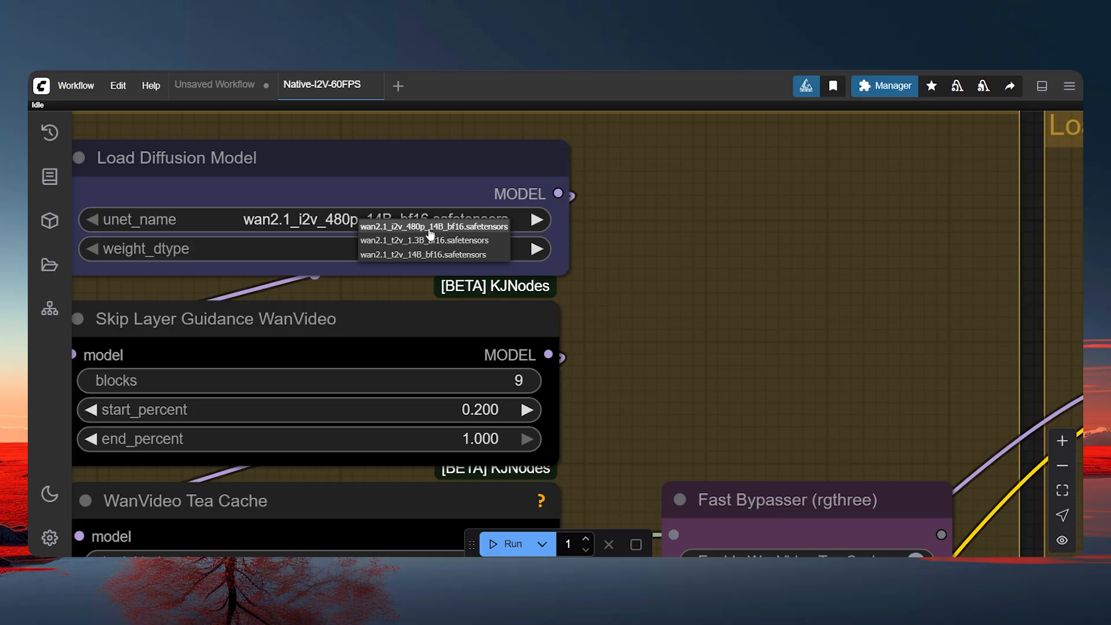
click(434, 226)
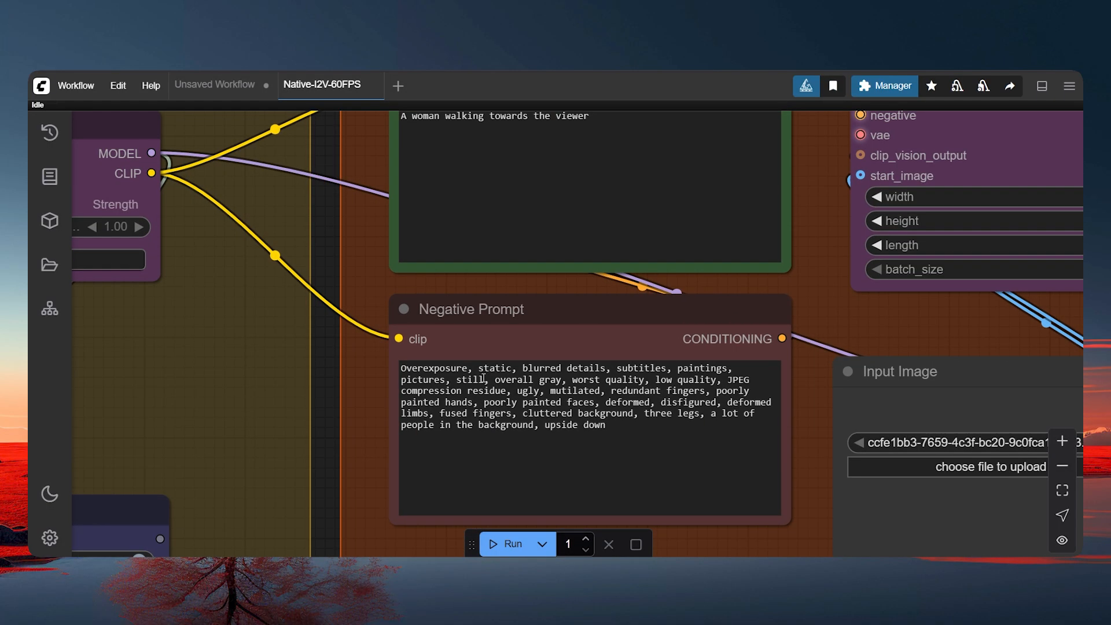
scroll(down, 3)
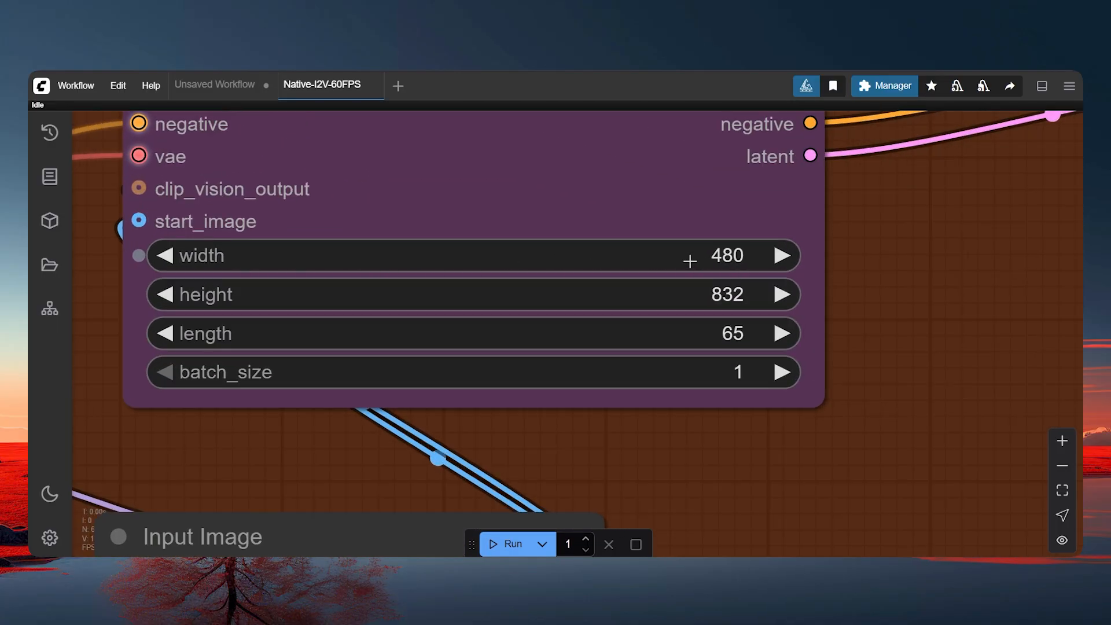
mouse_move(628, 304)
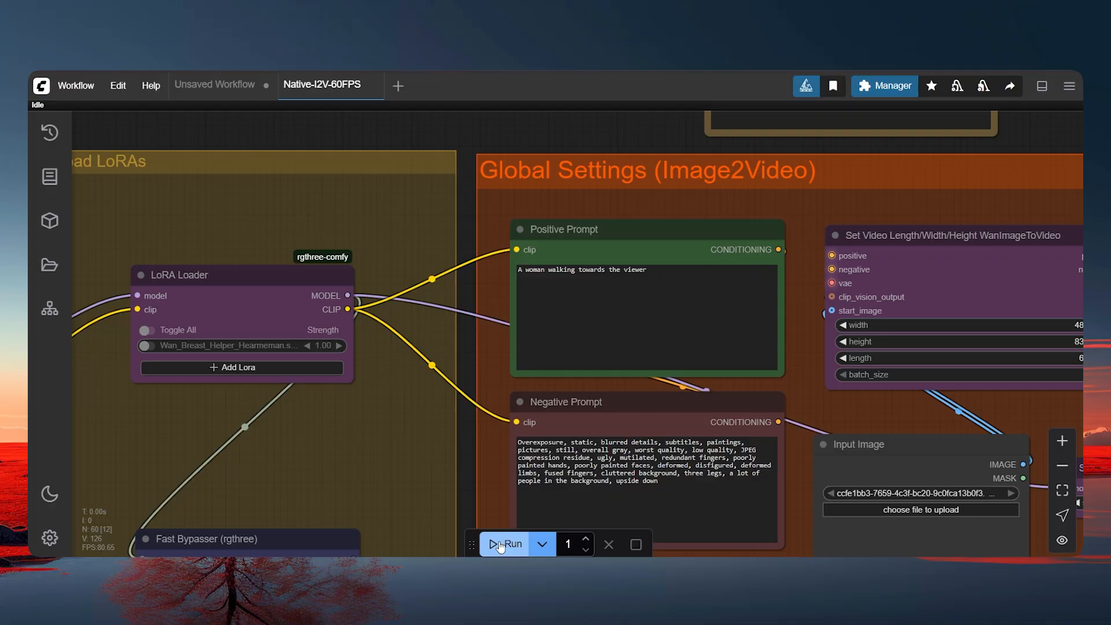
- Run the workflow and dismiss the 'Prompt execution failed' invalid image error
click(505, 544)
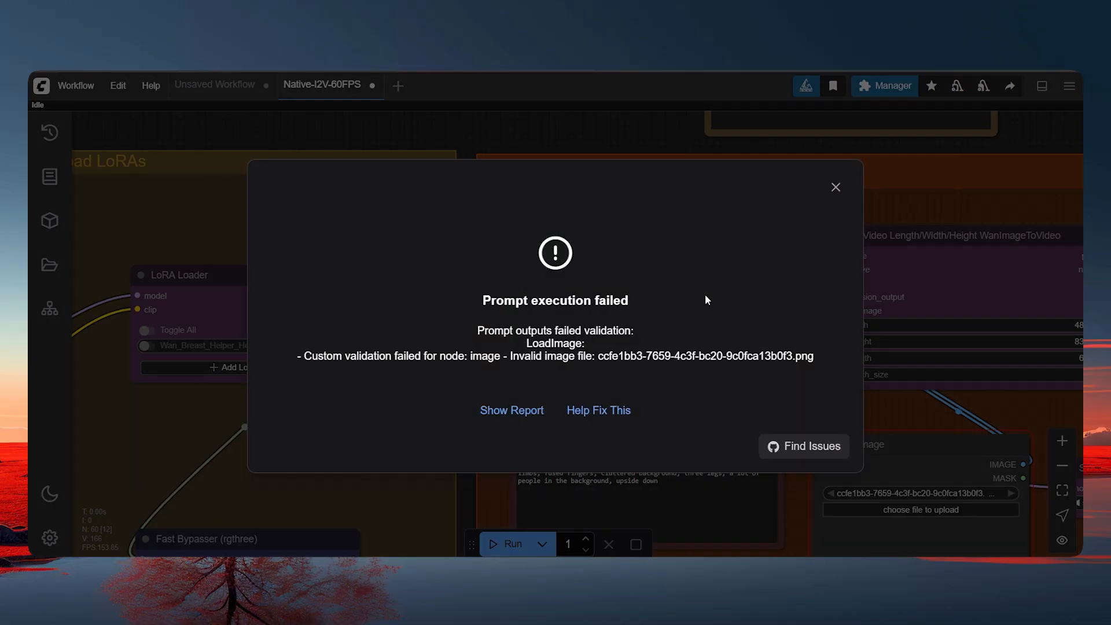
click(835, 187)
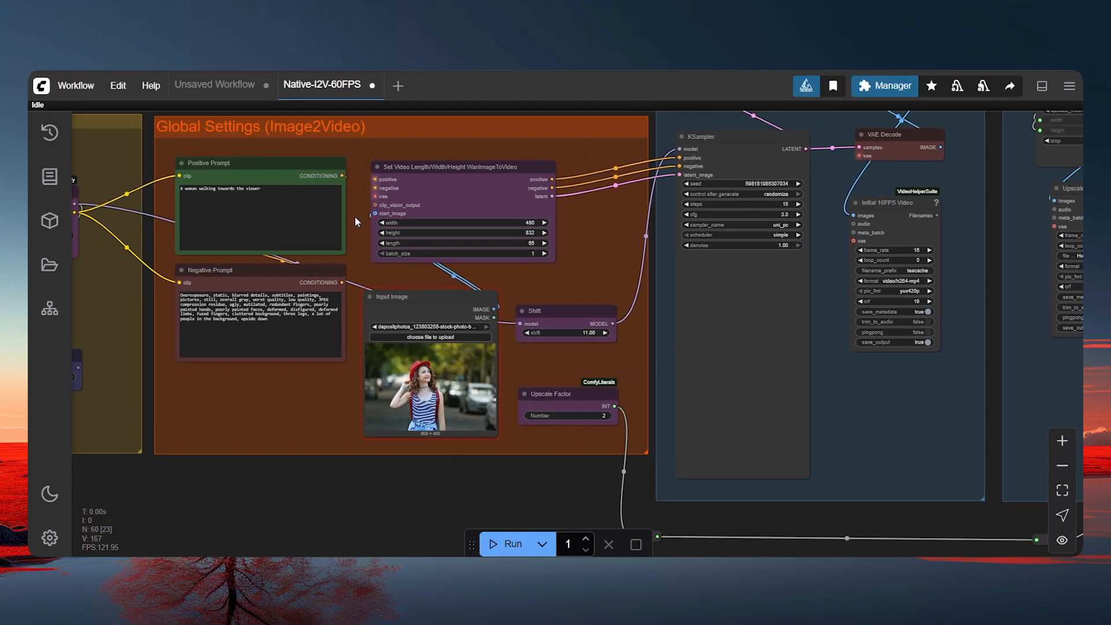
scroll(up, 3)
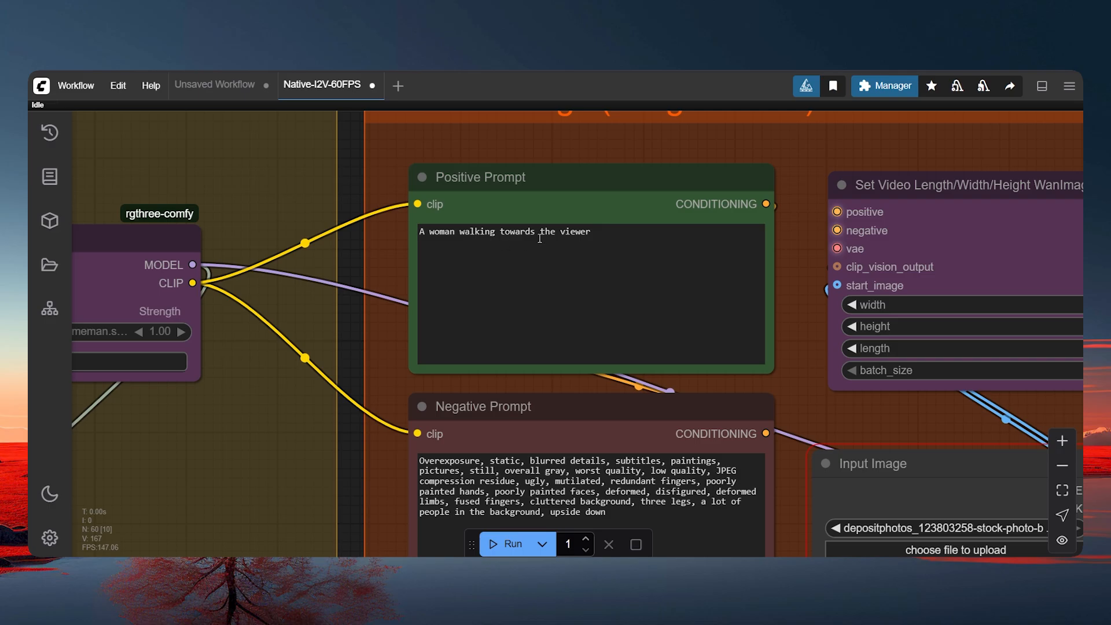
mouse_move(611, 240)
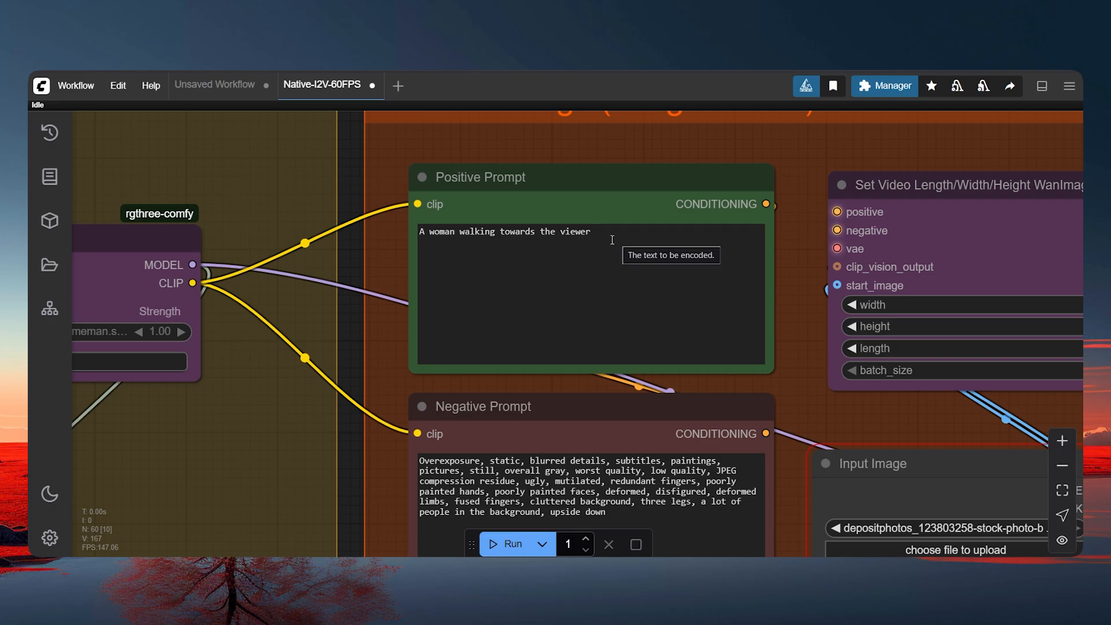
mouse_move(474, 232)
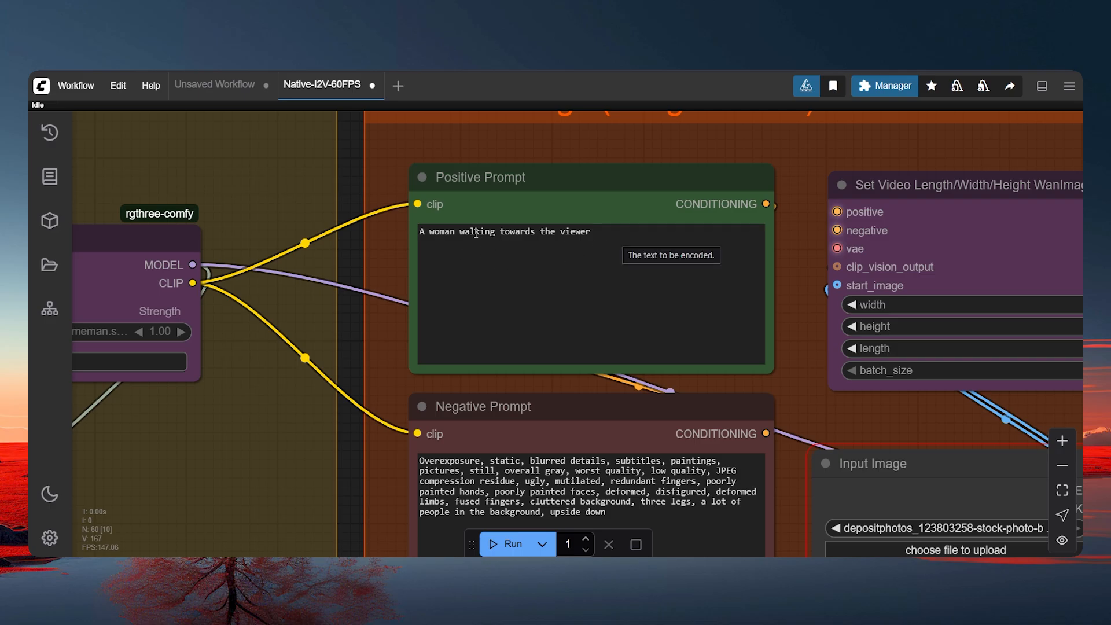
mouse_move(581, 391)
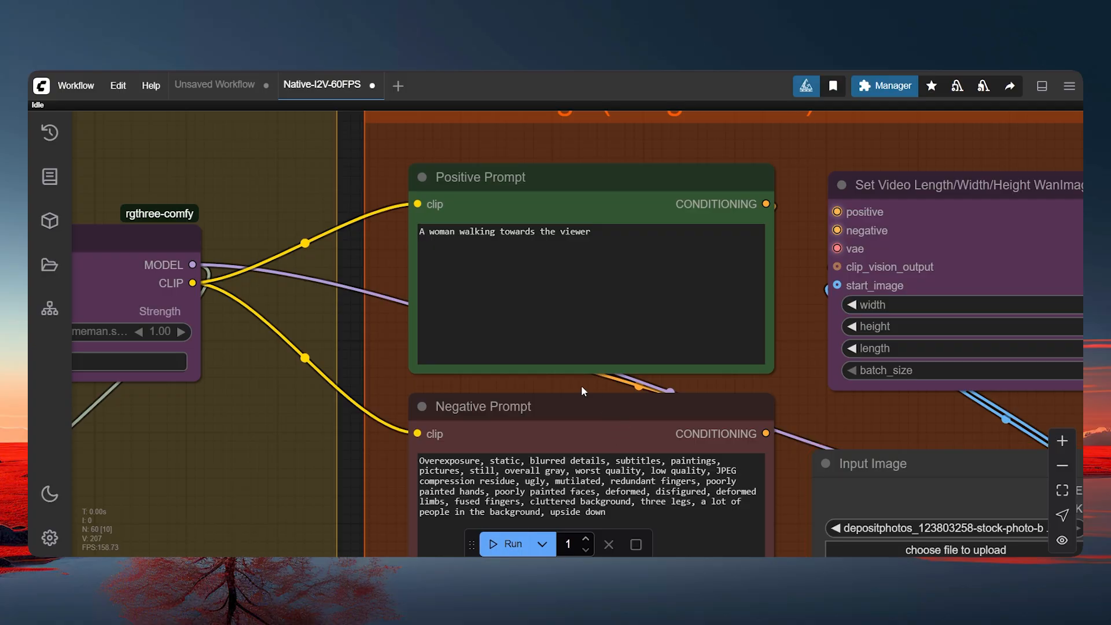
mouse_move(571, 317)
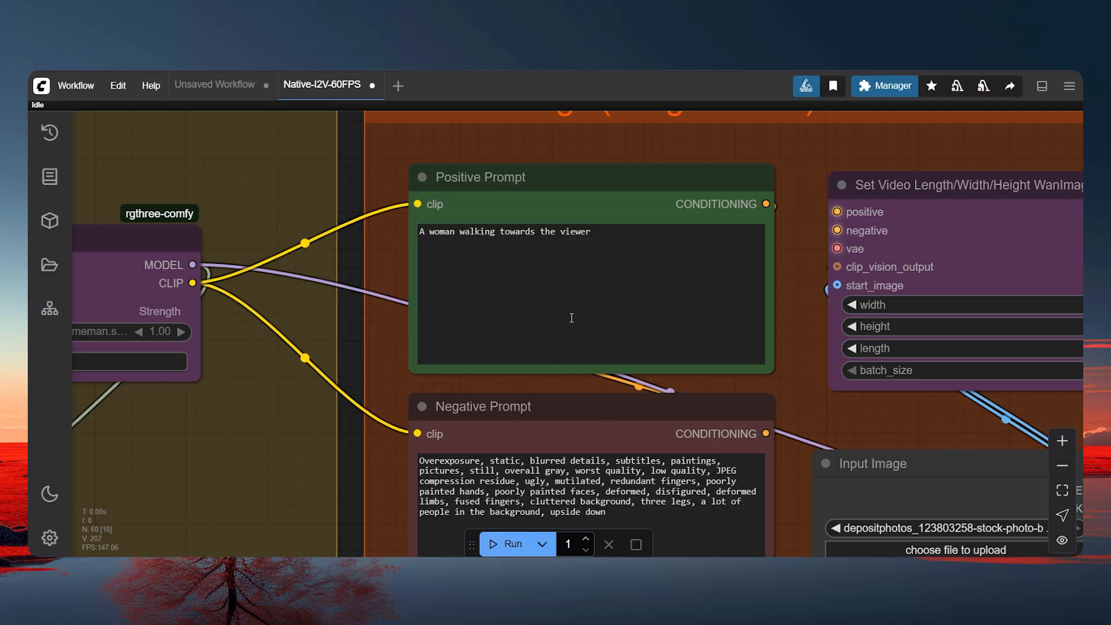
click(511, 544)
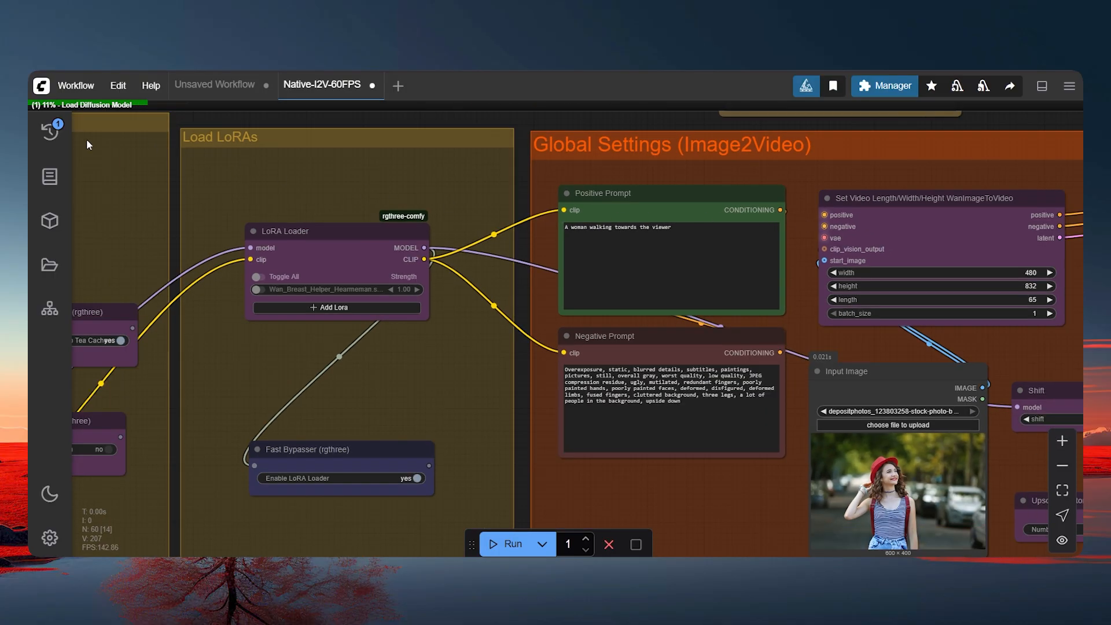
mouse_move(394, 288)
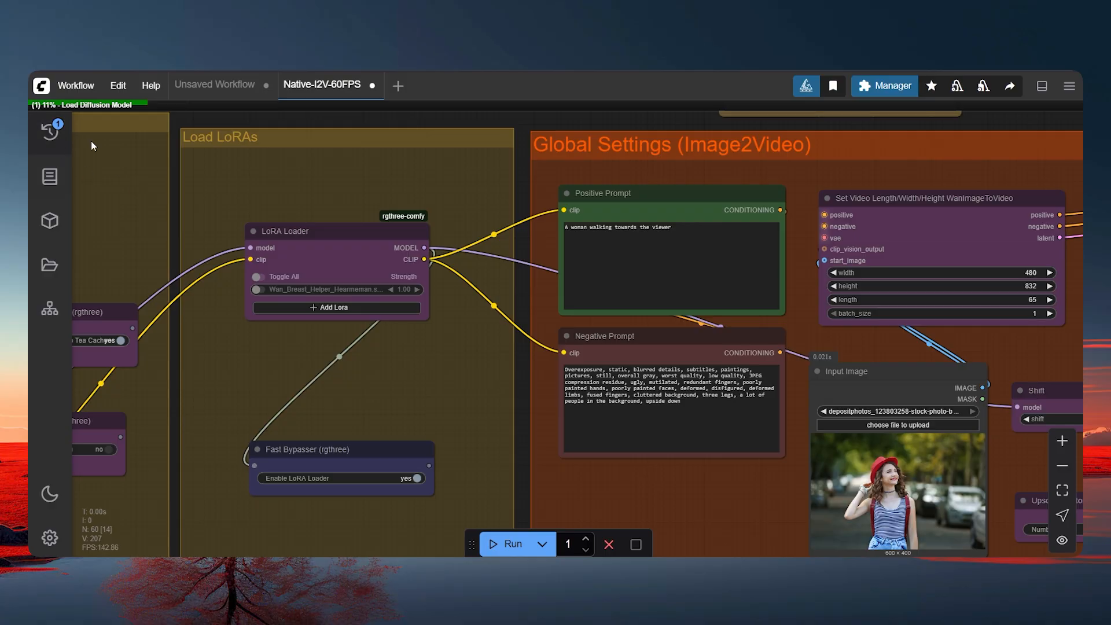
click(48, 130)
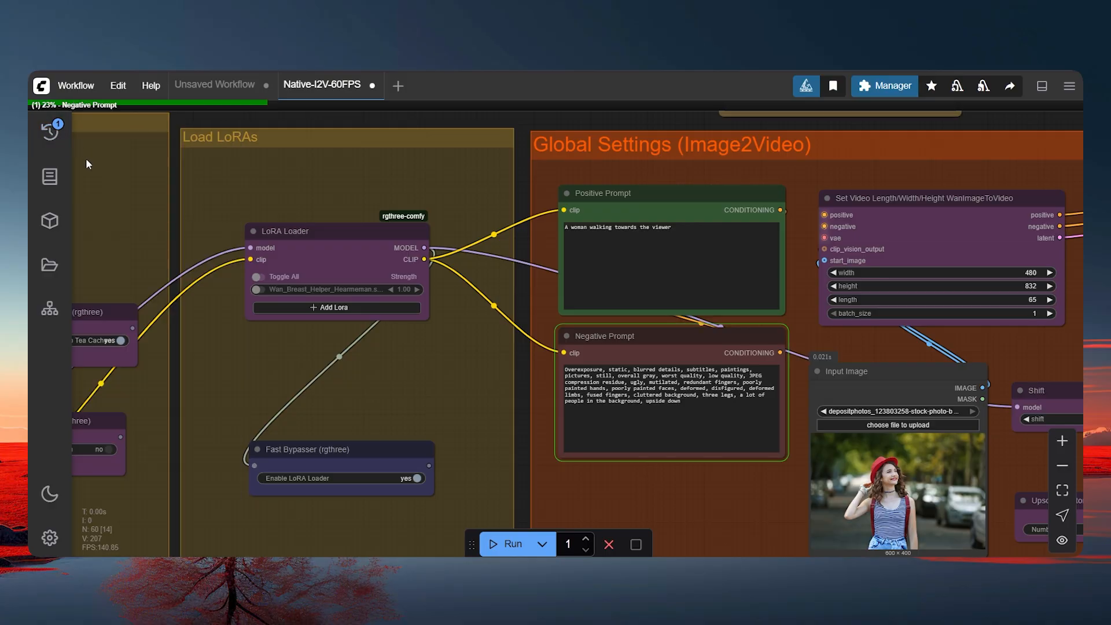
scroll(down, 3)
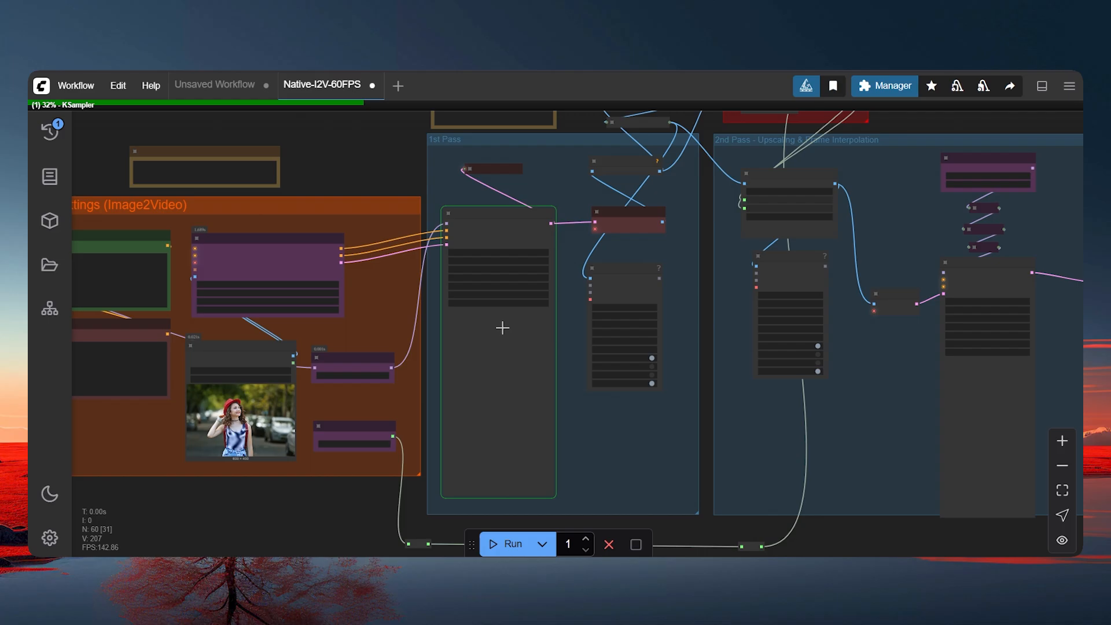
mouse_move(597, 333)
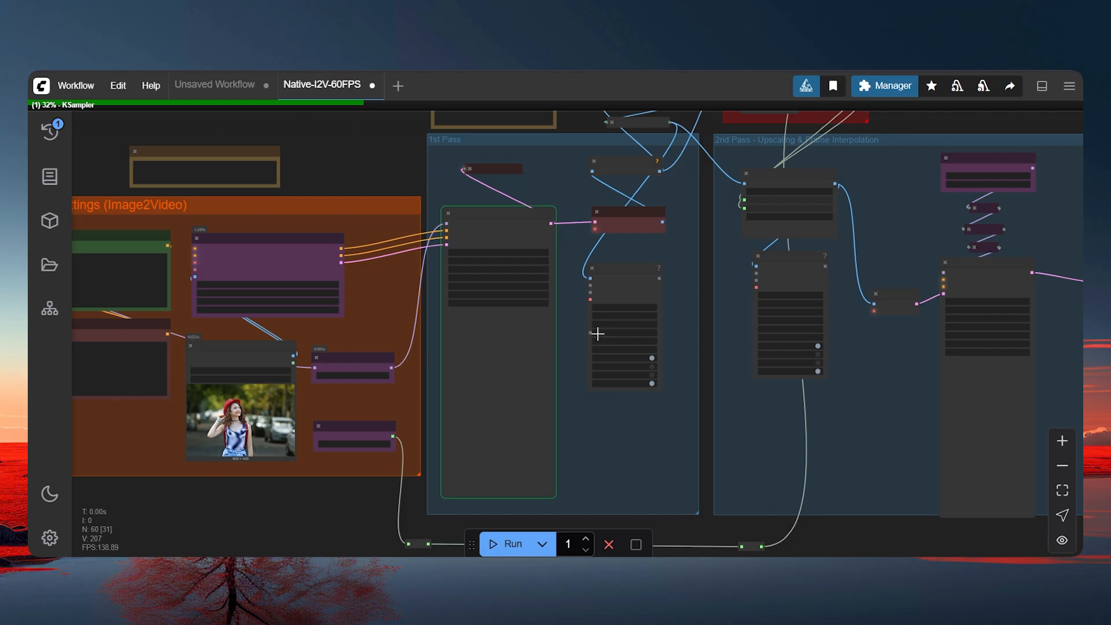
click(49, 128)
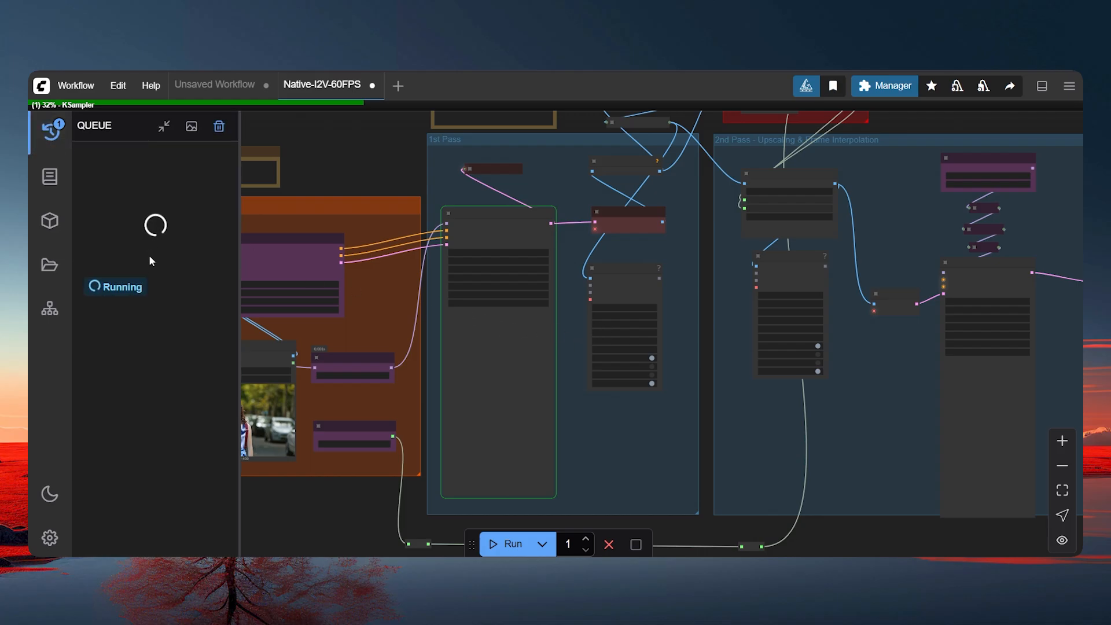
mouse_move(119, 254)
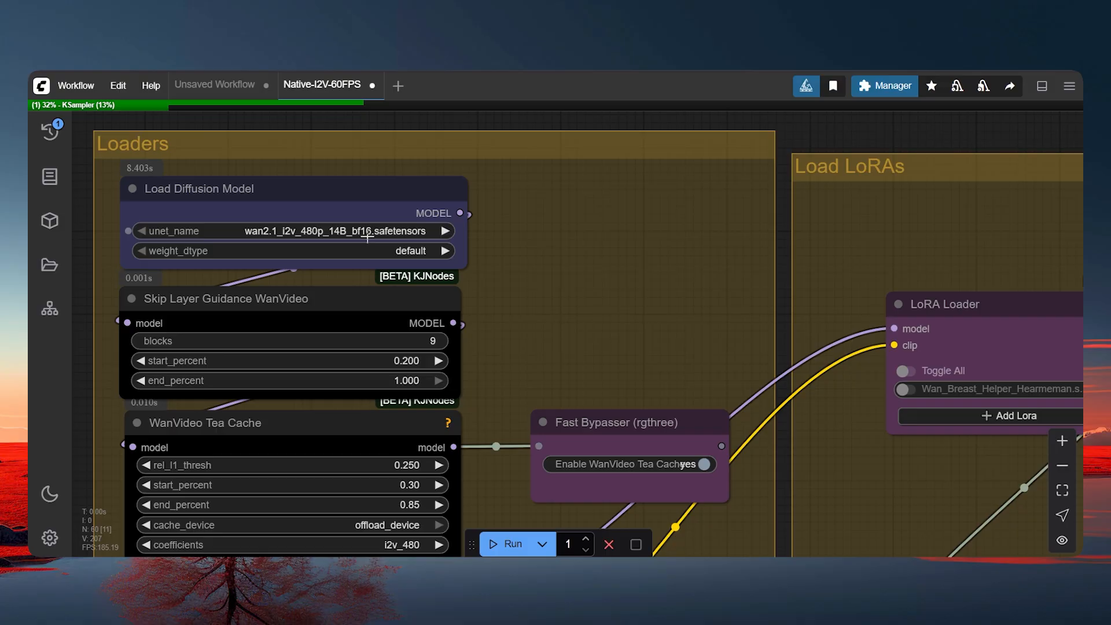
scroll(down, 3)
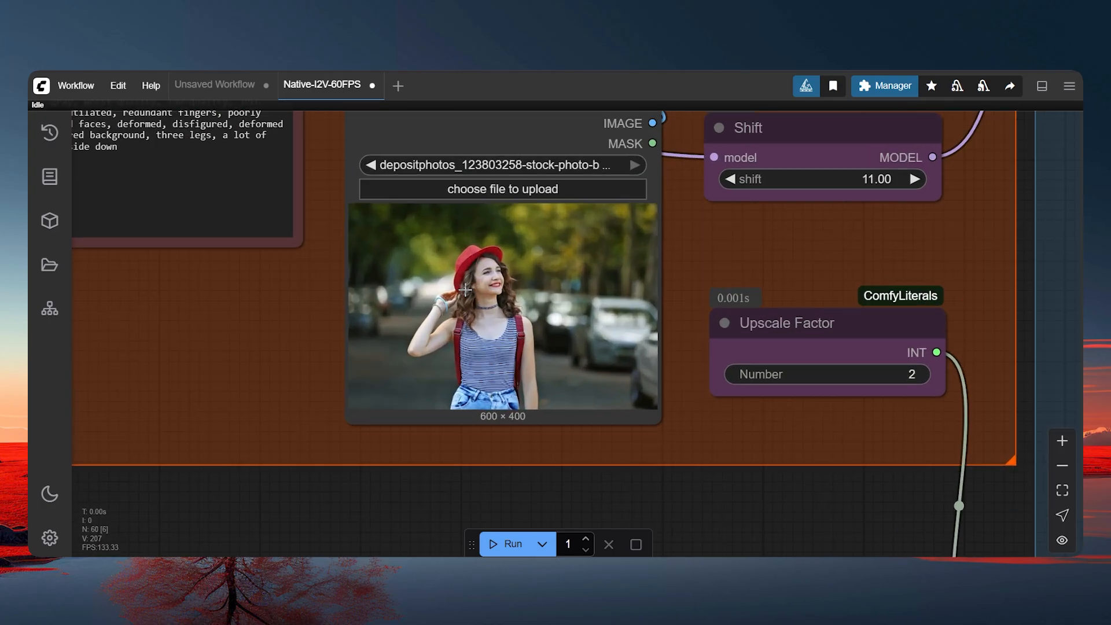
- Zoom the canvas to view the finished 60 fps video combine output
scroll(up, 3)
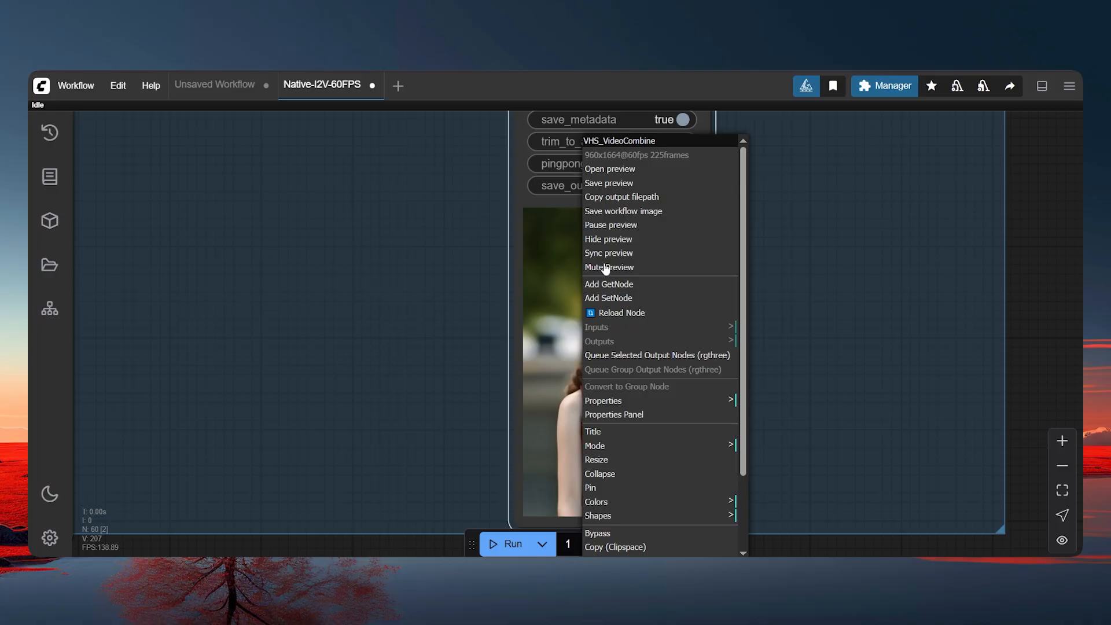
mouse_move(608, 182)
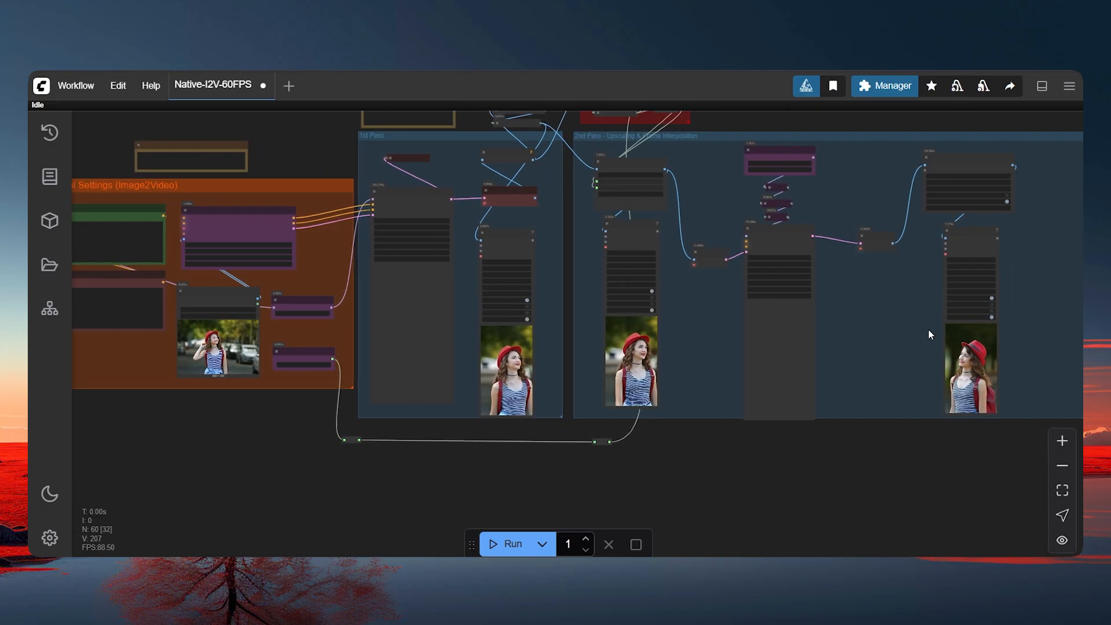
- Read the 271.06 s generation time from the Queue and compute 271 ÷ 60 ≈ 4.52 minutes in Calculator
click(48, 132)
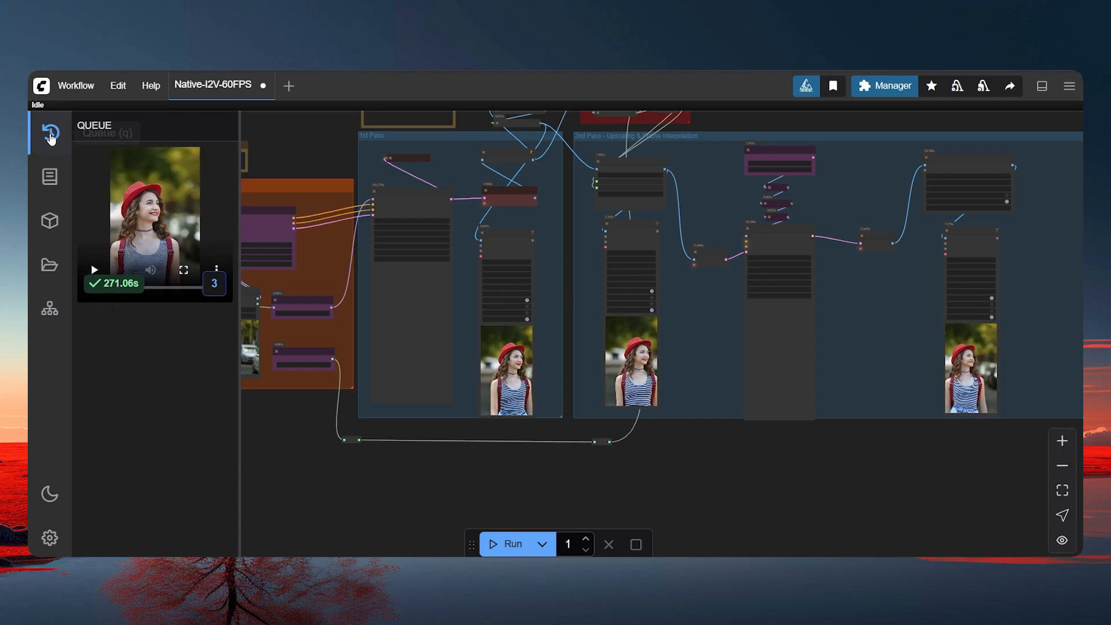
click(48, 133)
text(cl)
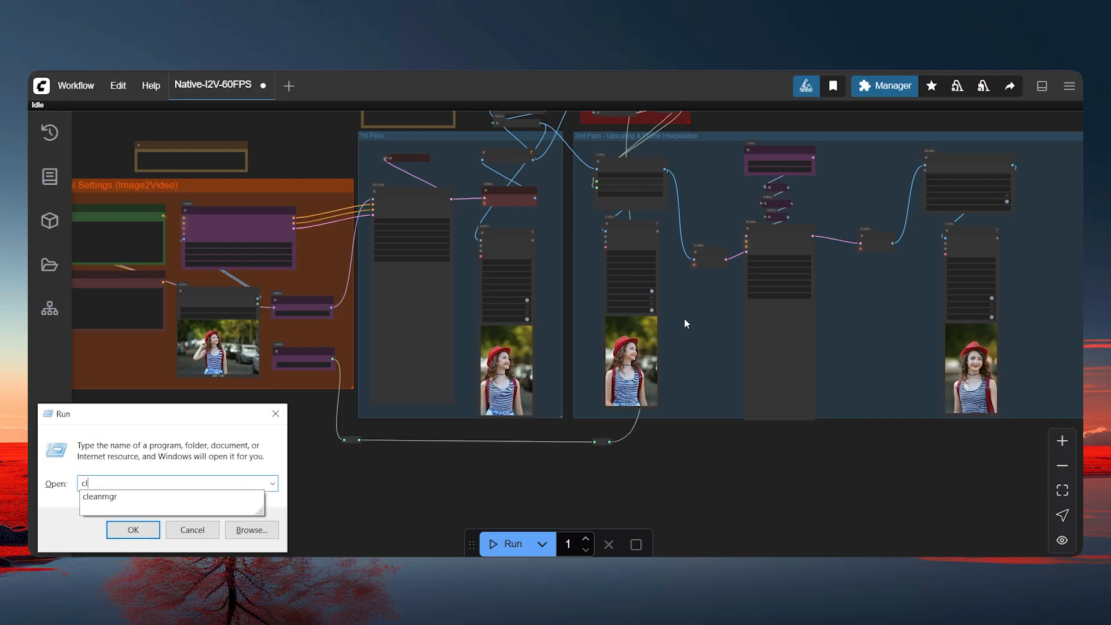
text(a)
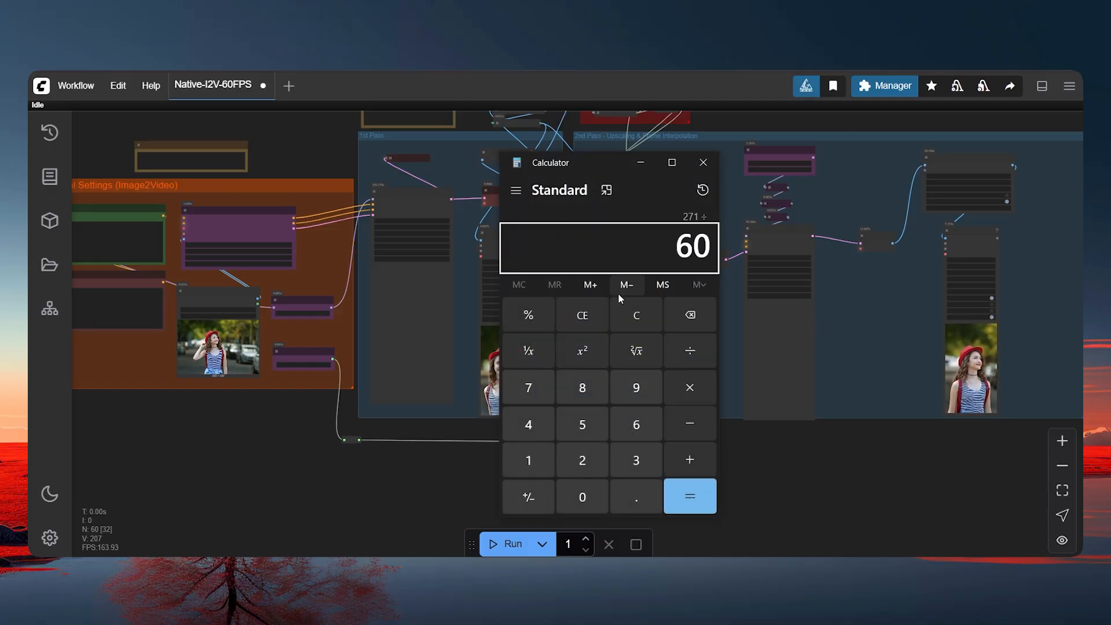
click(688, 496)
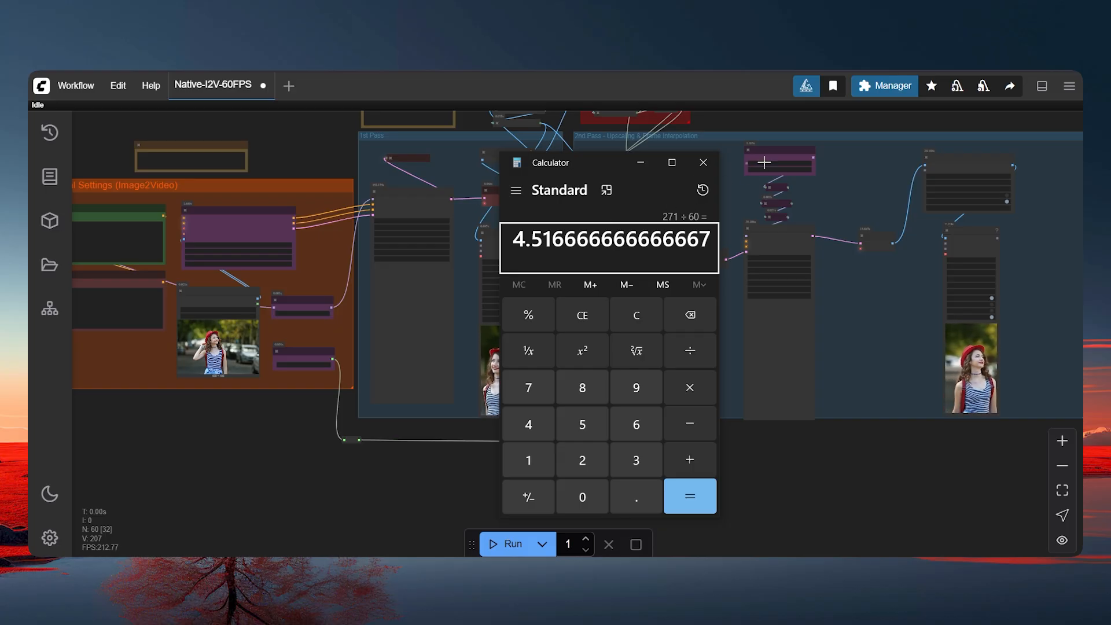
click(703, 162)
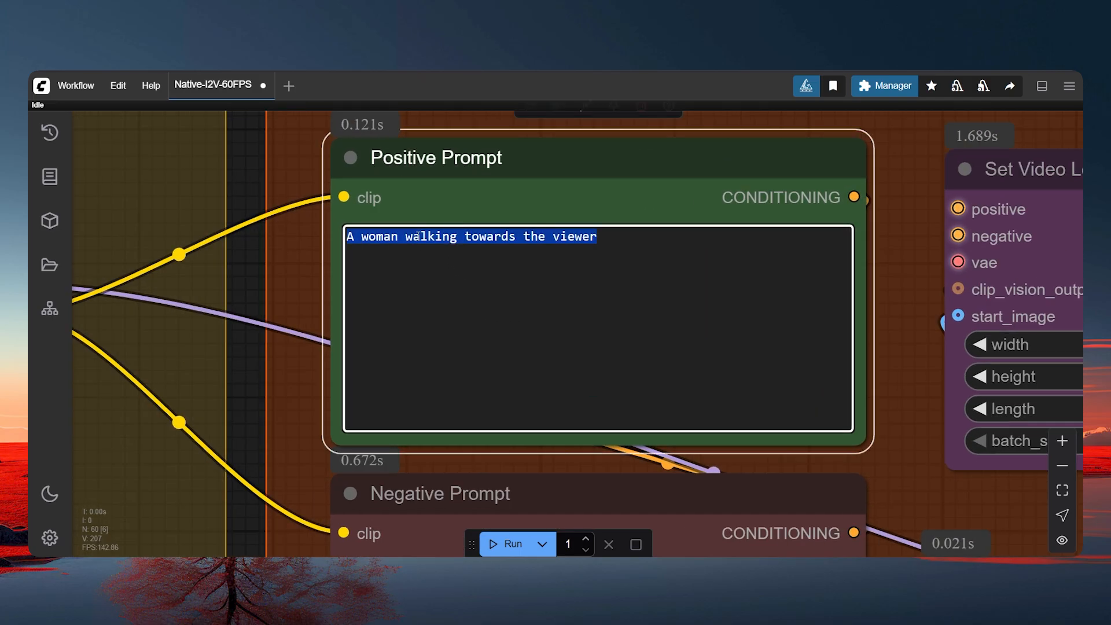
- Enter the positive prompt "the horse is walking" for the horse start image and run the generation
text(the h)
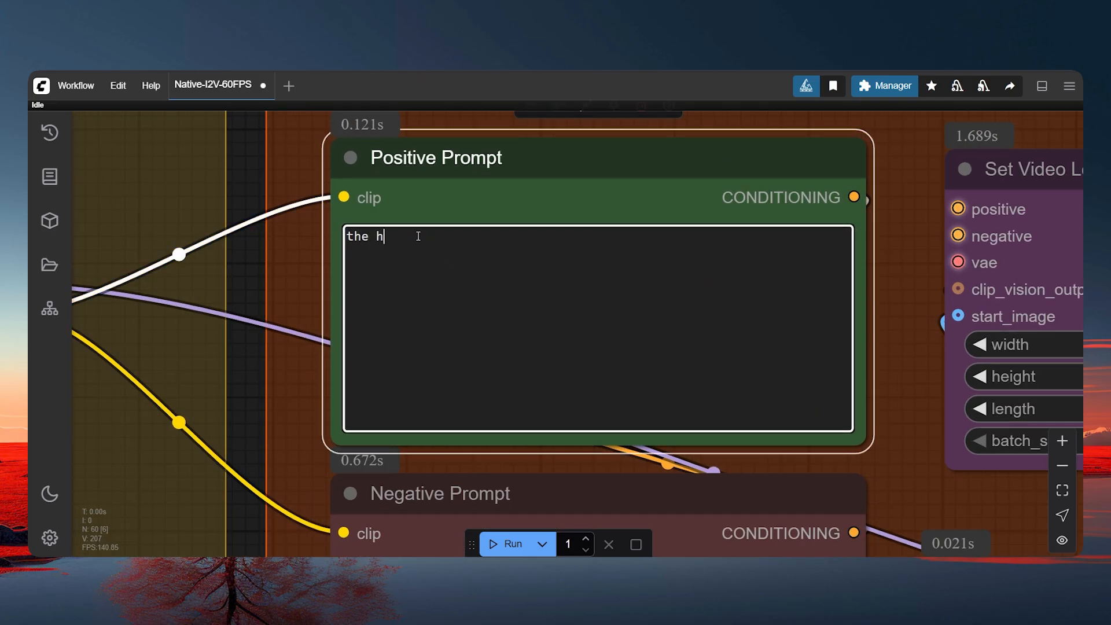
text(orse is ru)
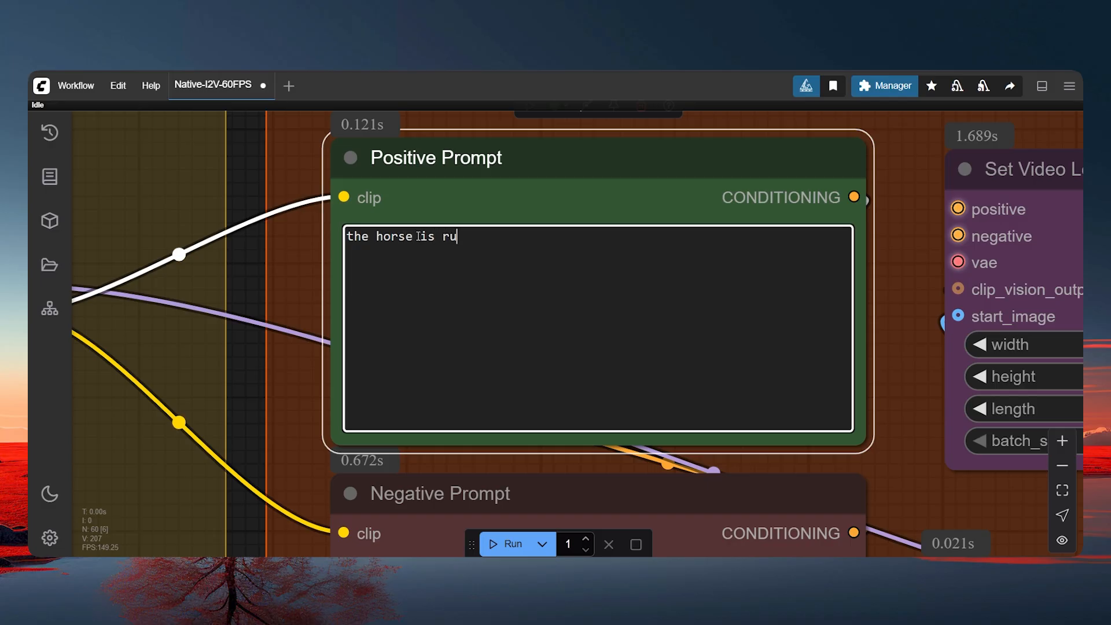
key(Backspace)
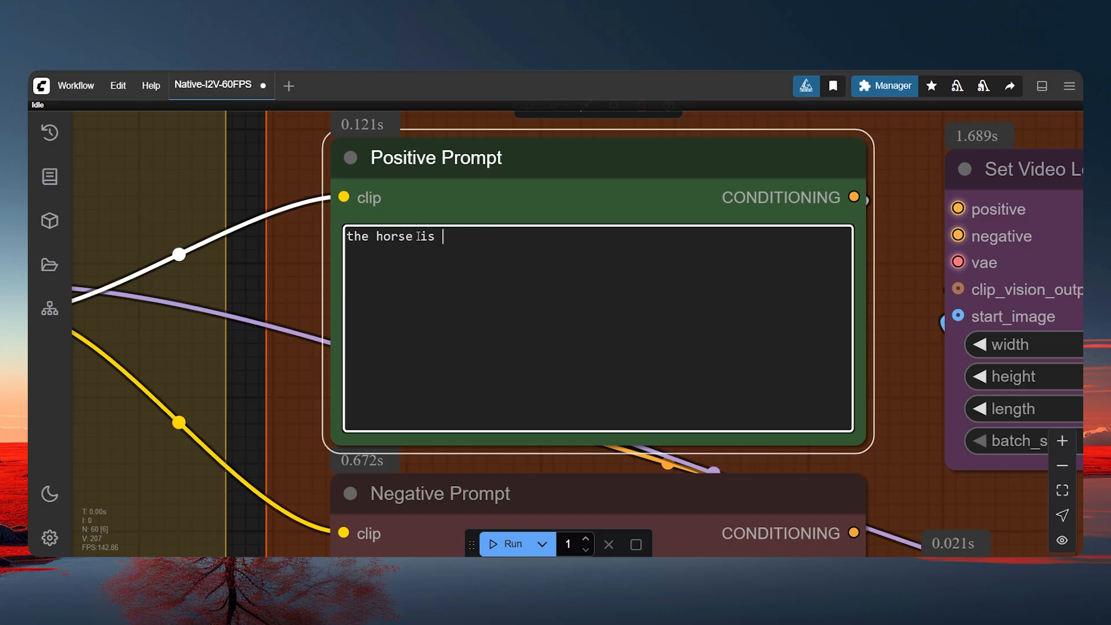
text(walking)
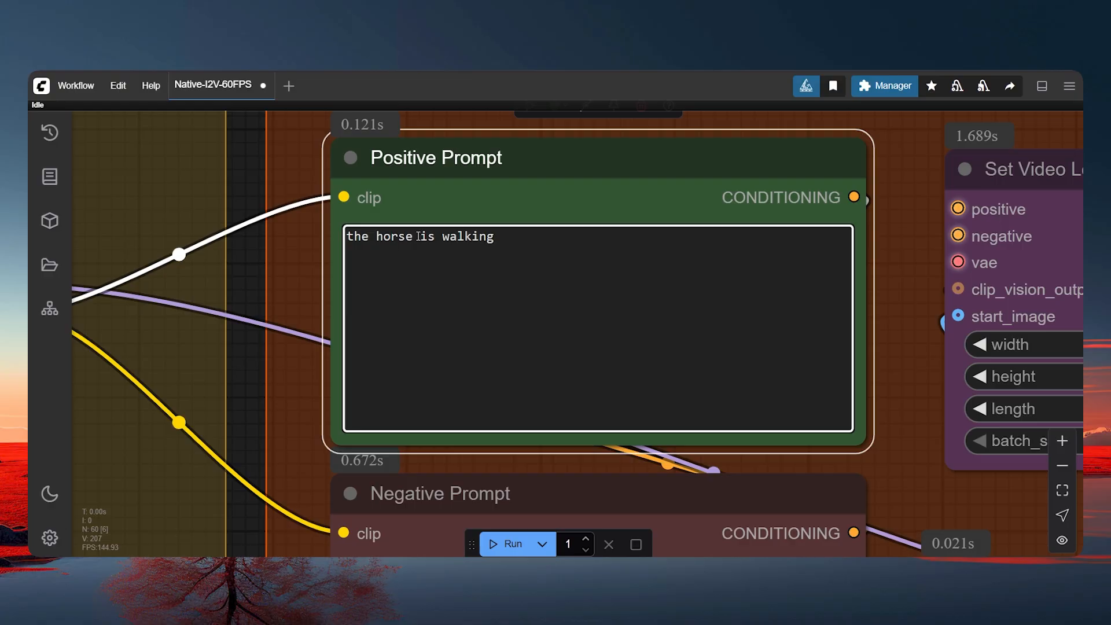
text(a)
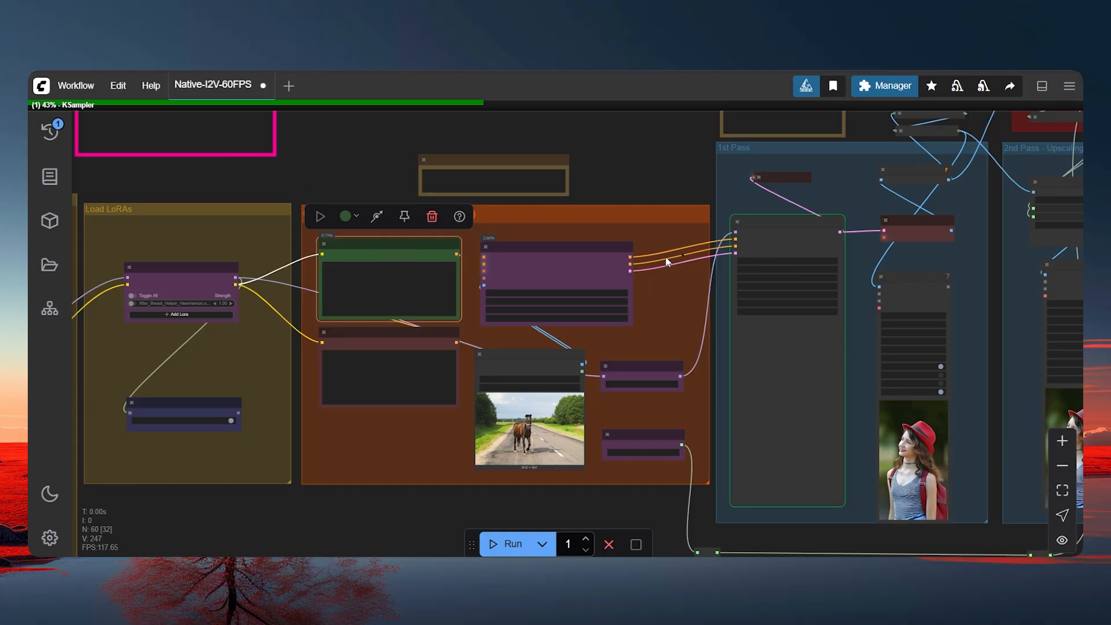
- Scroll across the Video Combine nodes to view the finished walking-horse outputs
scroll(down, 3)
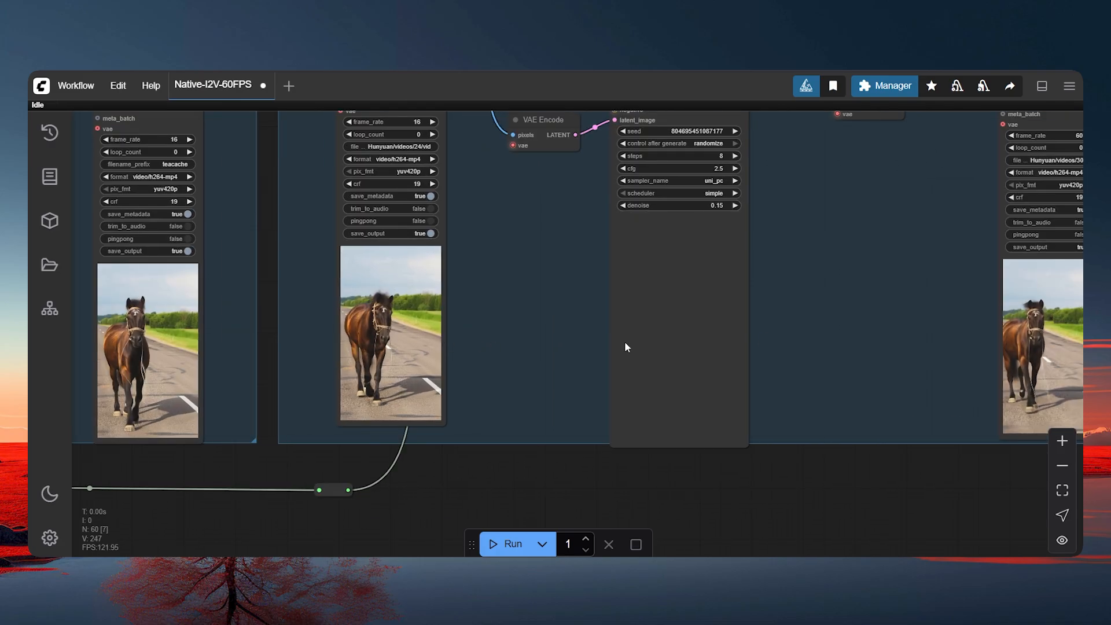
scroll(down, 3)
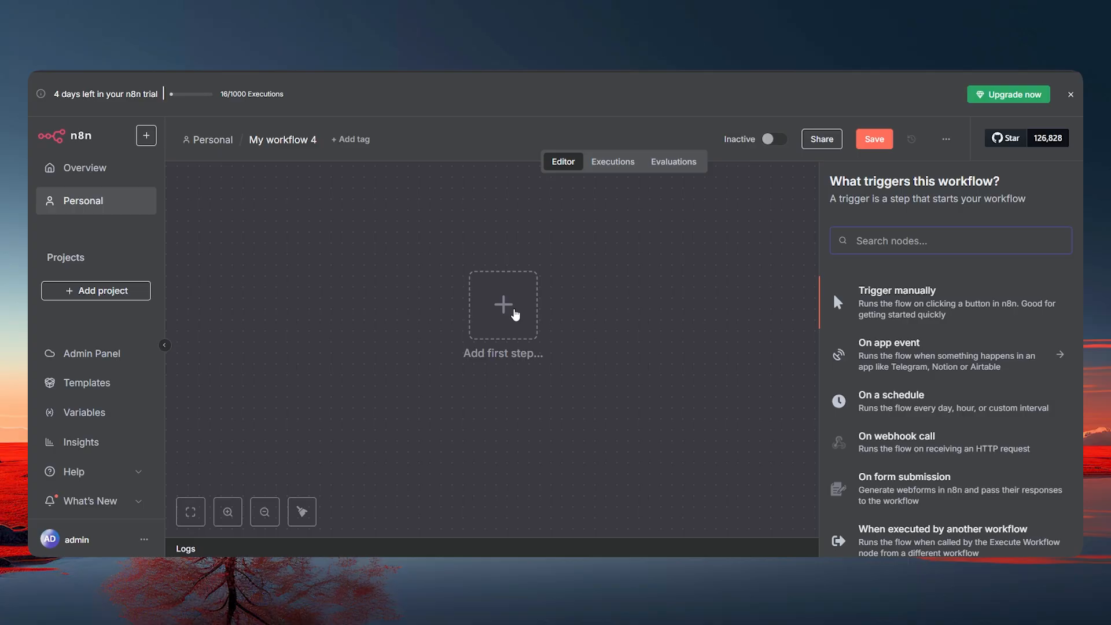
- Add a Schedule Trigger followed by an HTTP Request node set to POST
click(892, 400)
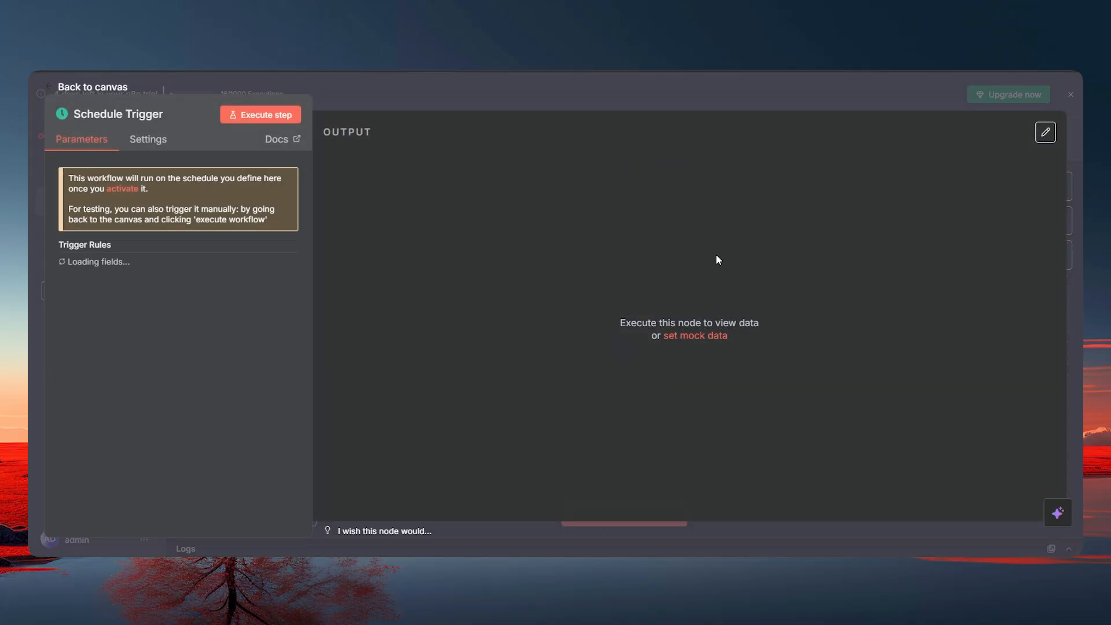
click(92, 87)
text(http)
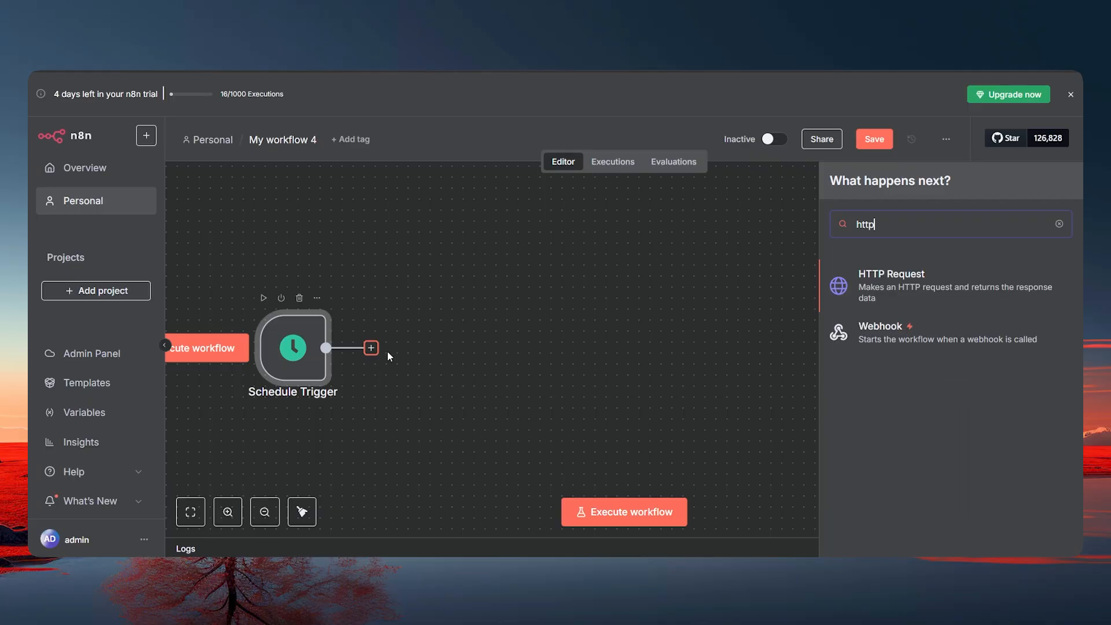
click(891, 280)
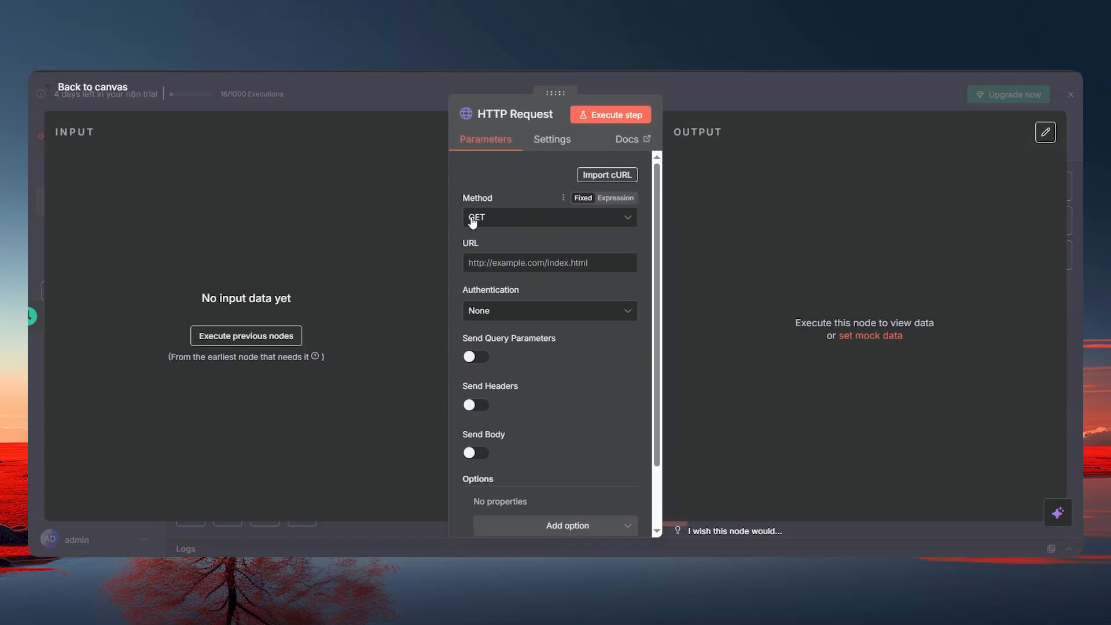
click(548, 216)
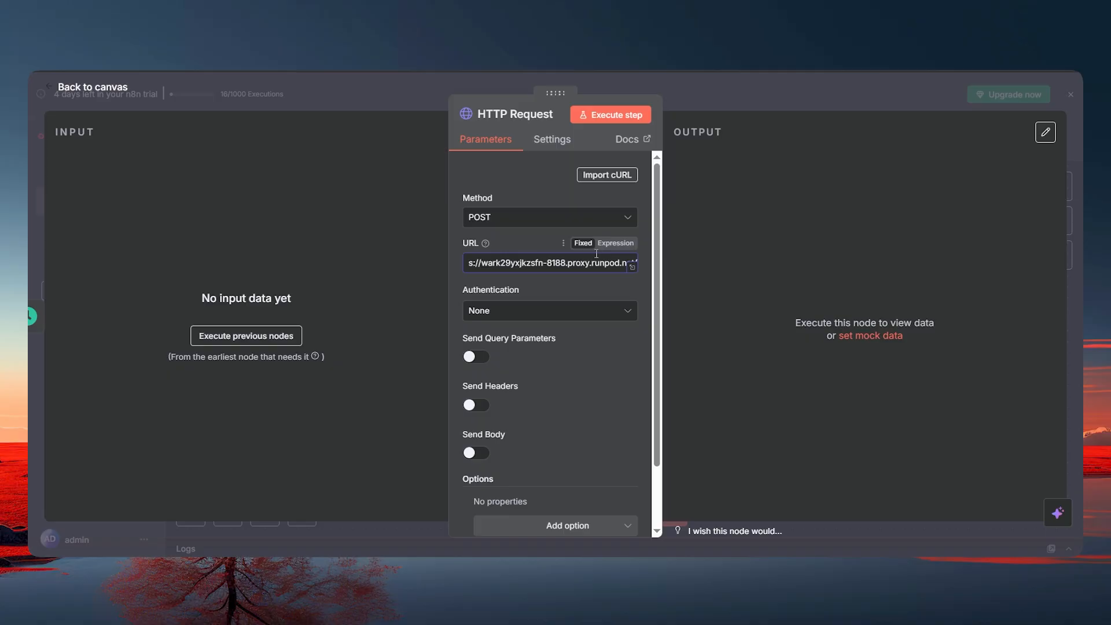
- Point the request at the RunPod URL ending in /prompt and enable Send Body as JSON
click(614, 243)
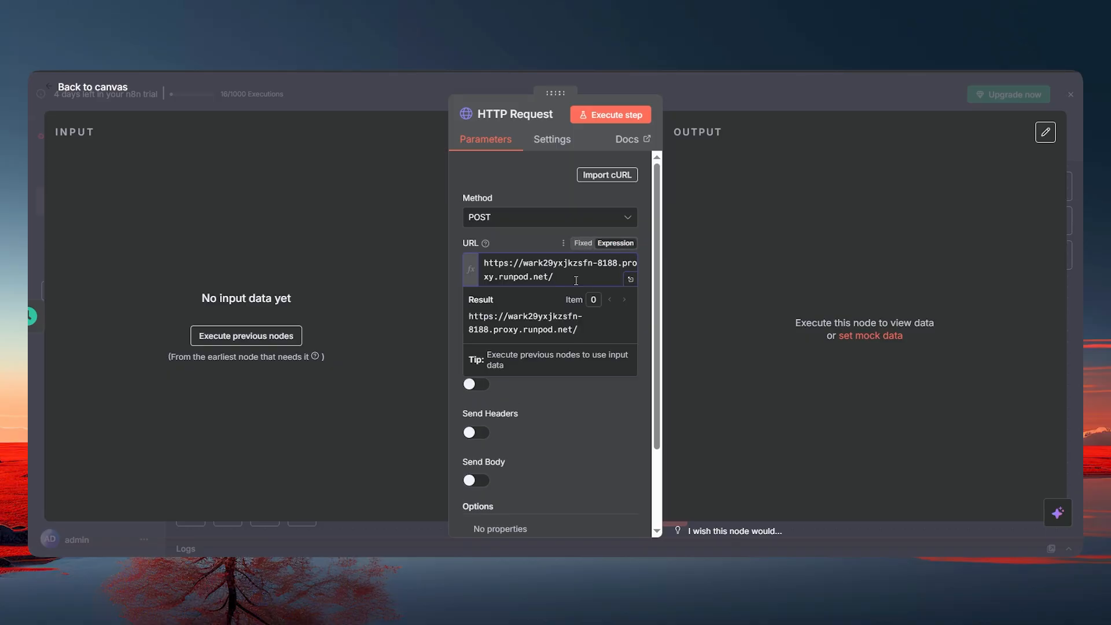
text(prompt)
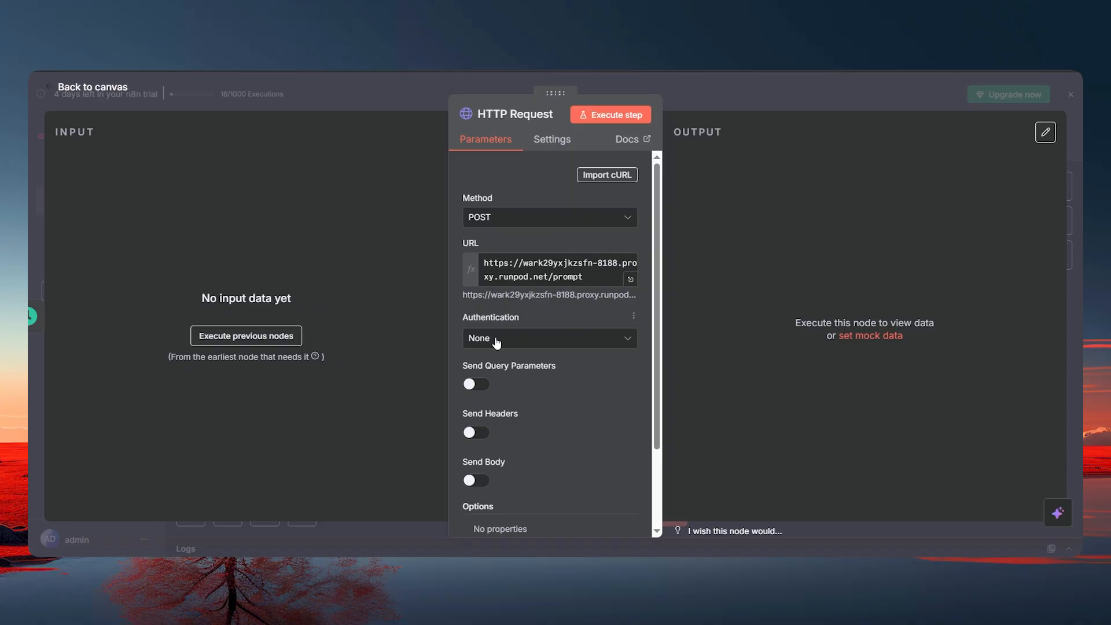
scroll(down, 3)
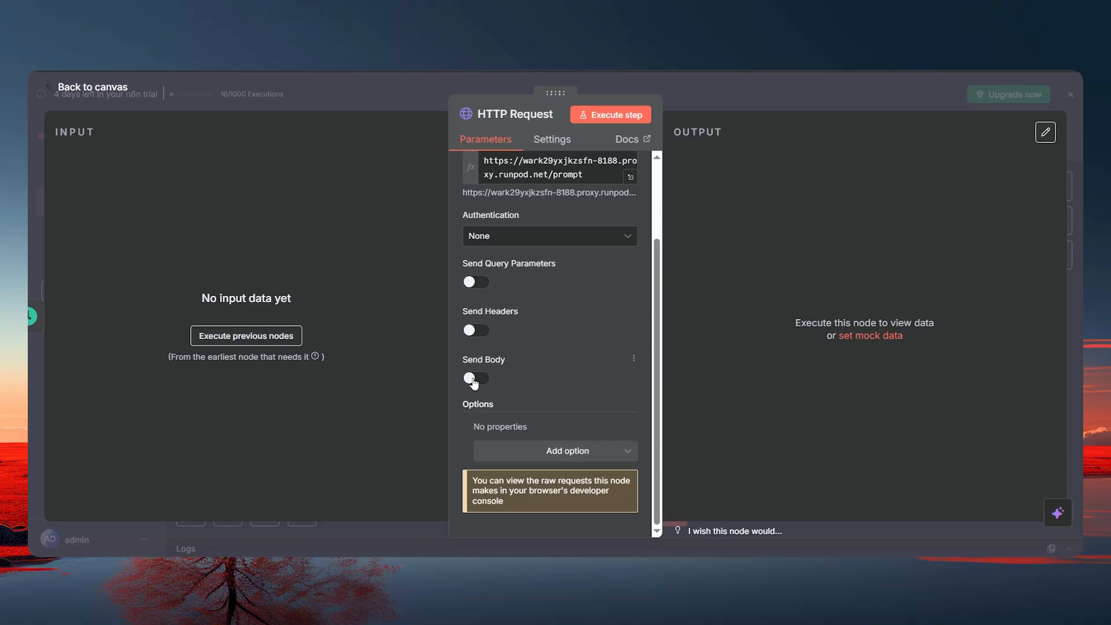
click(476, 377)
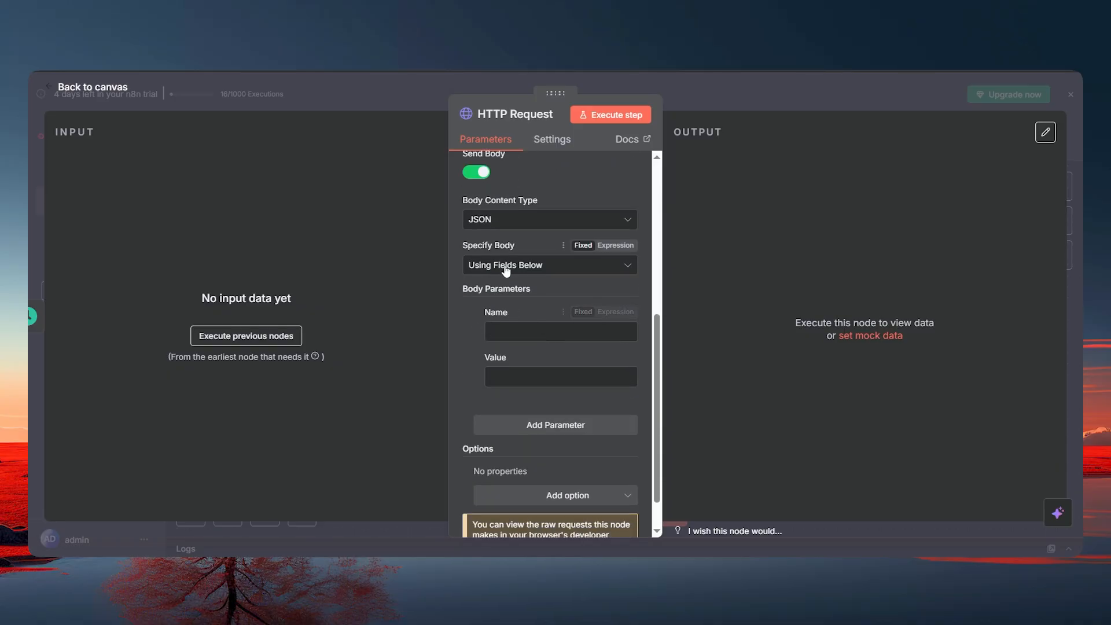
click(549, 264)
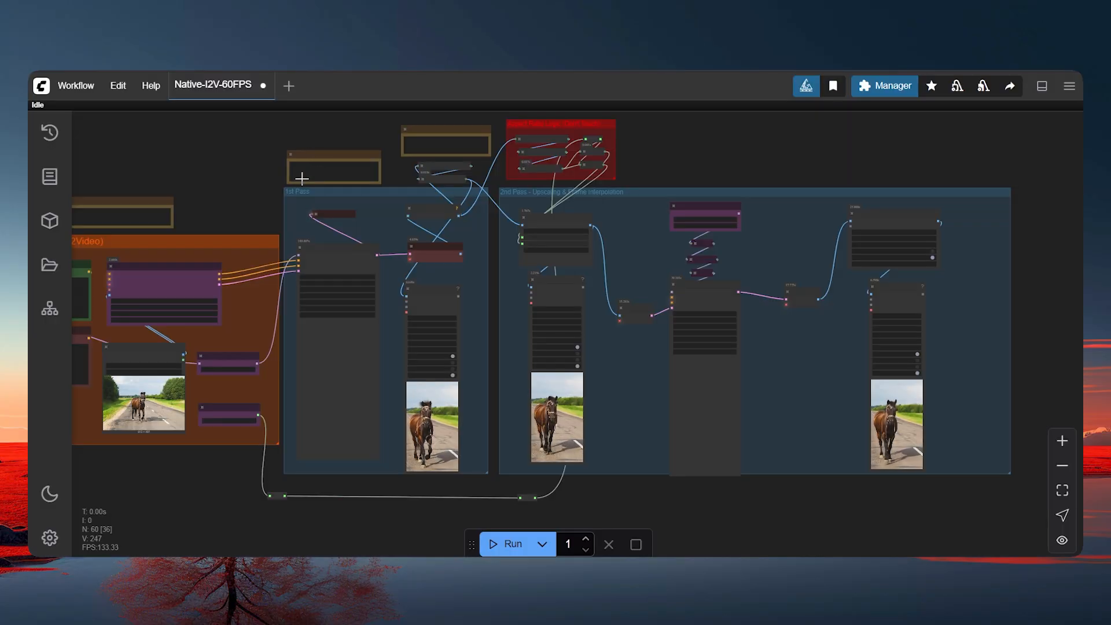
- Enable 'Enable dev mode options' in ComfyUI Settings
click(74, 85)
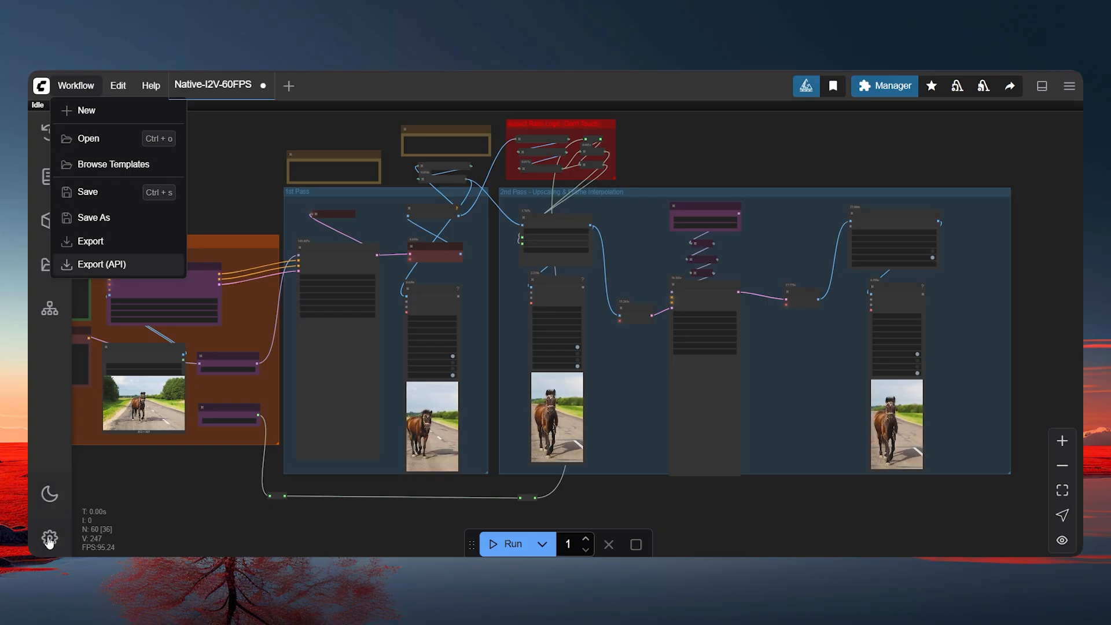
click(49, 538)
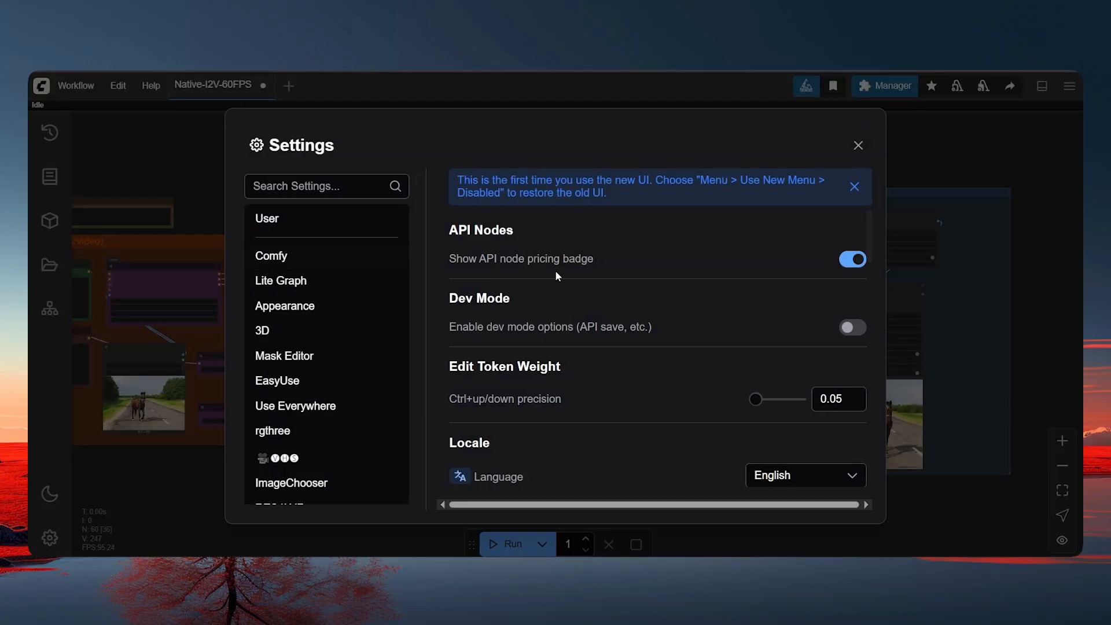
click(853, 326)
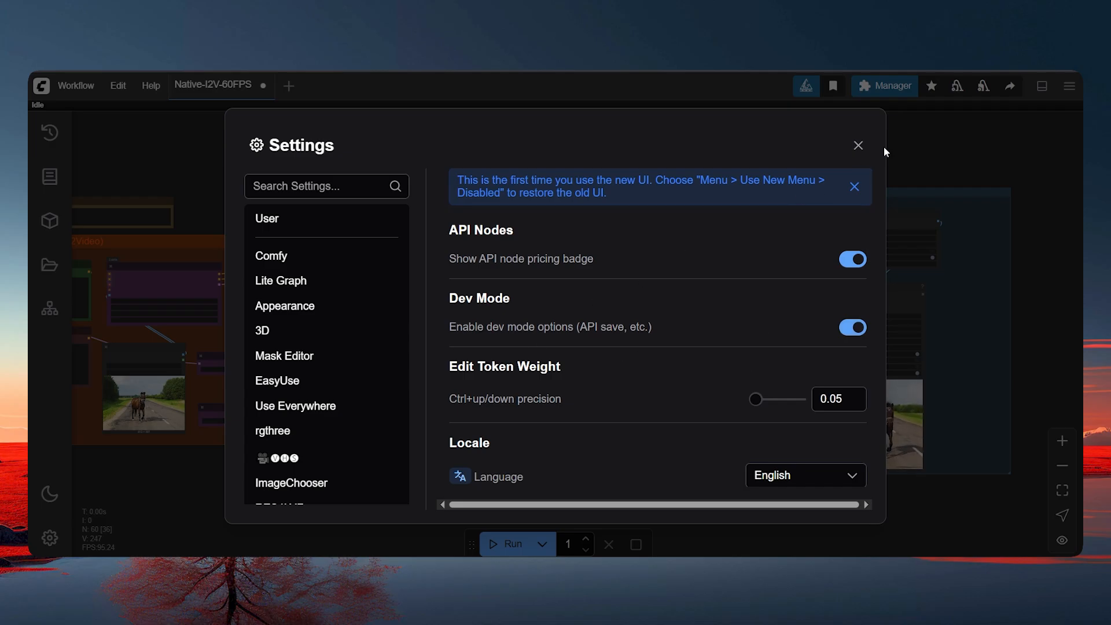
click(858, 145)
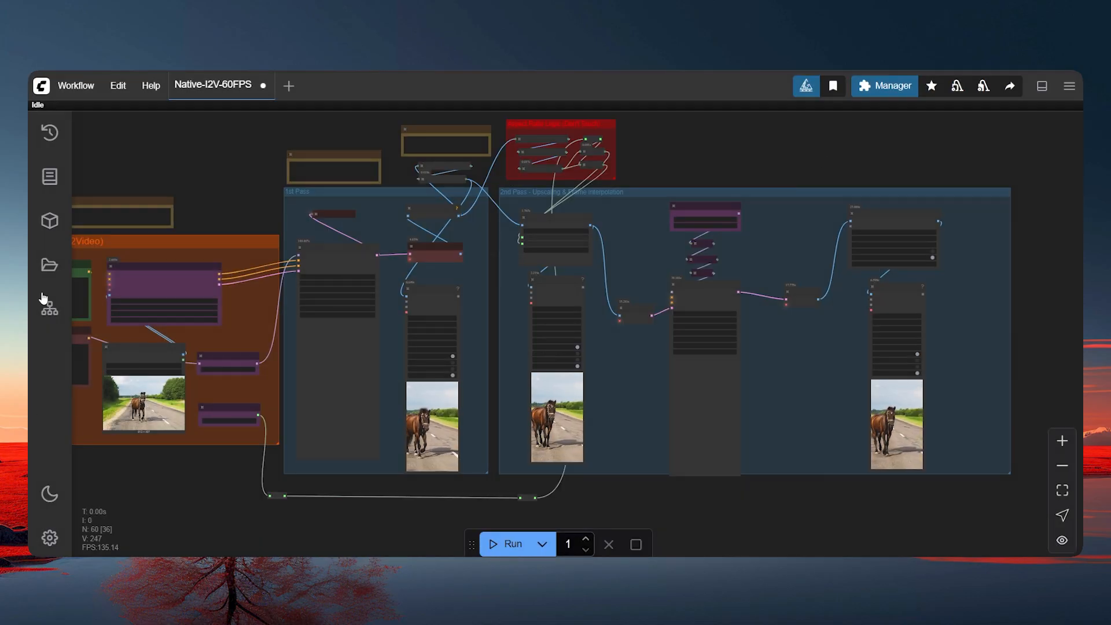
- Export the workflow via Export (API) under the Native-I2V-60FPS name
click(75, 85)
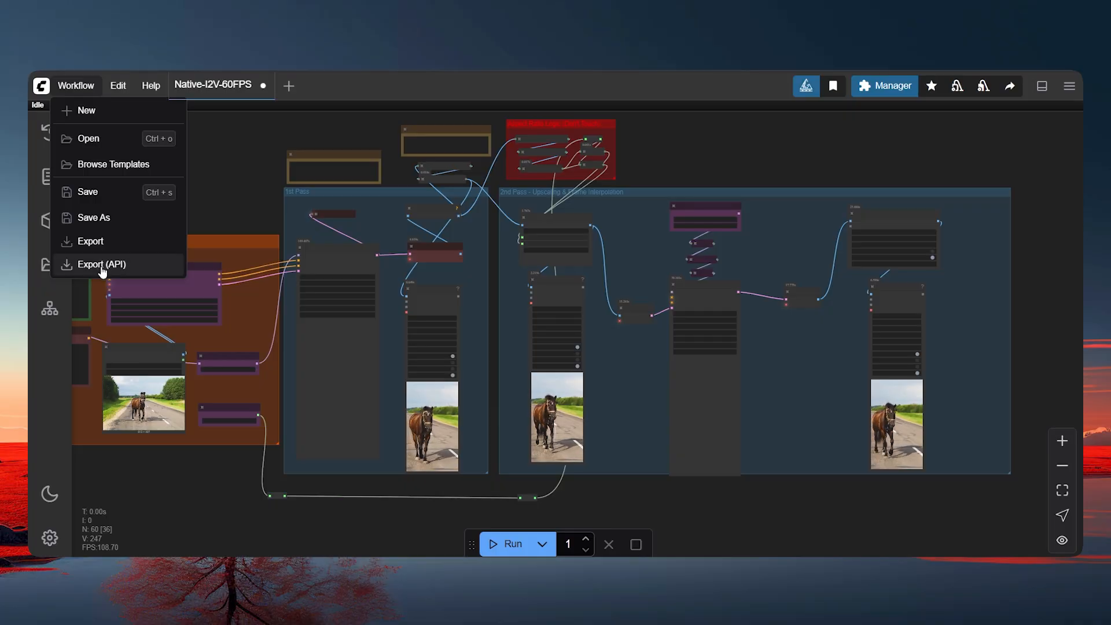
click(99, 264)
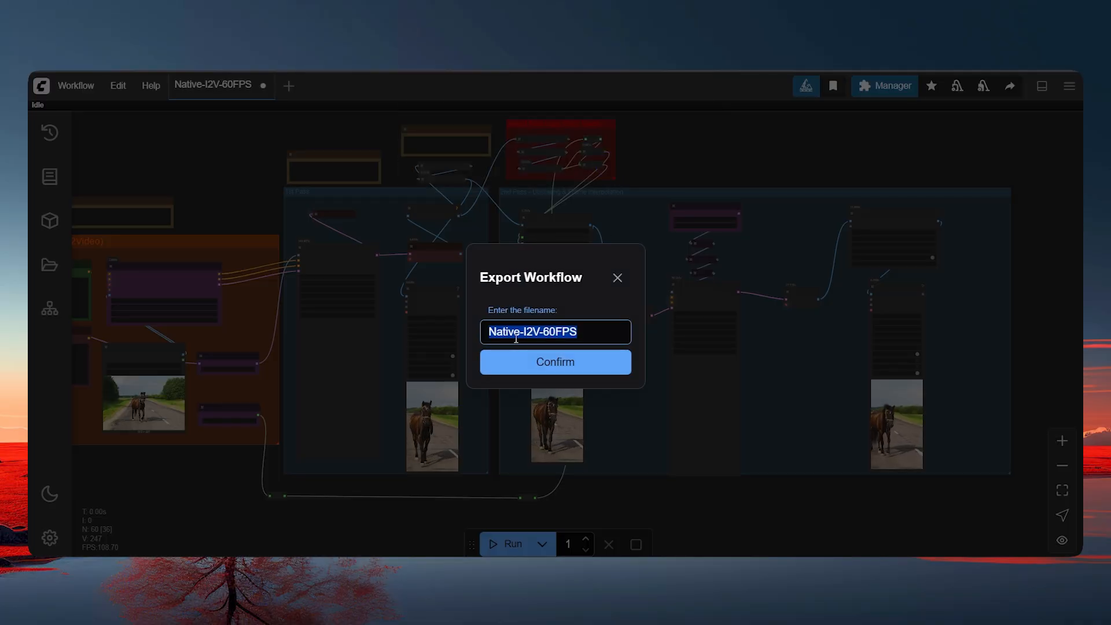
click(554, 361)
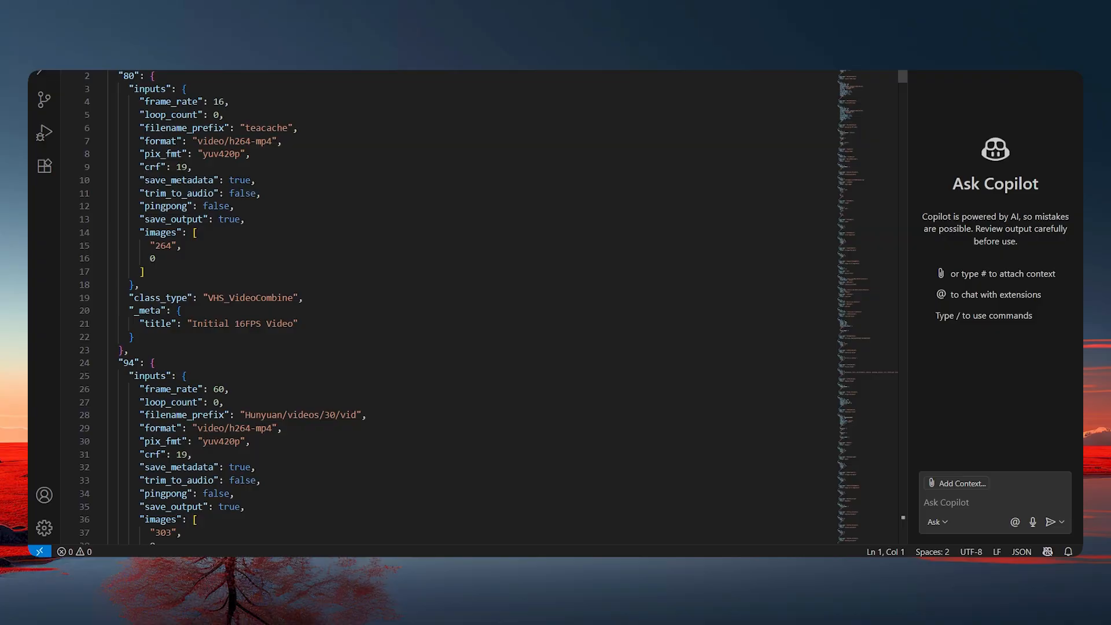
- Scroll through the exported API JSON in VS Code and select all of it
scroll(down, 3)
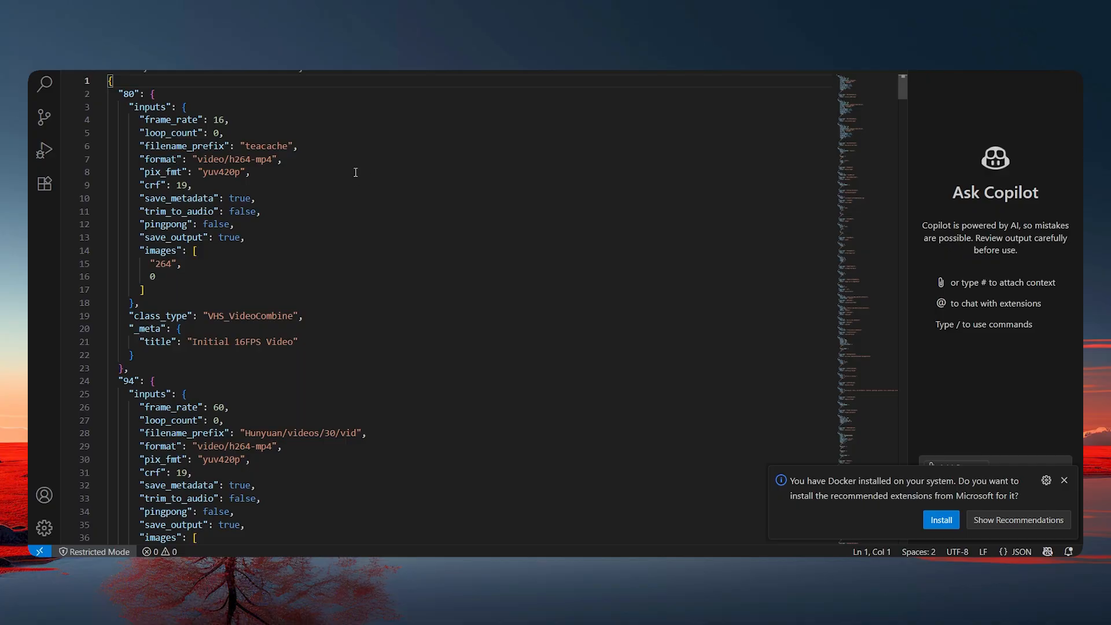
key(ctrl+a)
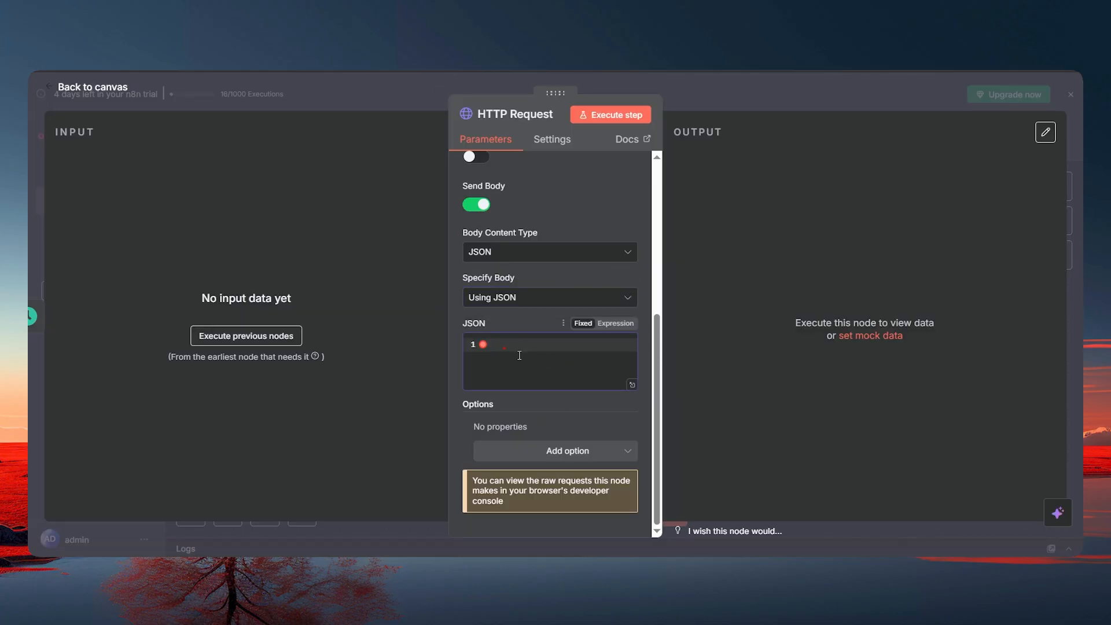
- Paste the workflow JSON into the HTTP Request body with node 6's text mapped to the trigger's Day of week
click(615, 323)
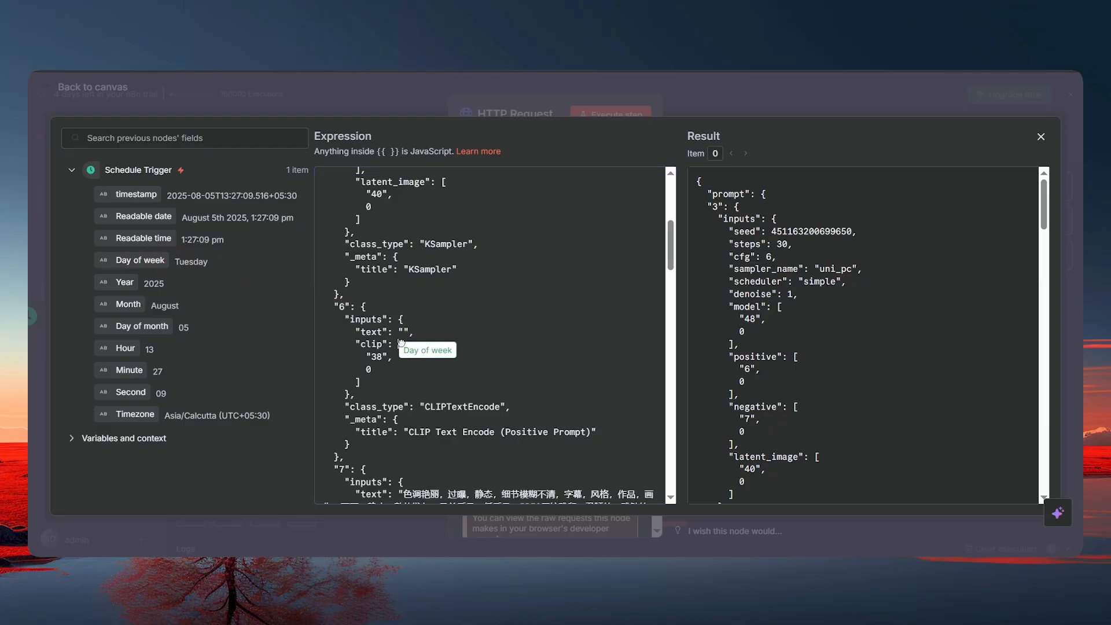
click(427, 349)
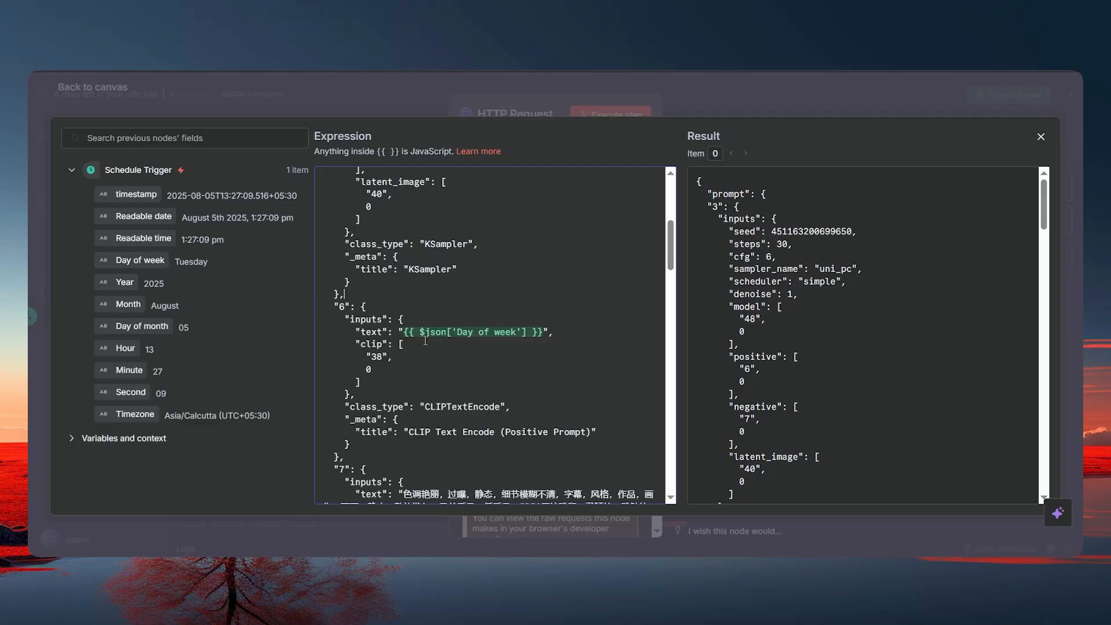
scroll(down, 3)
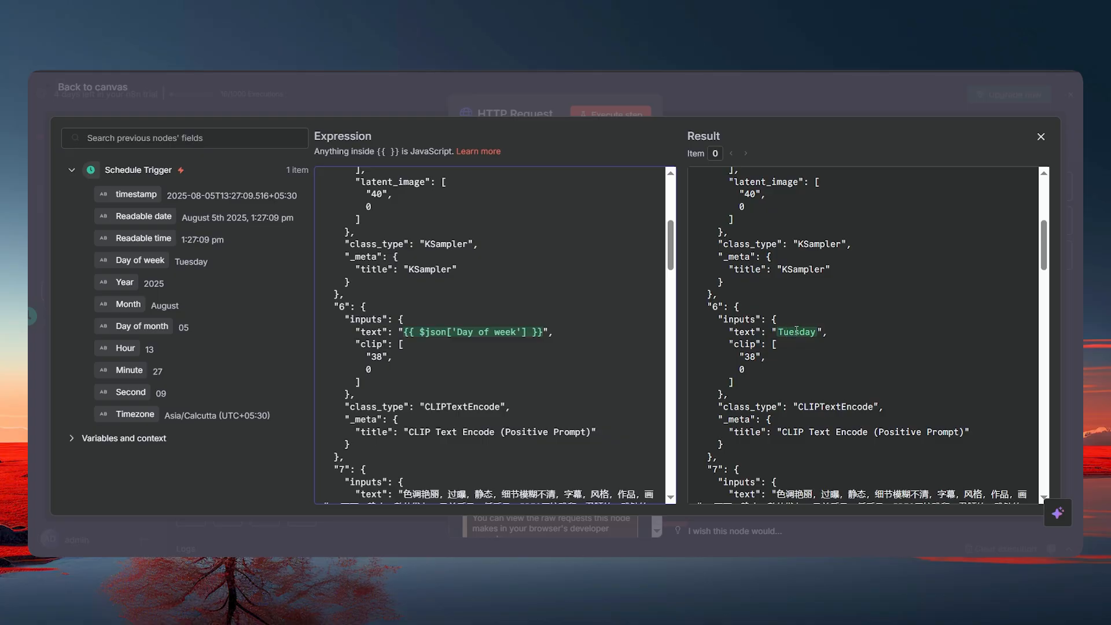
click(1041, 136)
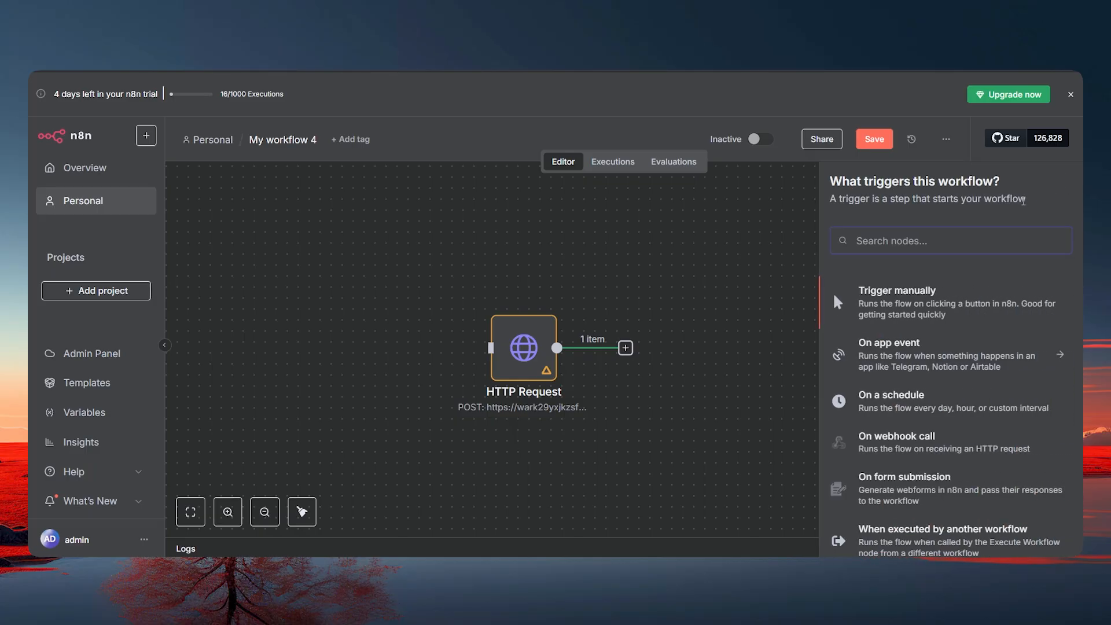
- Replace the trigger with a Chat Trigger found by searching 'chat'
text(chat)
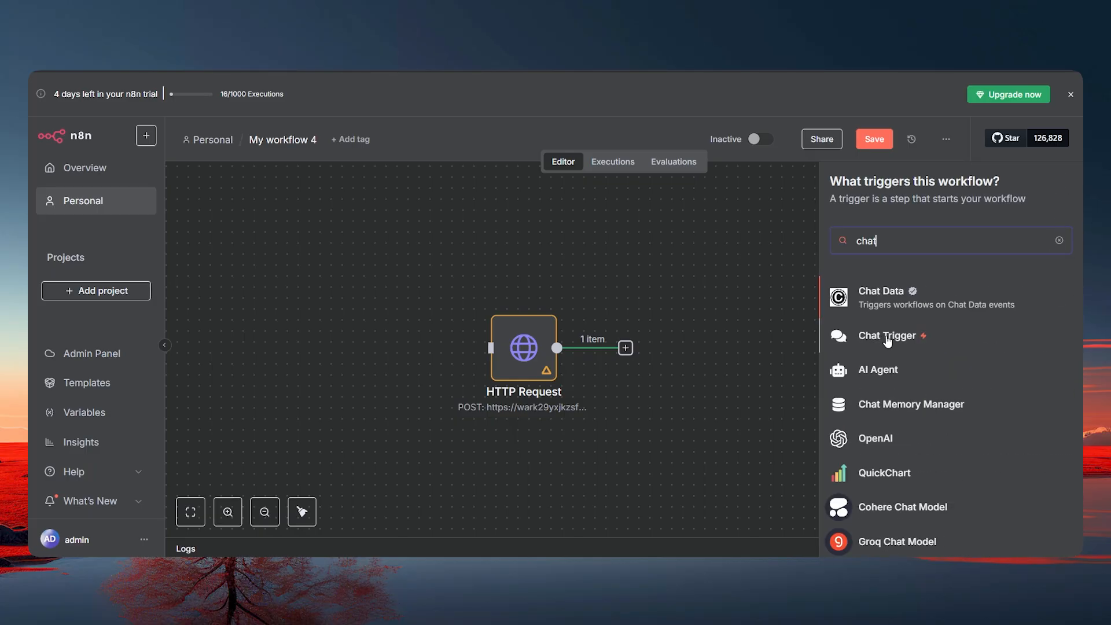
click(887, 336)
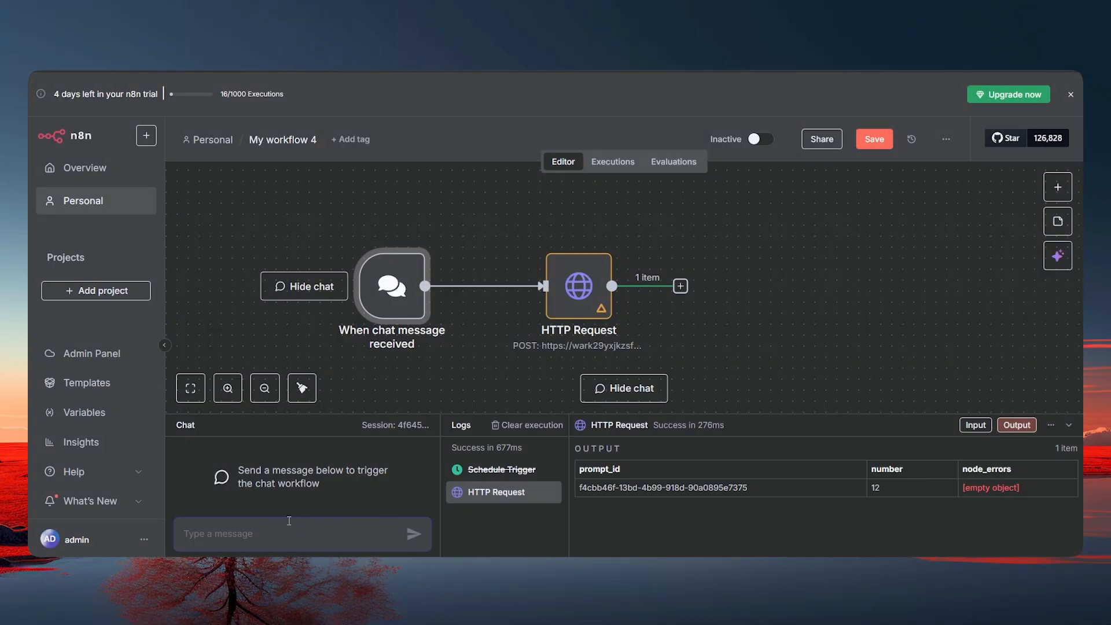
- Send the chat message "a horse is walking on the street" to trigger the workflow
text(a hor)
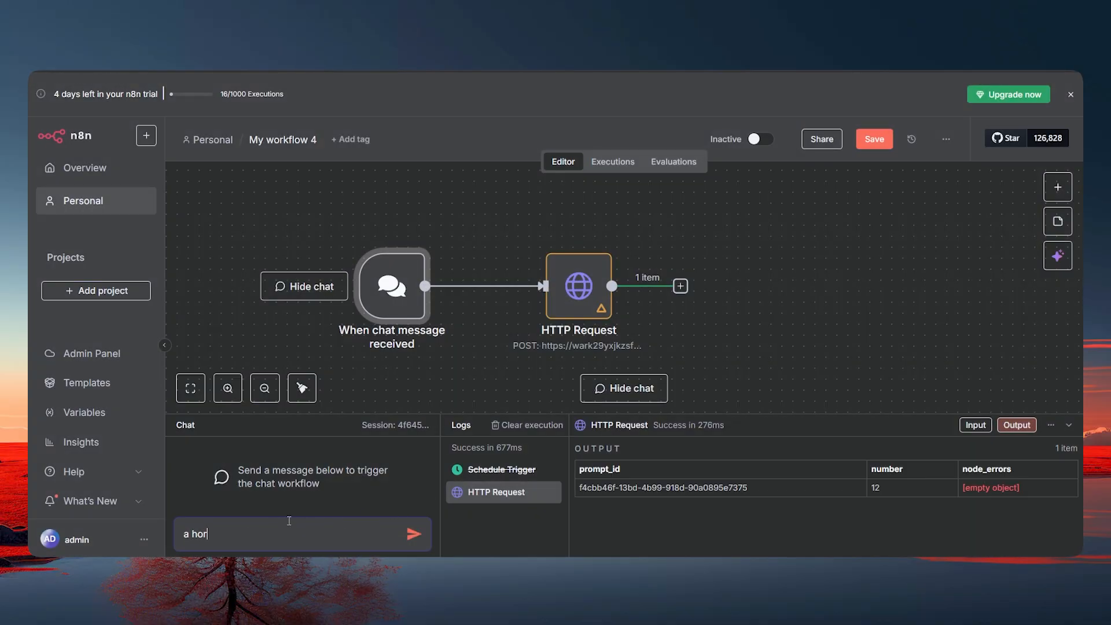
text(se is walk)
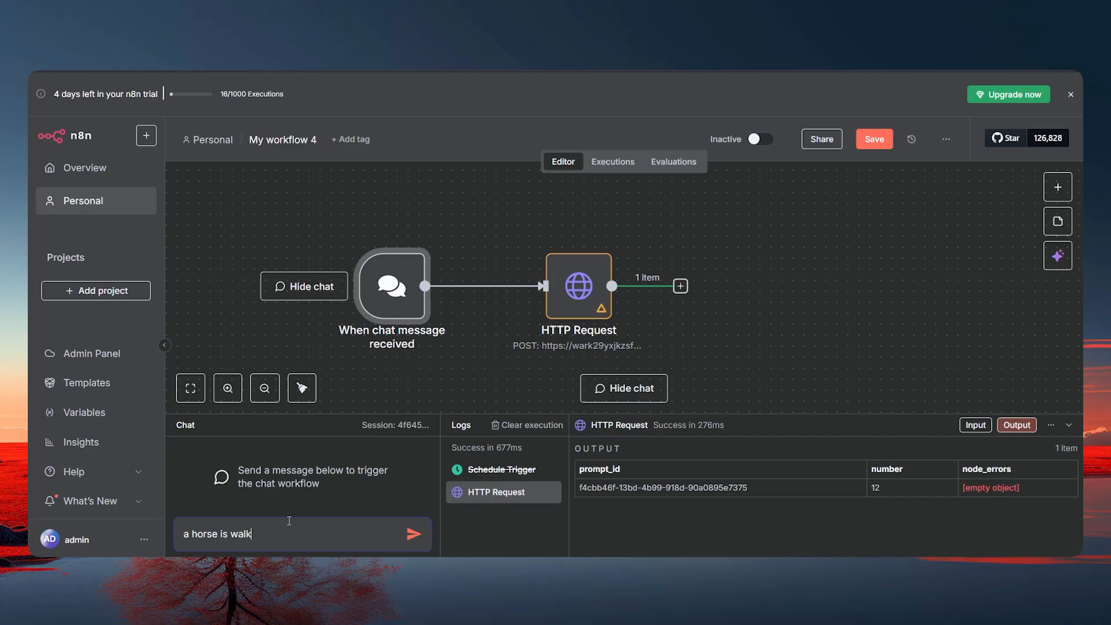
text(ing on the st)
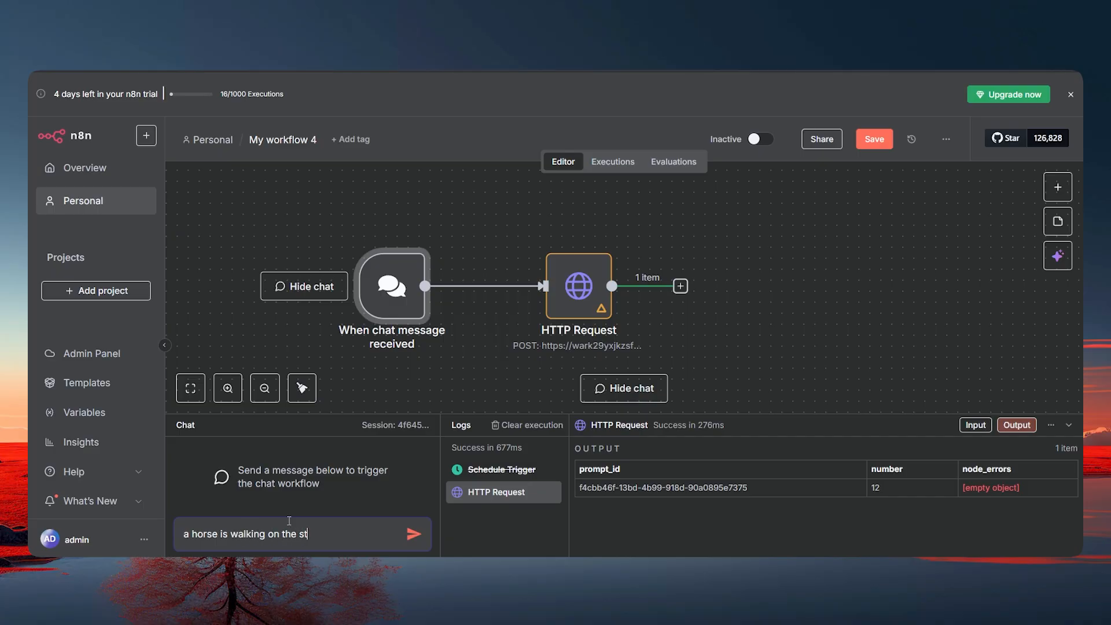
text(reety)
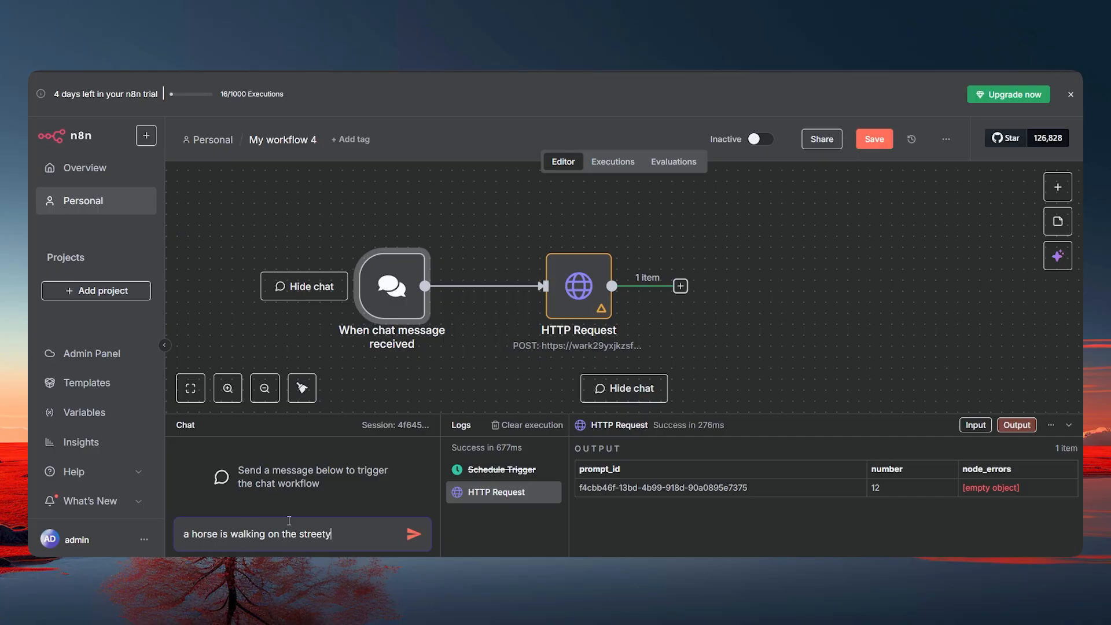
click(414, 533)
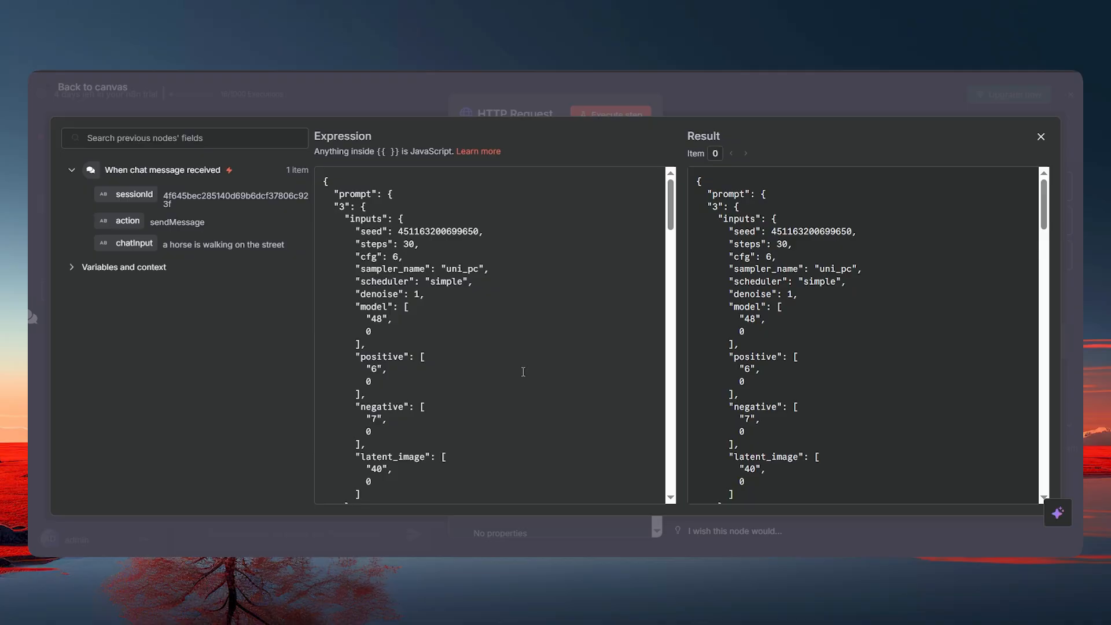
- Map node 6's text to {{ $json.chatInput }} in the JSON body and execute the HTTP Request step
scroll(down, 3)
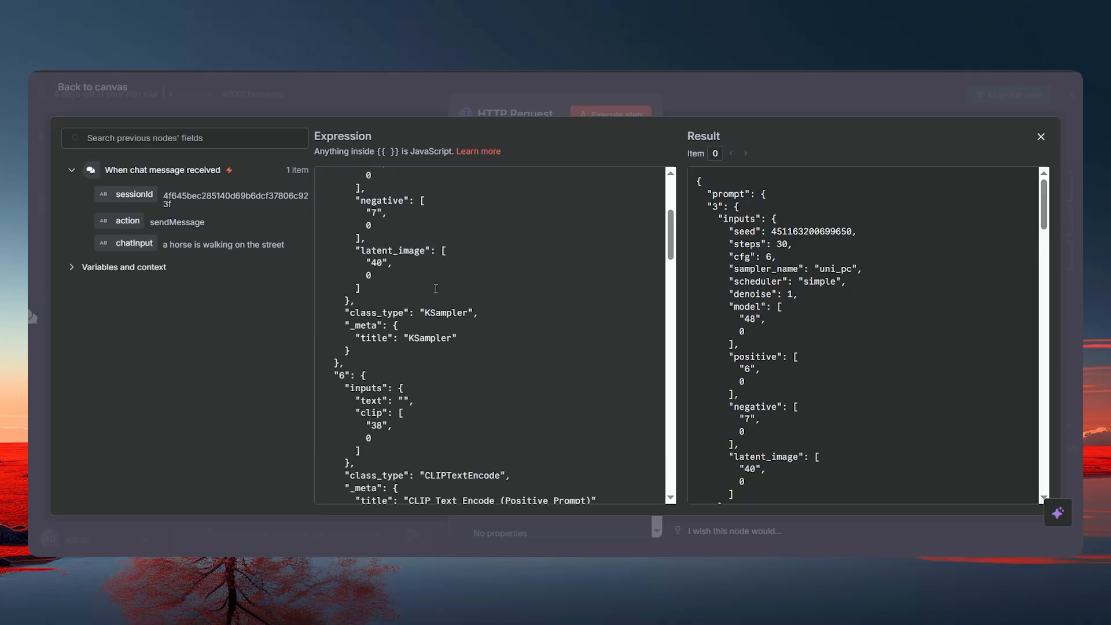
scroll(up, 3)
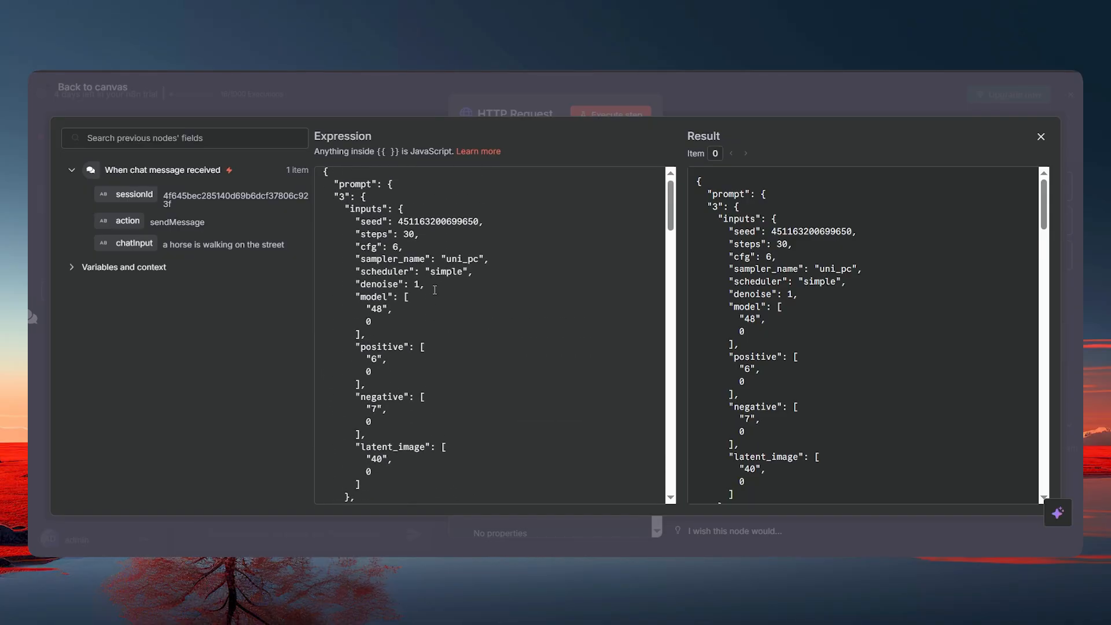
scroll(down, 3)
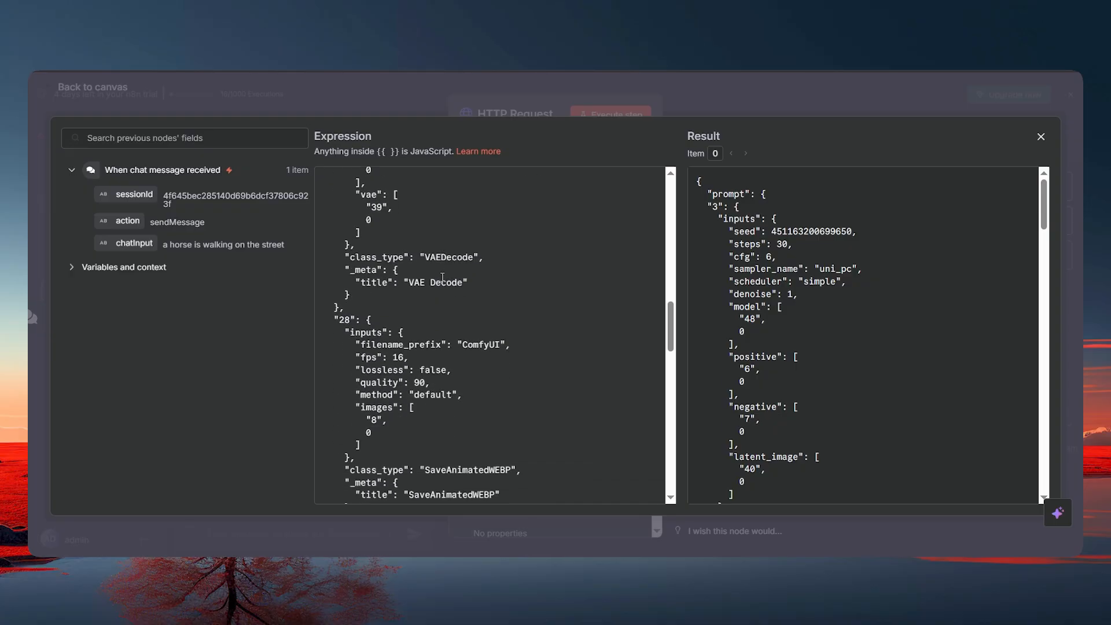
scroll(down, 3)
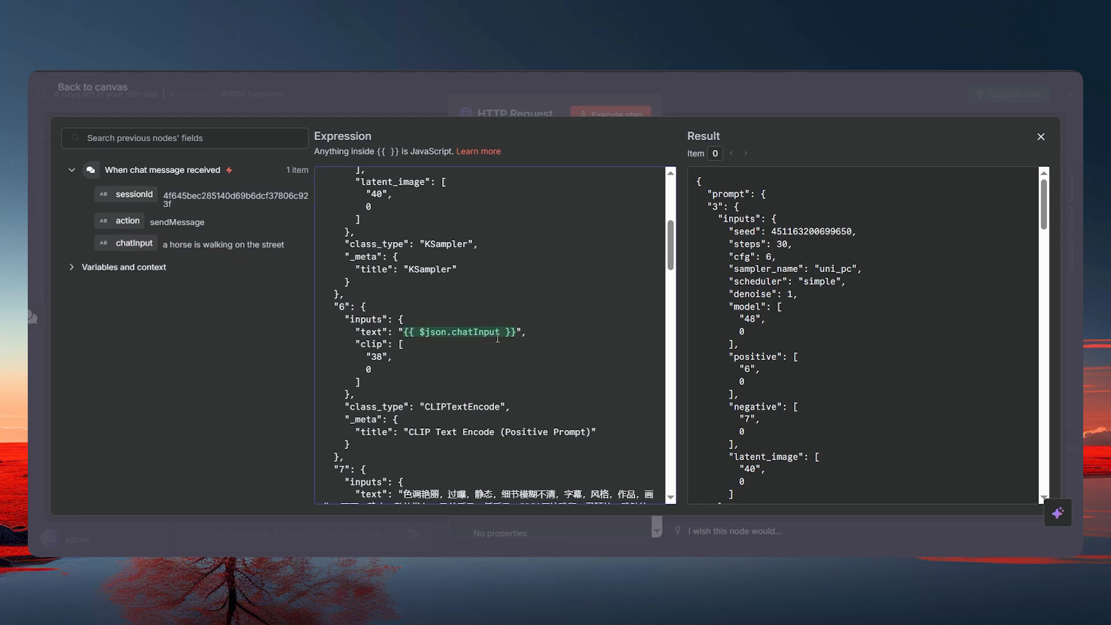
scroll(down, 3)
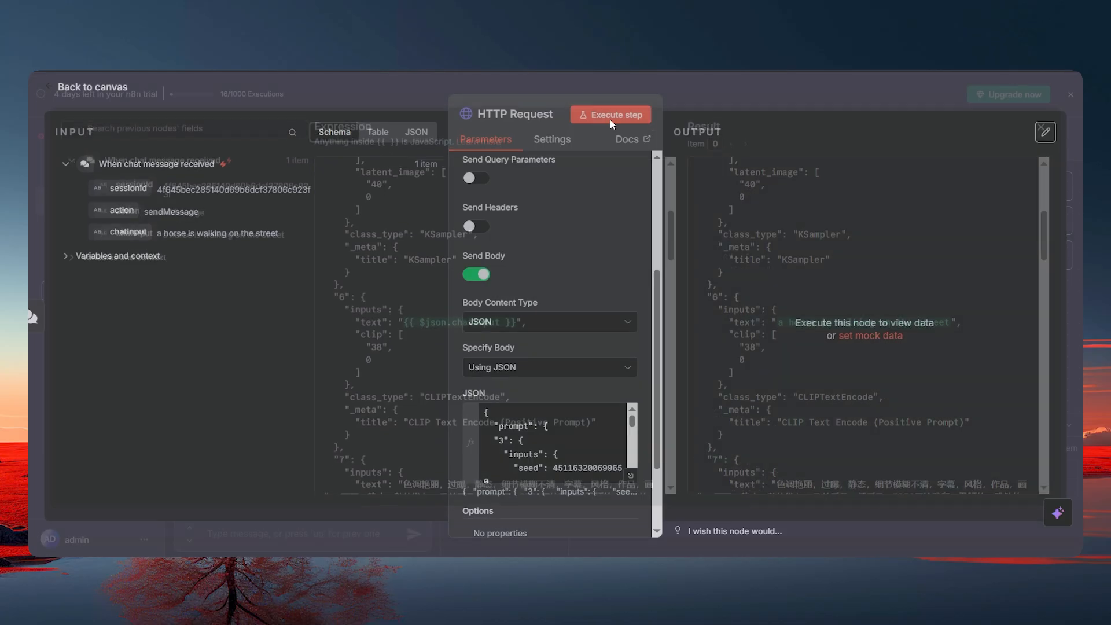
click(614, 115)
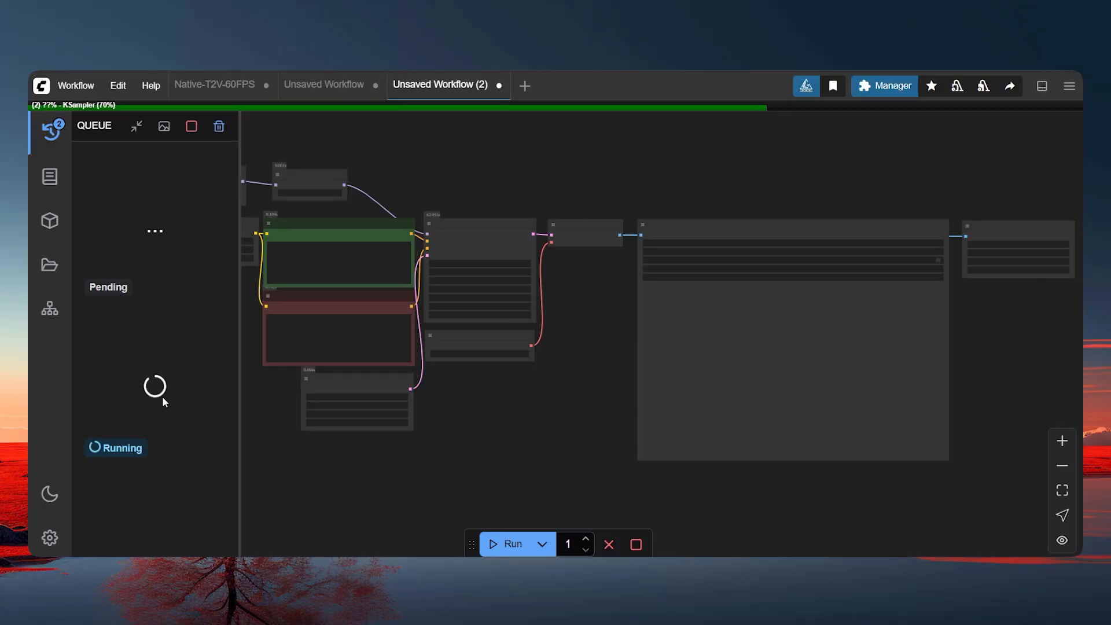
mouse_move(162, 236)
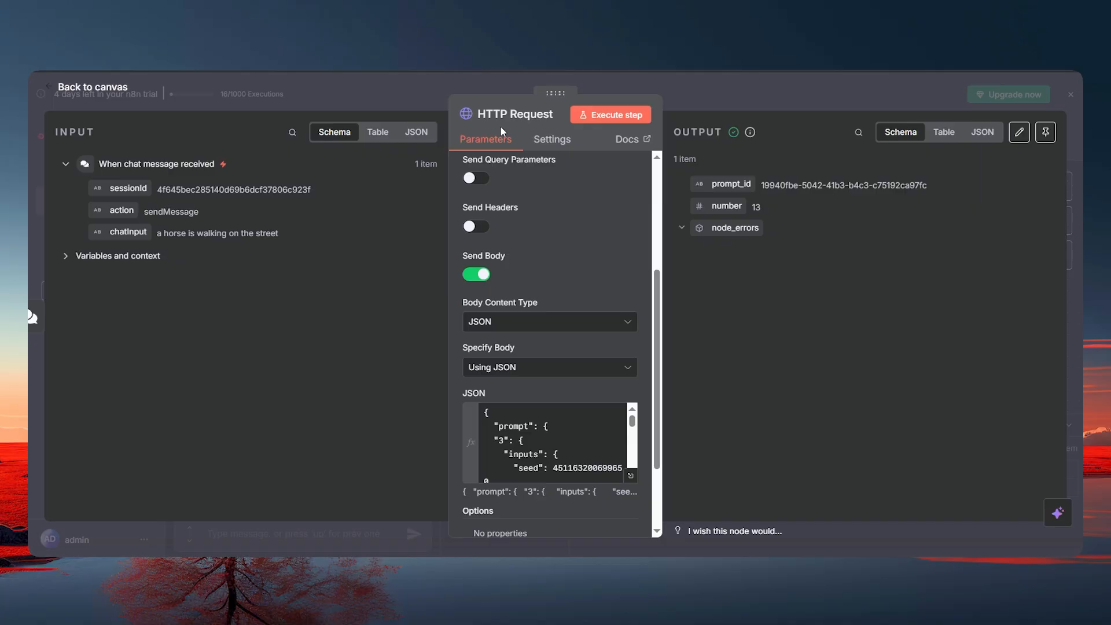
mouse_move(690, 104)
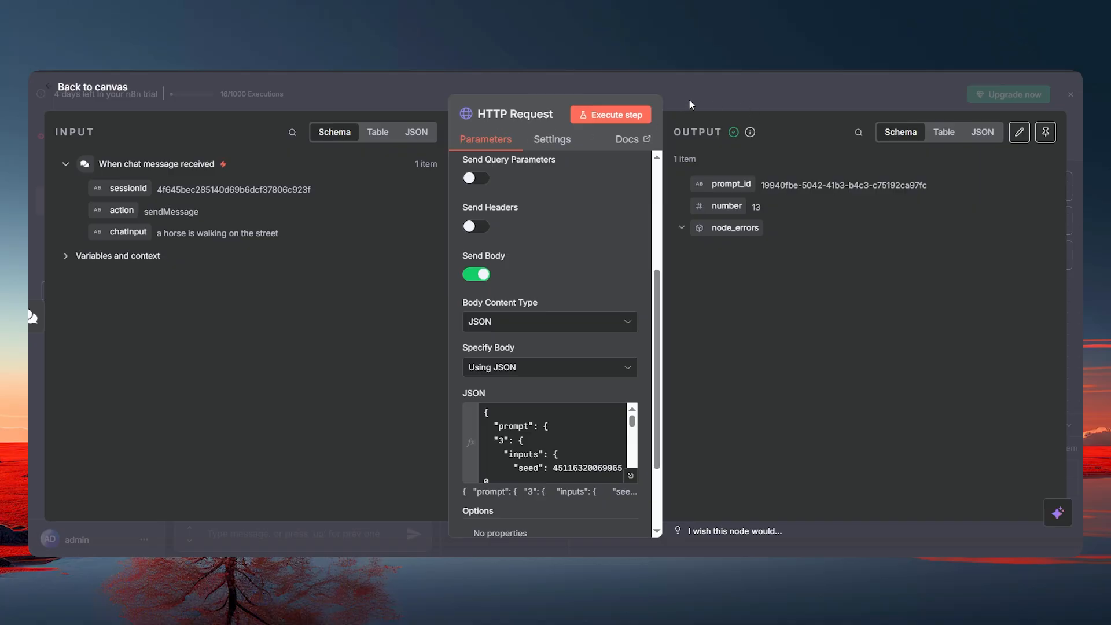
mouse_move(701, 105)
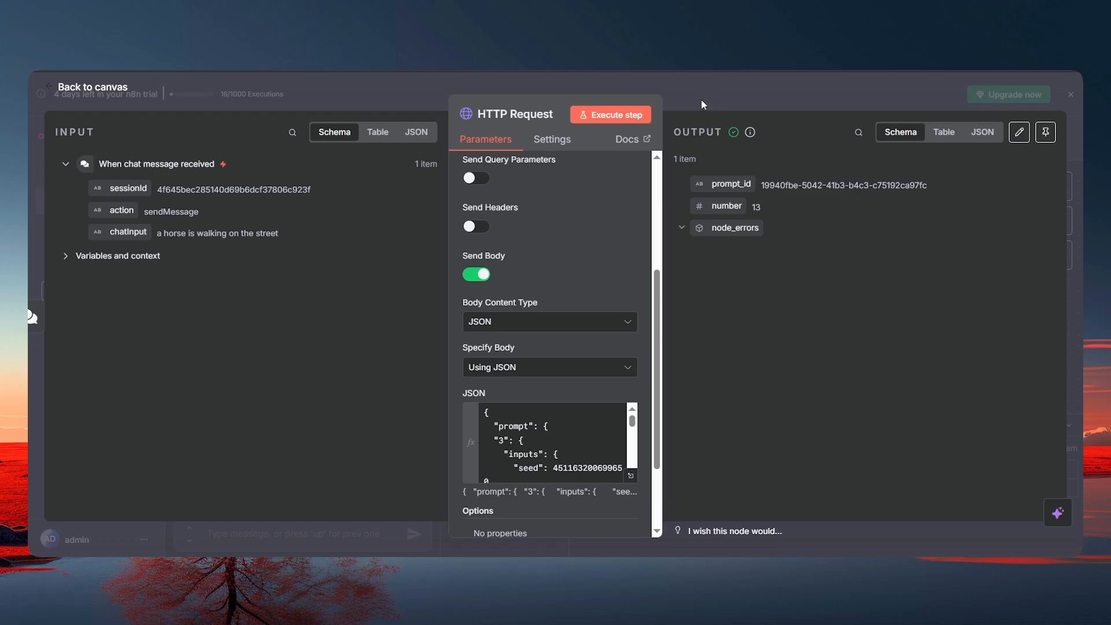
- Add a Wait node of 1 second after the HTTP Request and execute it successfully
click(92, 87)
text(wa)
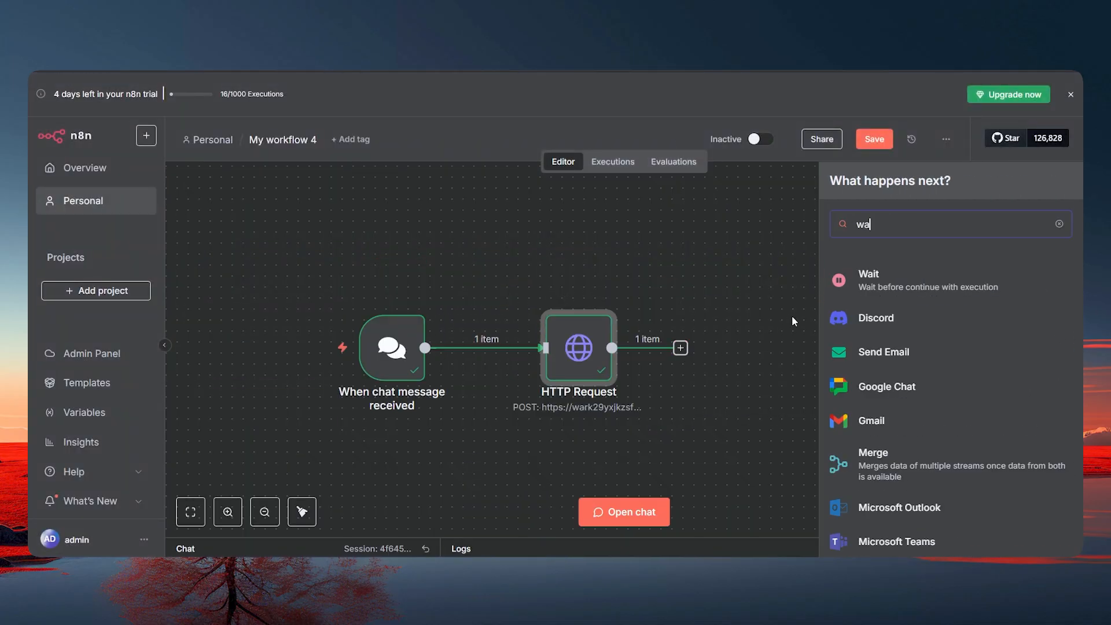
click(867, 273)
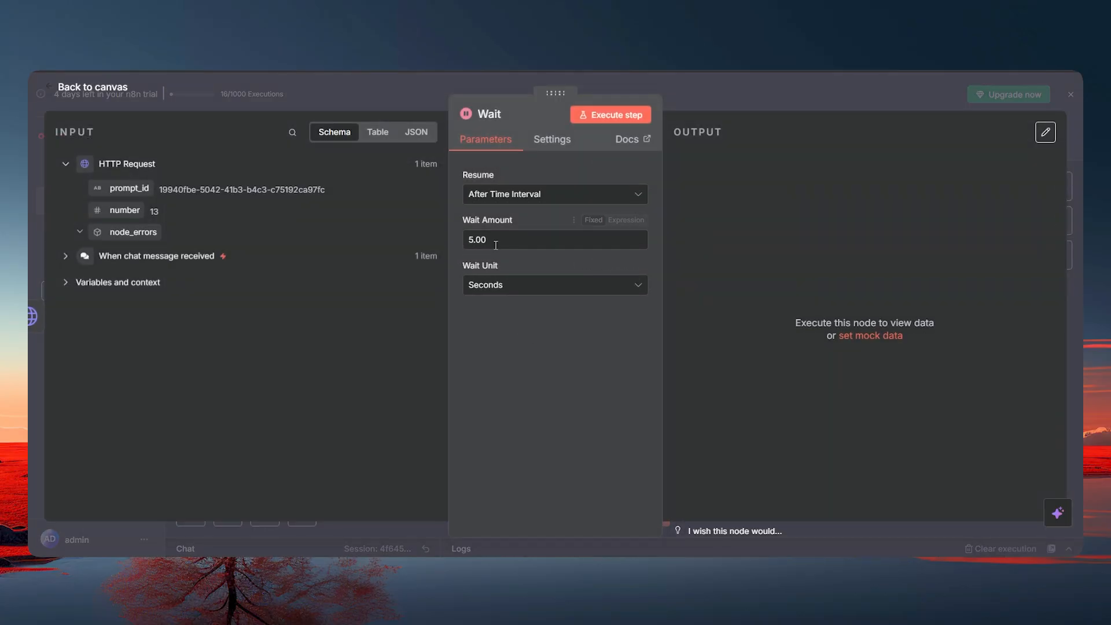
click(610, 115)
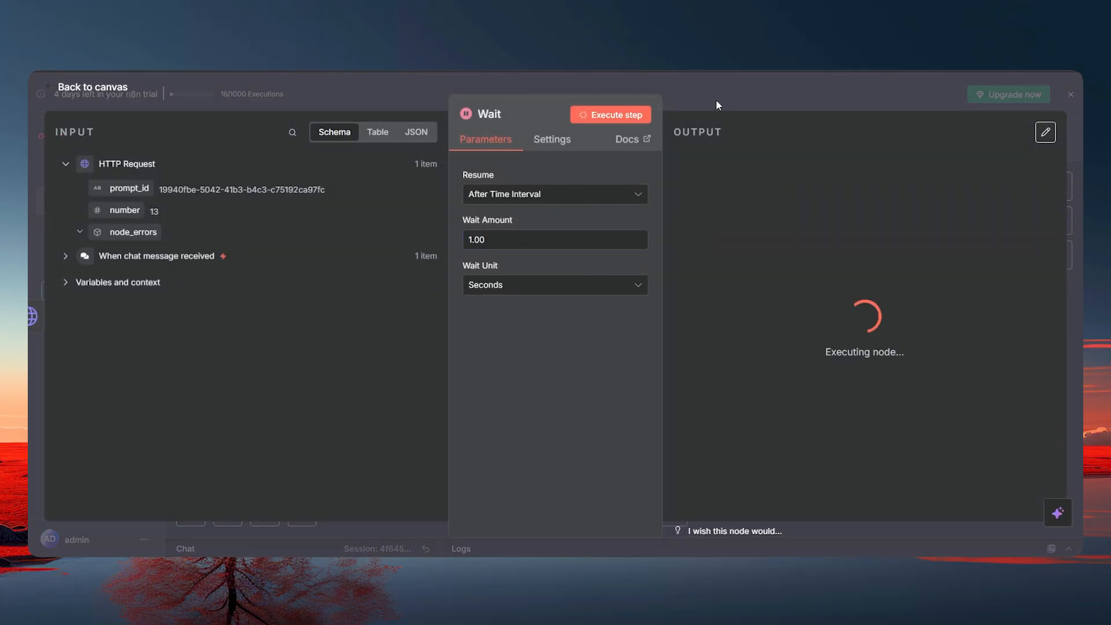
click(93, 86)
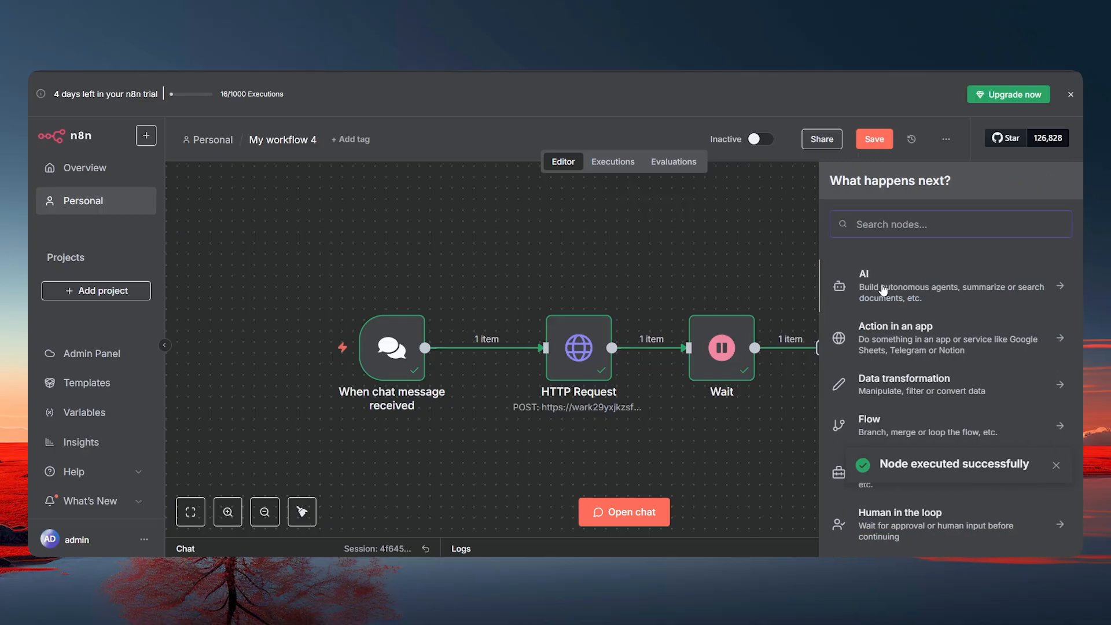
- Add an HTTP Request node GETting the RunPod /history/{{ $json.prompt_id }} URL
text(http)
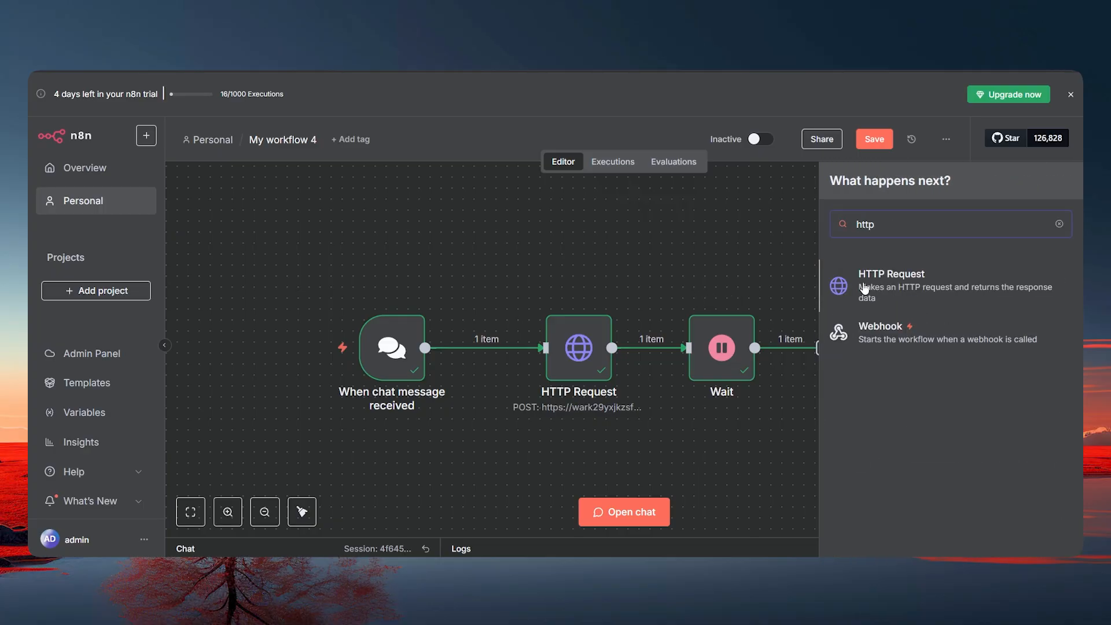
click(891, 273)
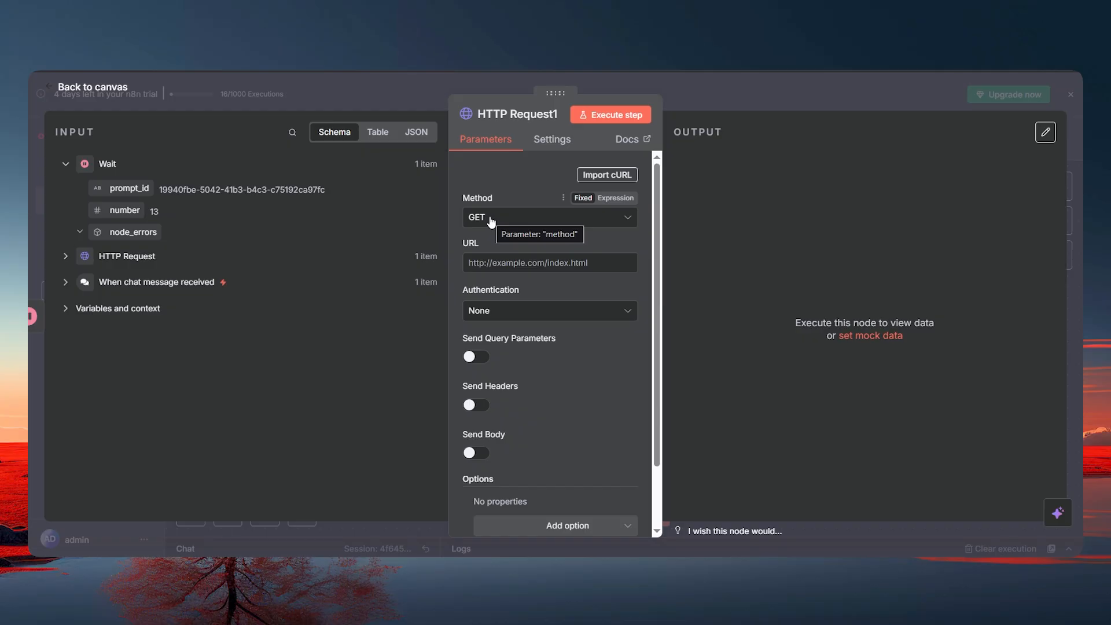
mouse_move(437, 235)
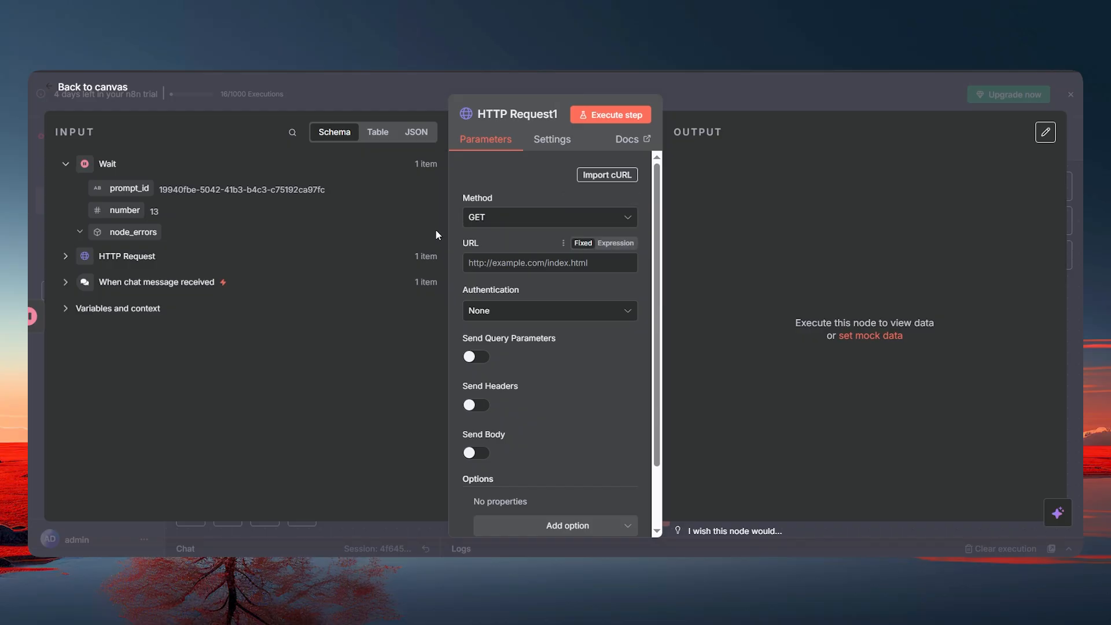
mouse_move(733, 96)
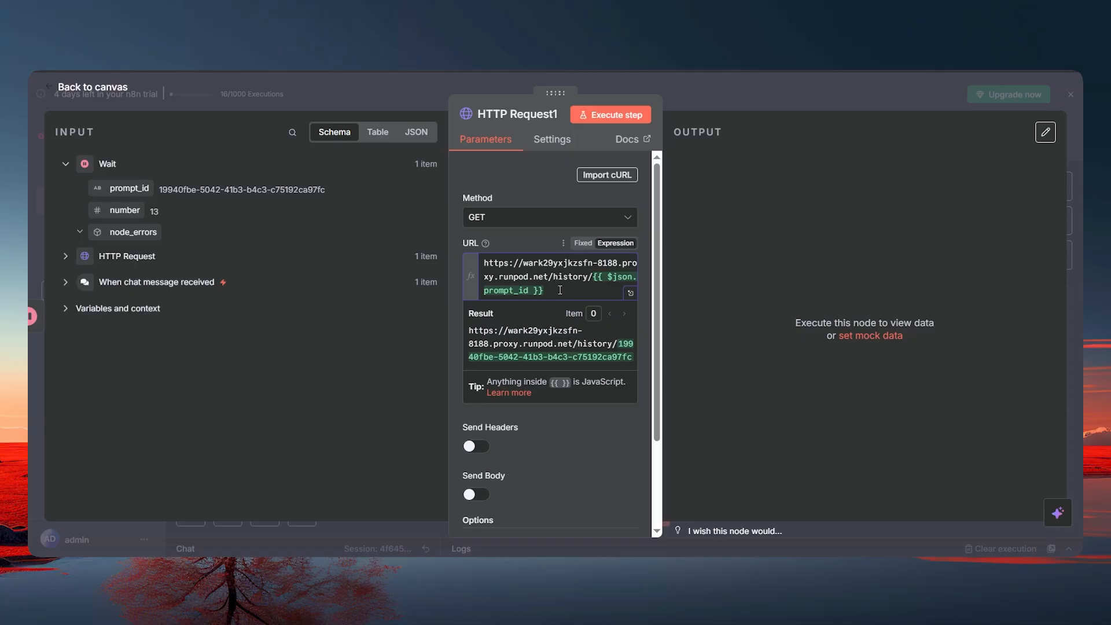
click(610, 115)
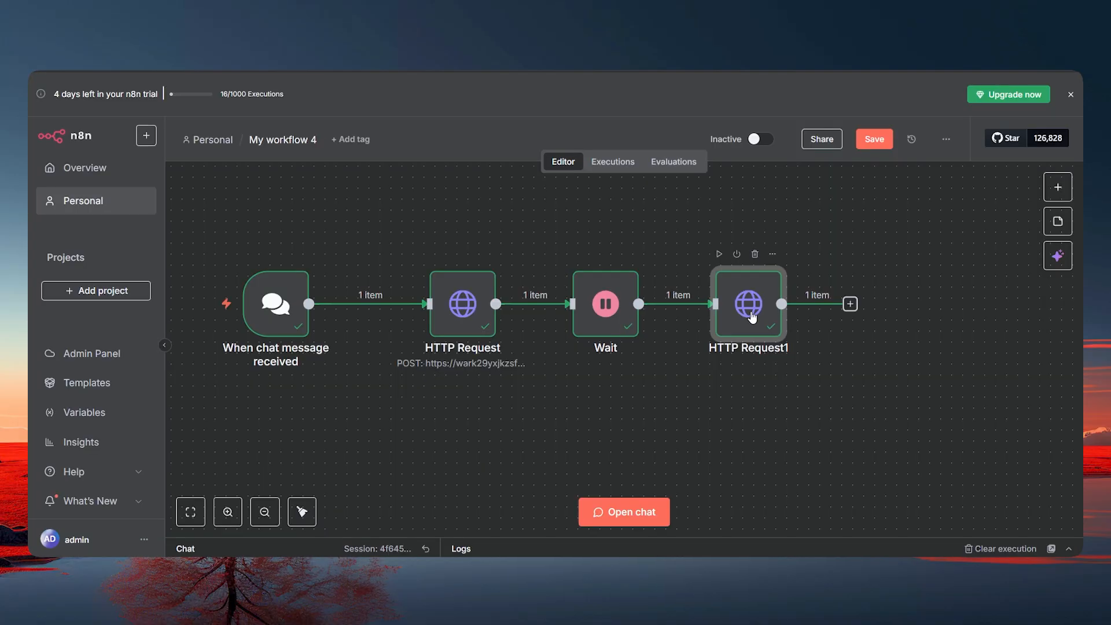
- Execute the history request and locate the .webm filename under output 47 in the results
double_click(749, 303)
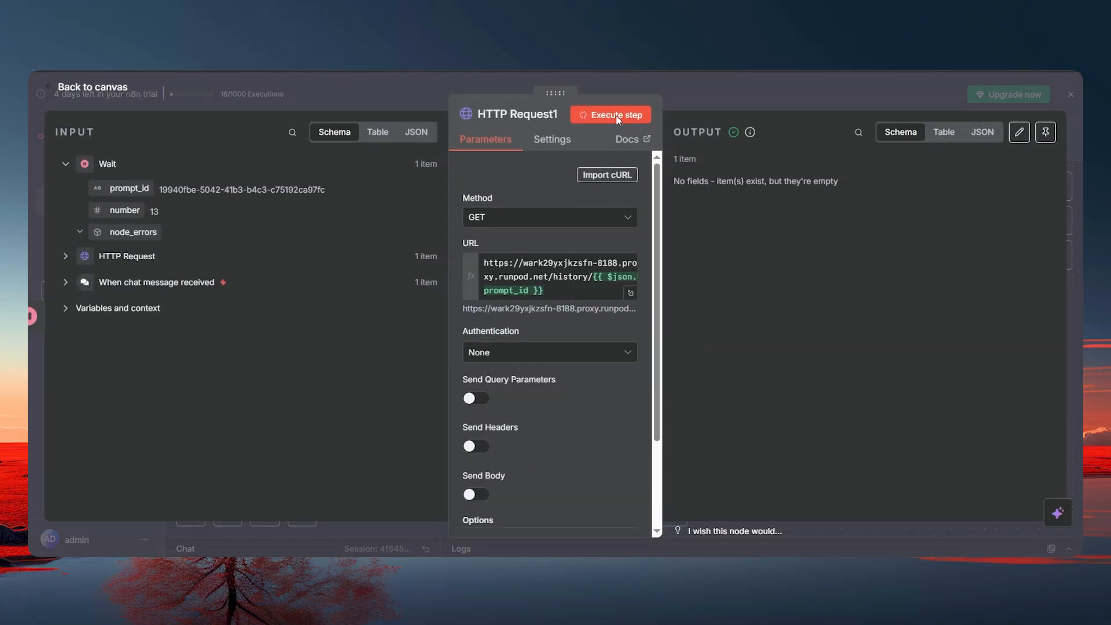
click(616, 114)
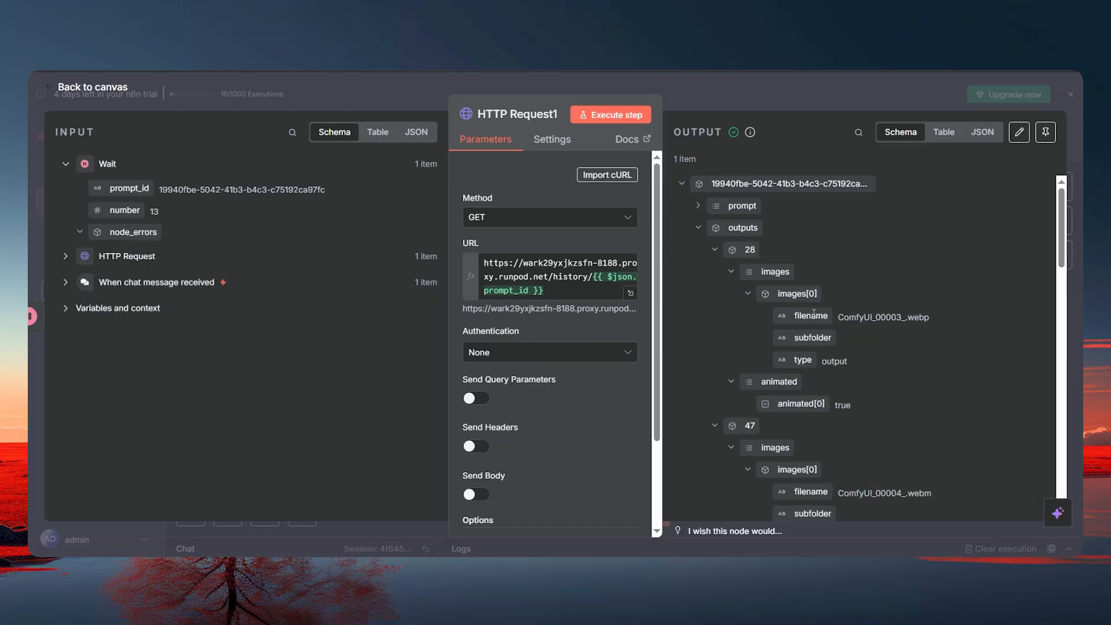
scroll(down, 3)
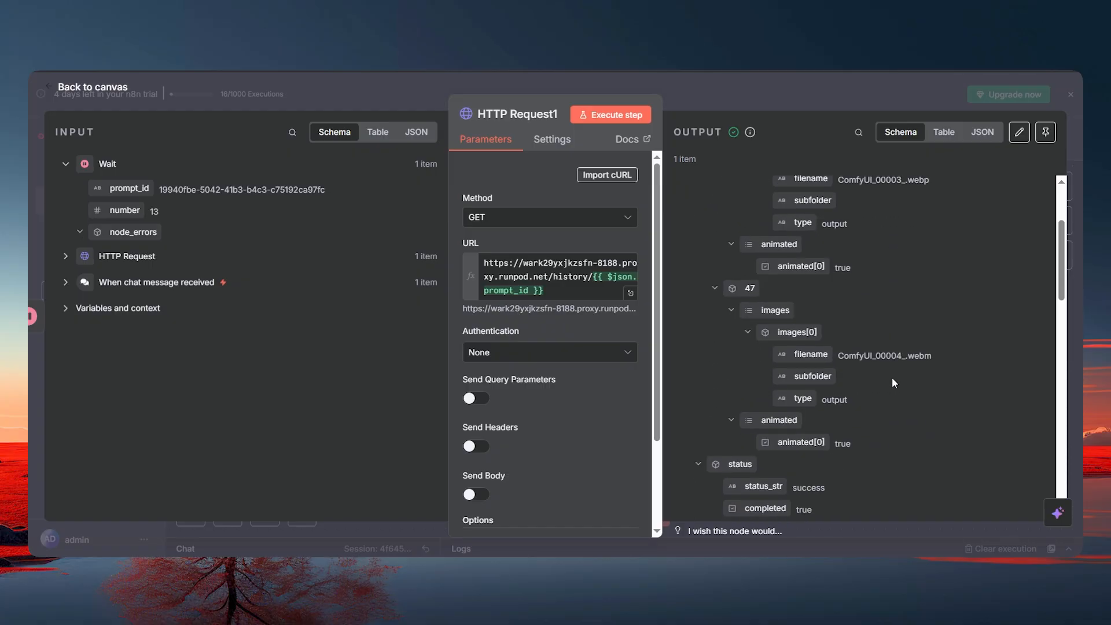
double_click(884, 355)
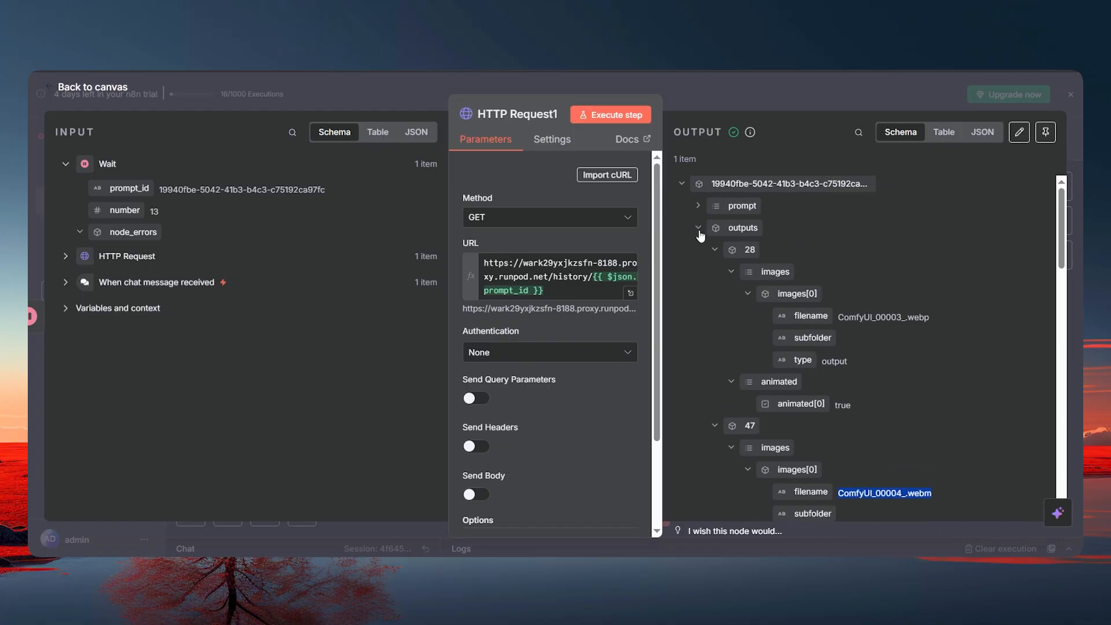
click(698, 250)
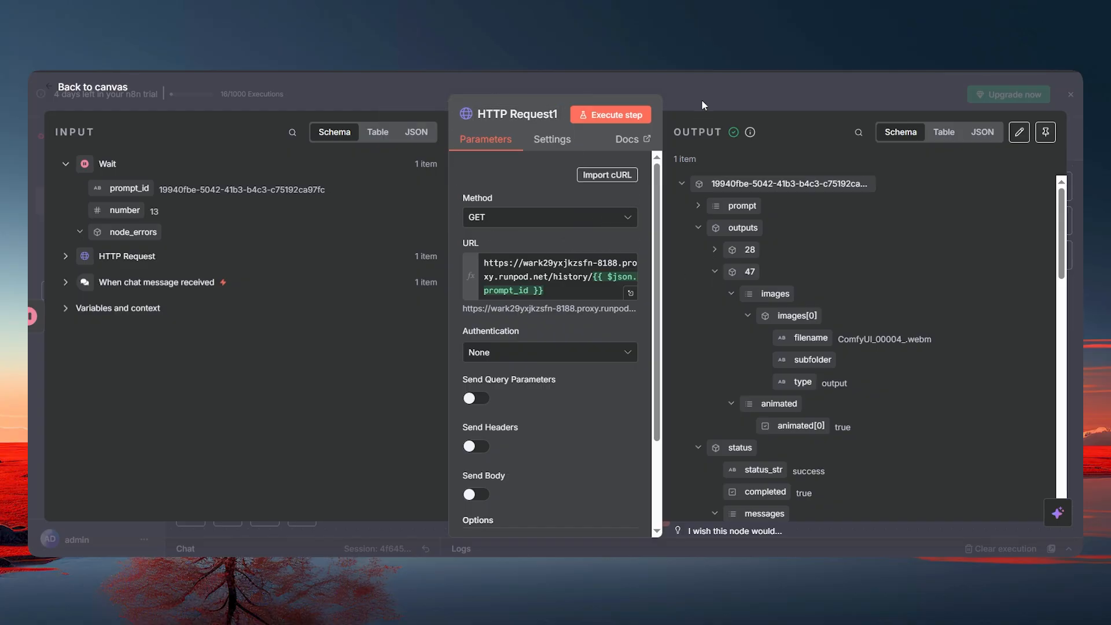
click(92, 87)
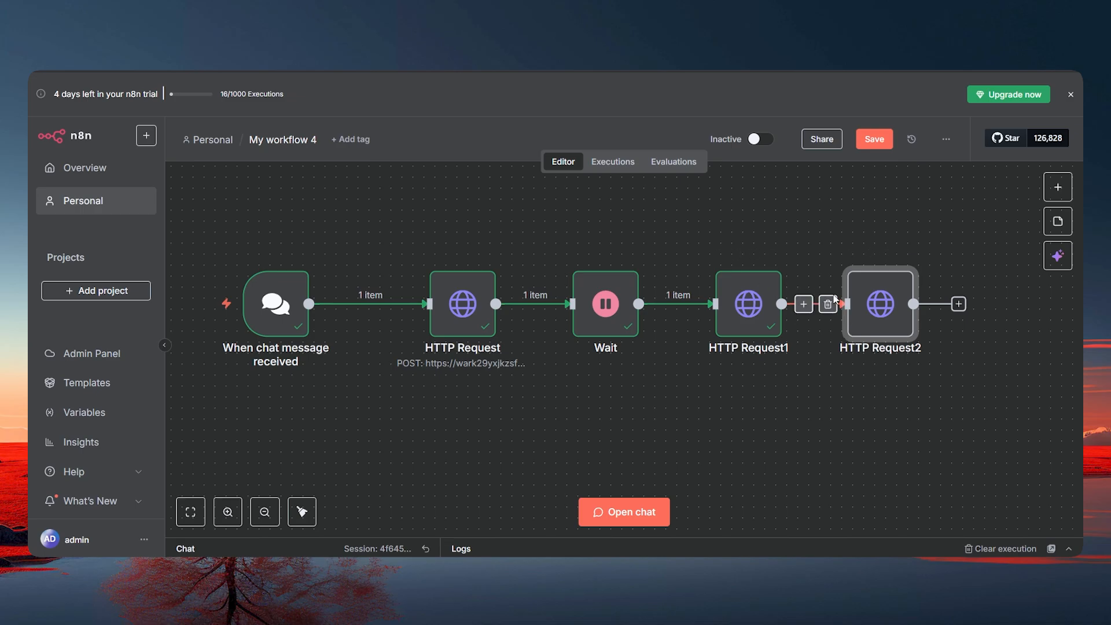
- Set HTTP Request2 to GET /view?filename= from outputs['47'].images[0].filename with type=output
double_click(879, 303)
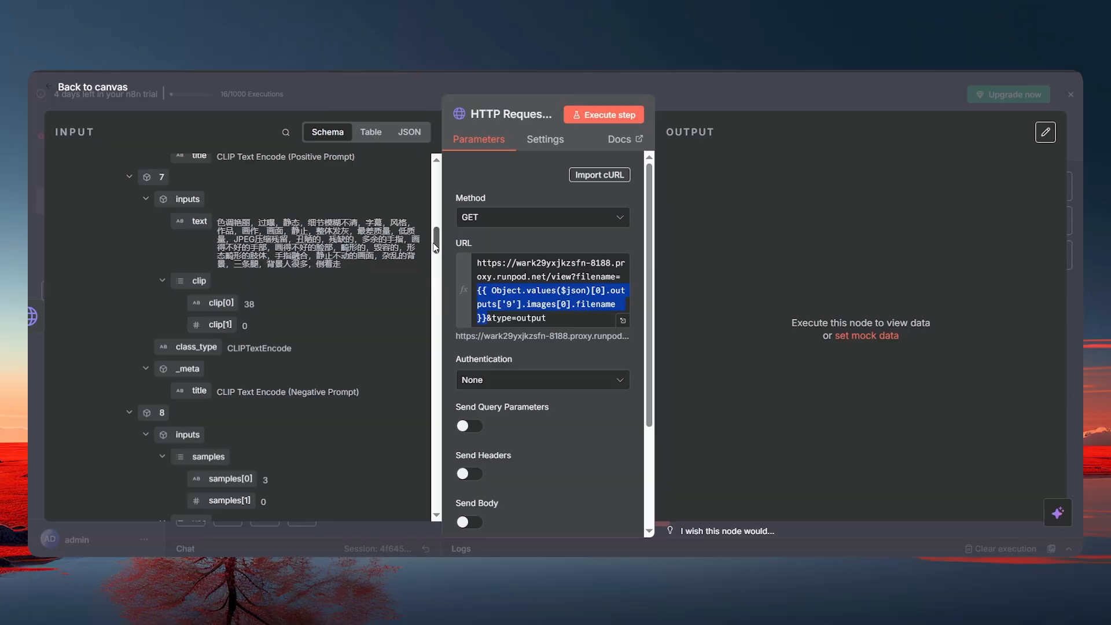
scroll(down, 3)
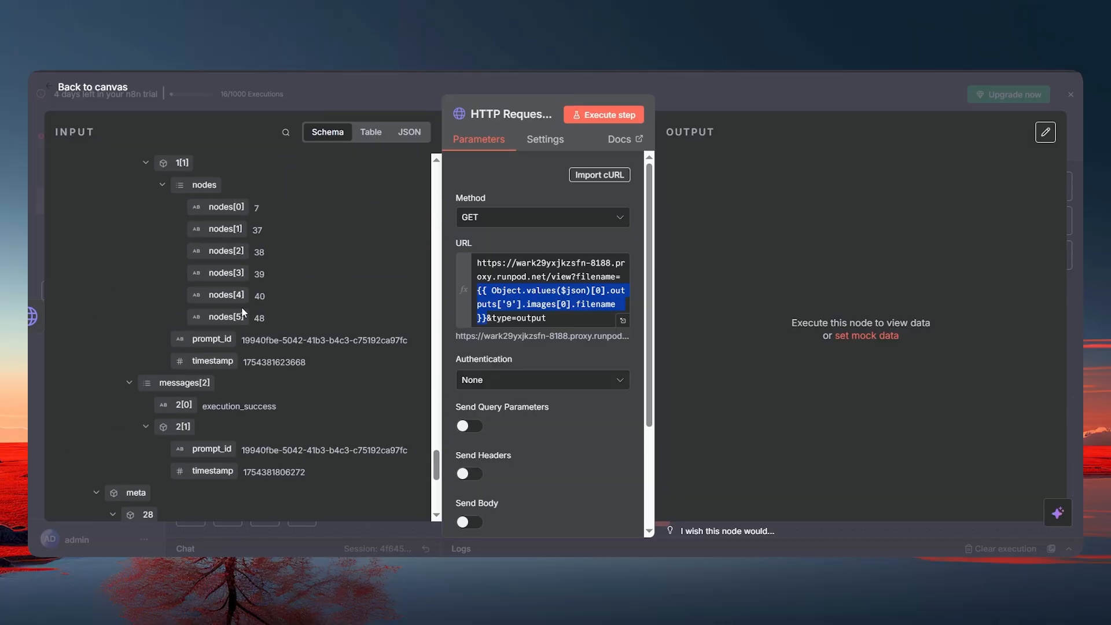
scroll(down, 3)
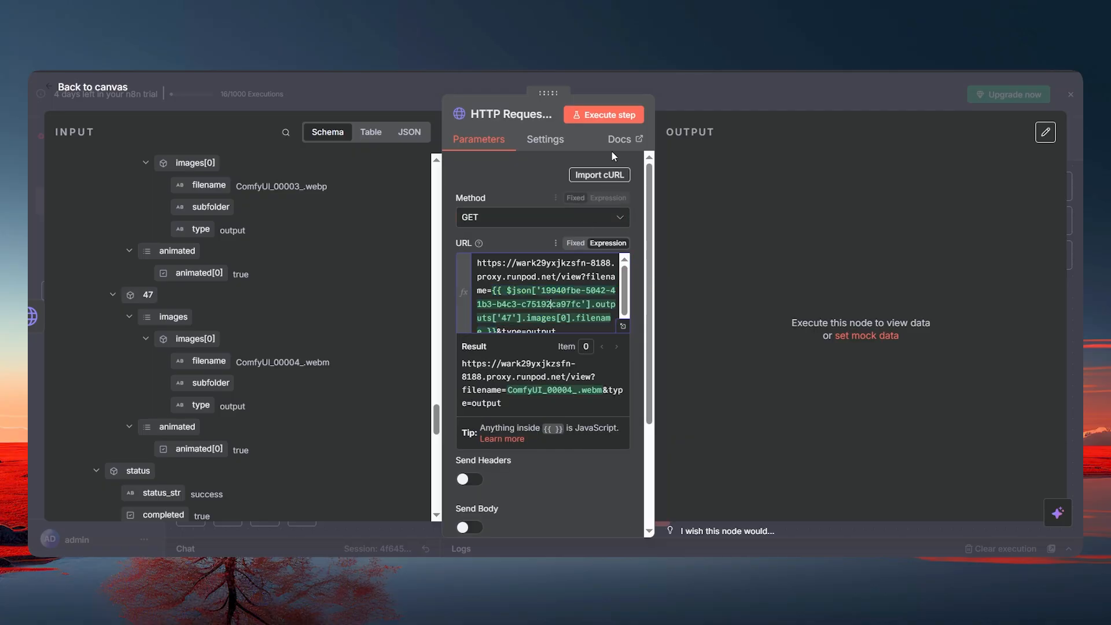
- Execute the view request and play the returned 863 kB webm horse video
click(603, 115)
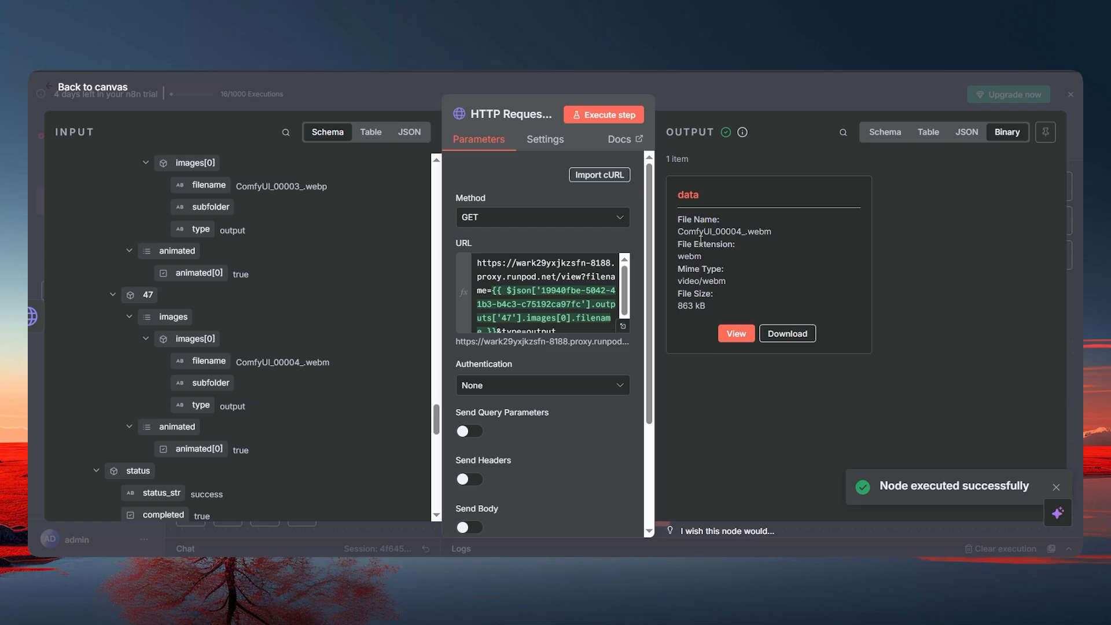
click(736, 333)
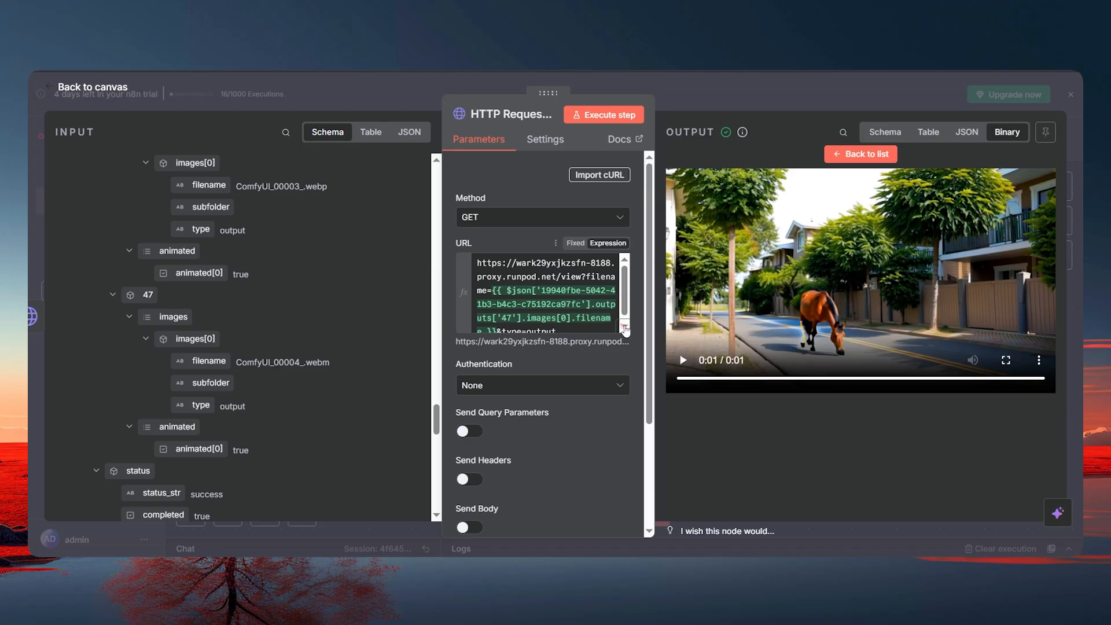
click(93, 87)
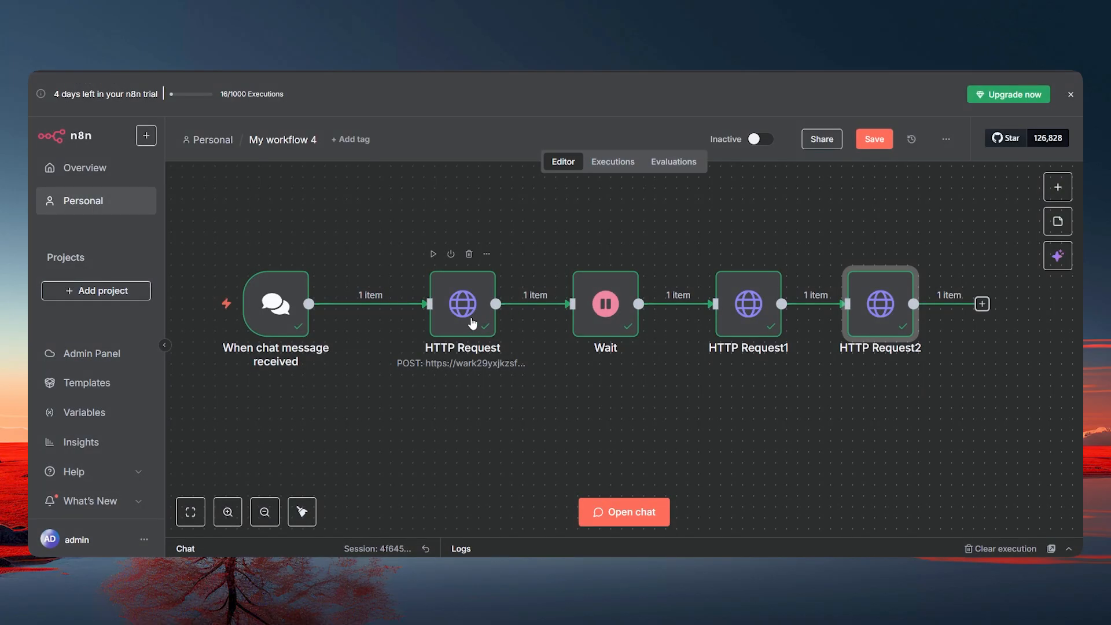
- Check that the first request's JSON body feeds the chat message into node 6's positive prompt text
double_click(462, 304)
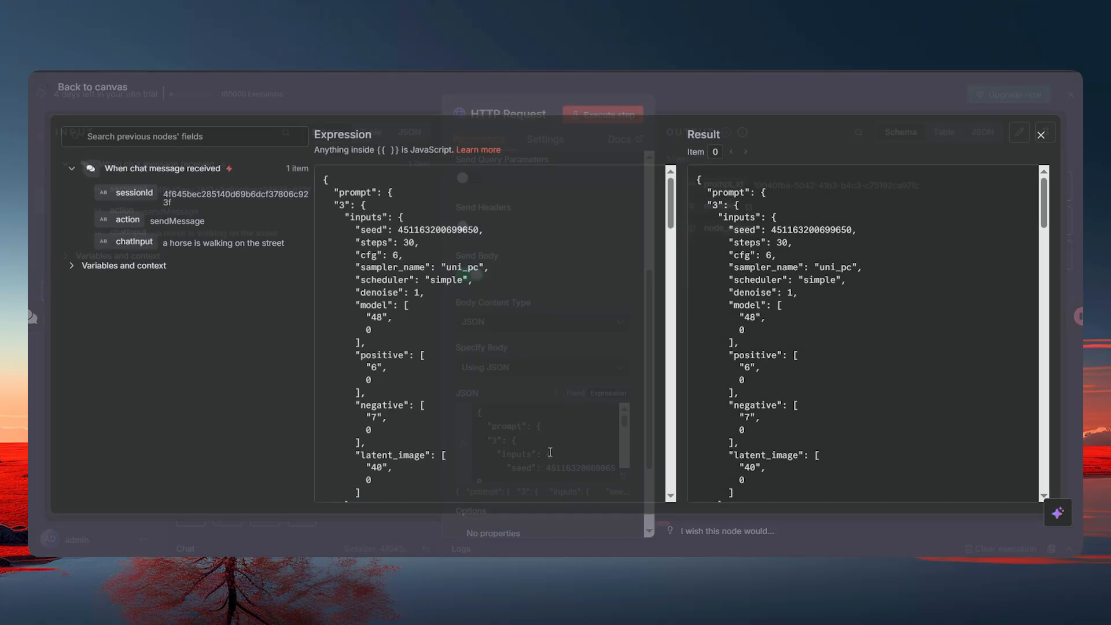
scroll(down, 3)
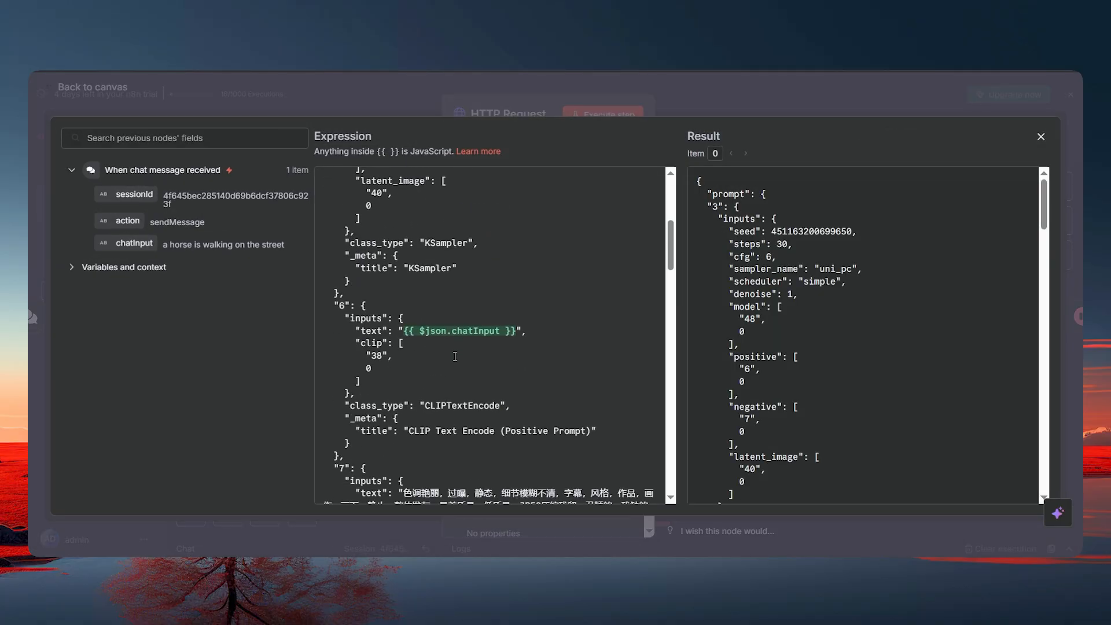
click(1040, 137)
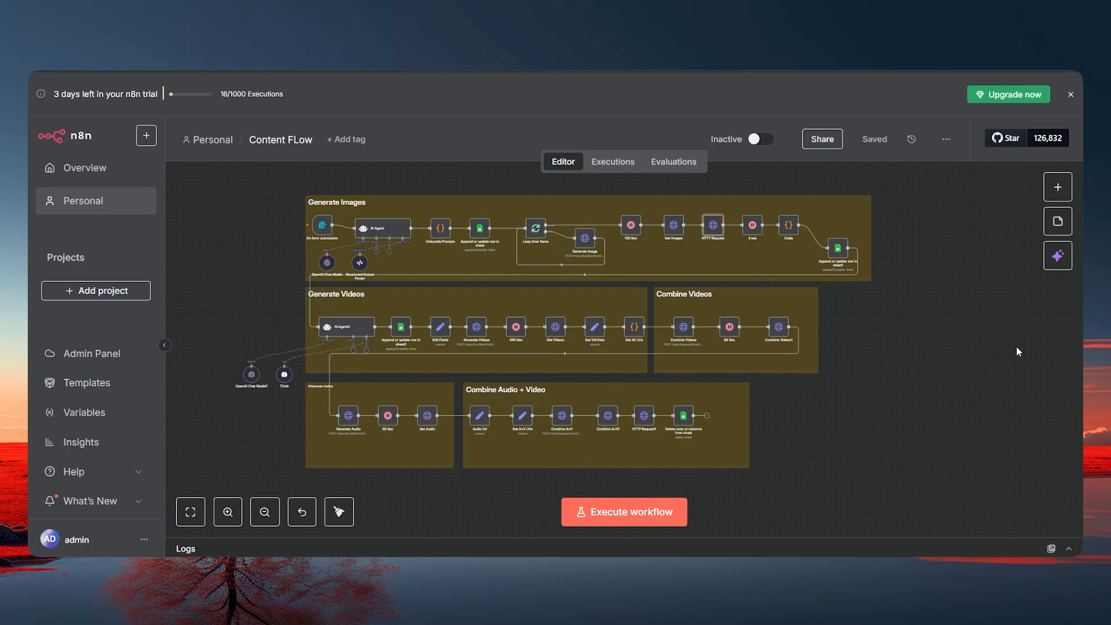